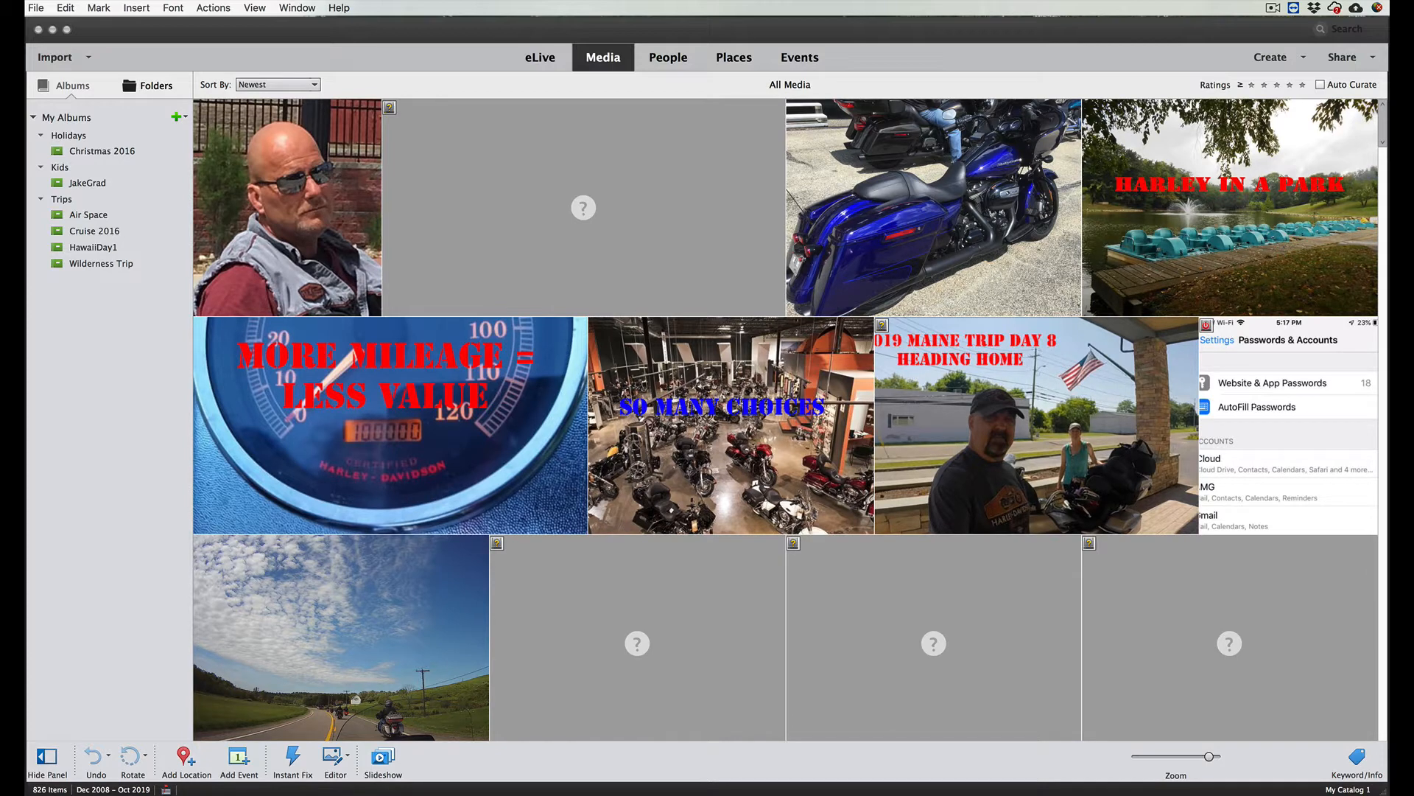
mouse_move(564, 457)
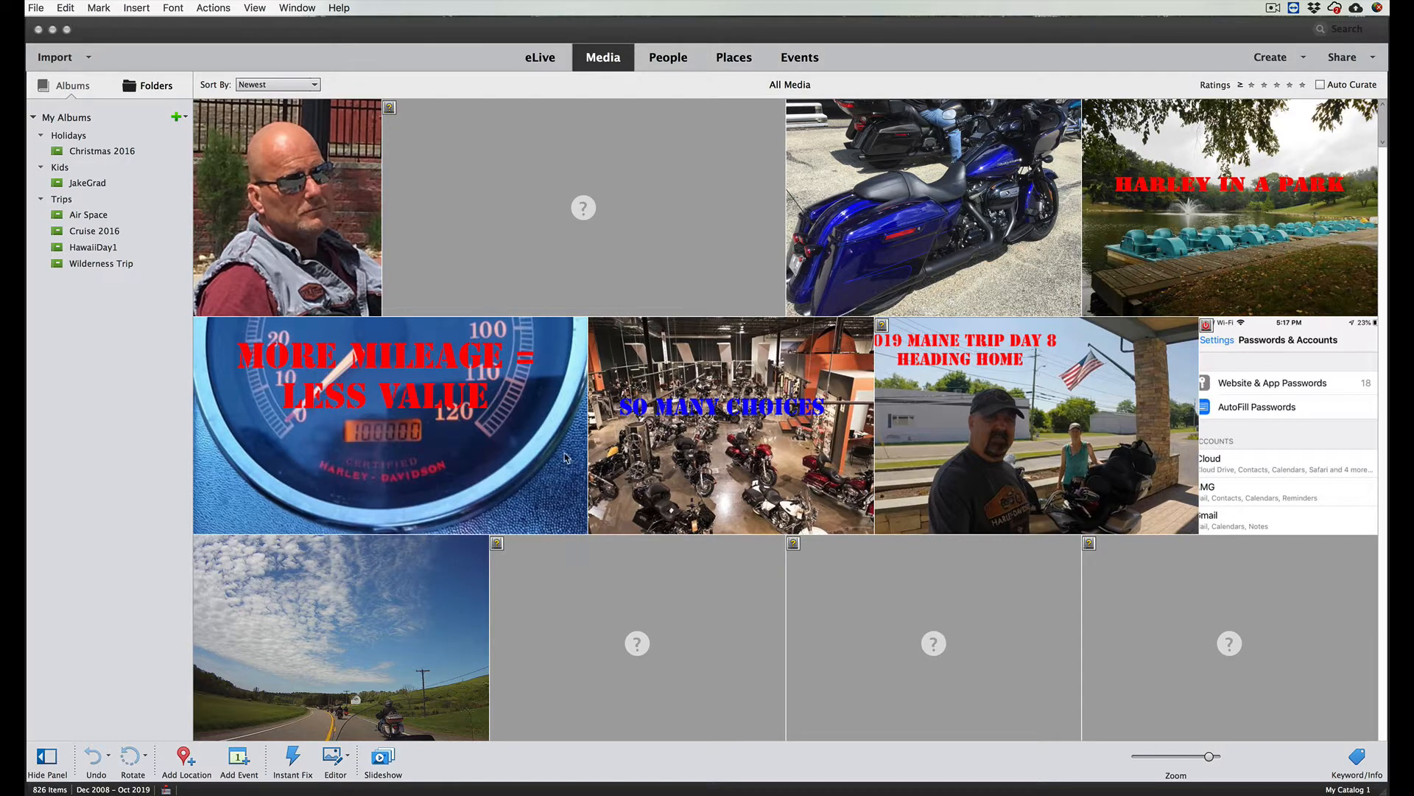
mouse_move(526, 352)
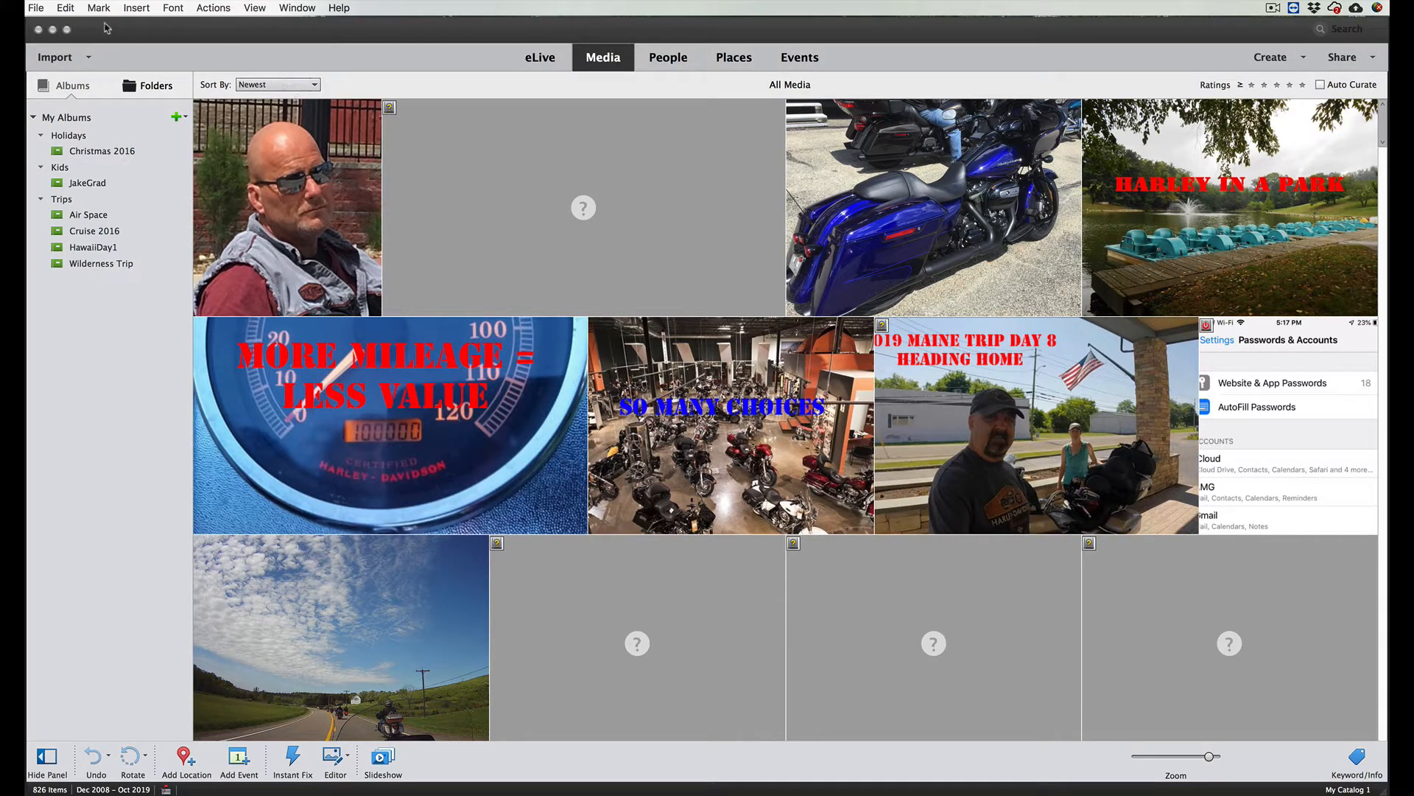
Step: Start a catalog backup from File > Backup Catalog in the Organizer
click(36, 7)
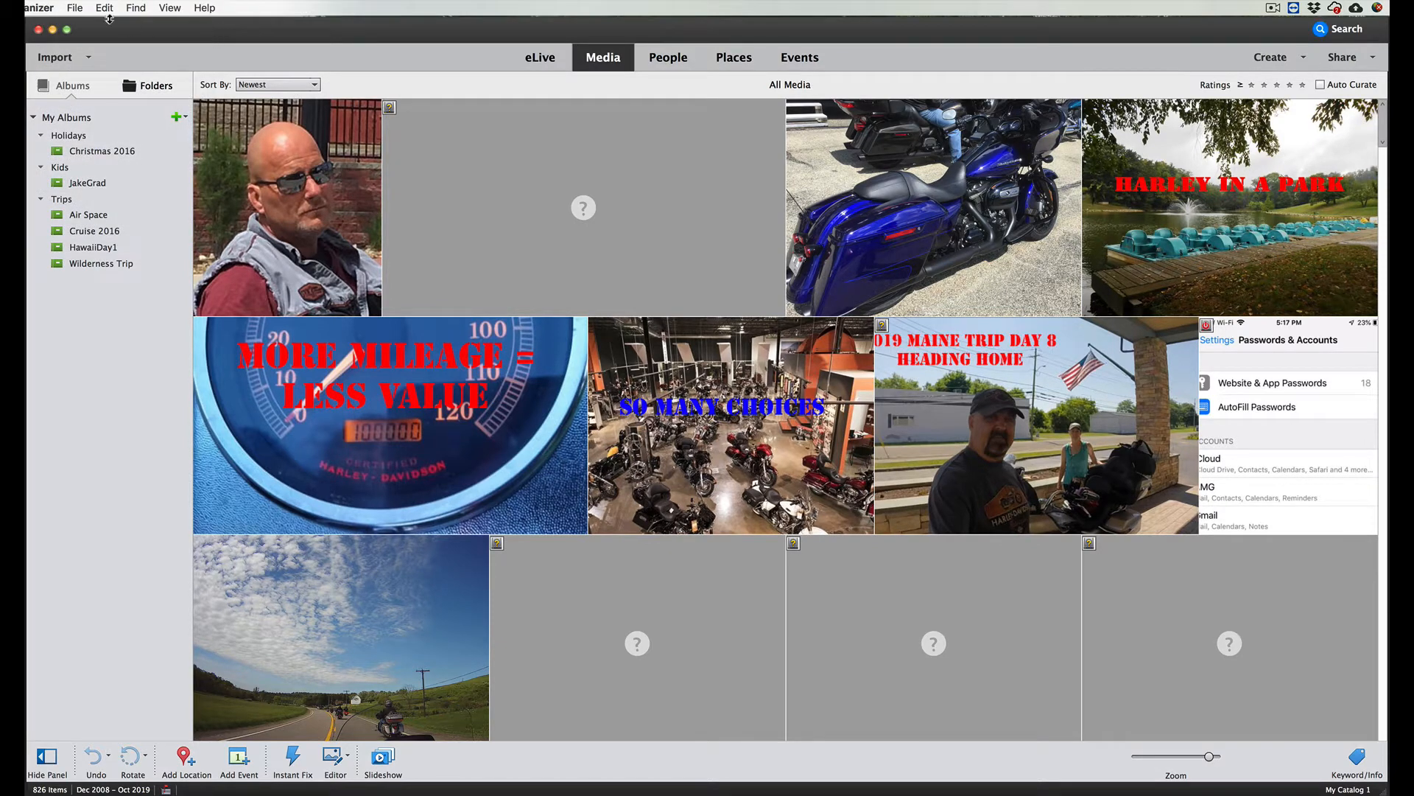
click(74, 8)
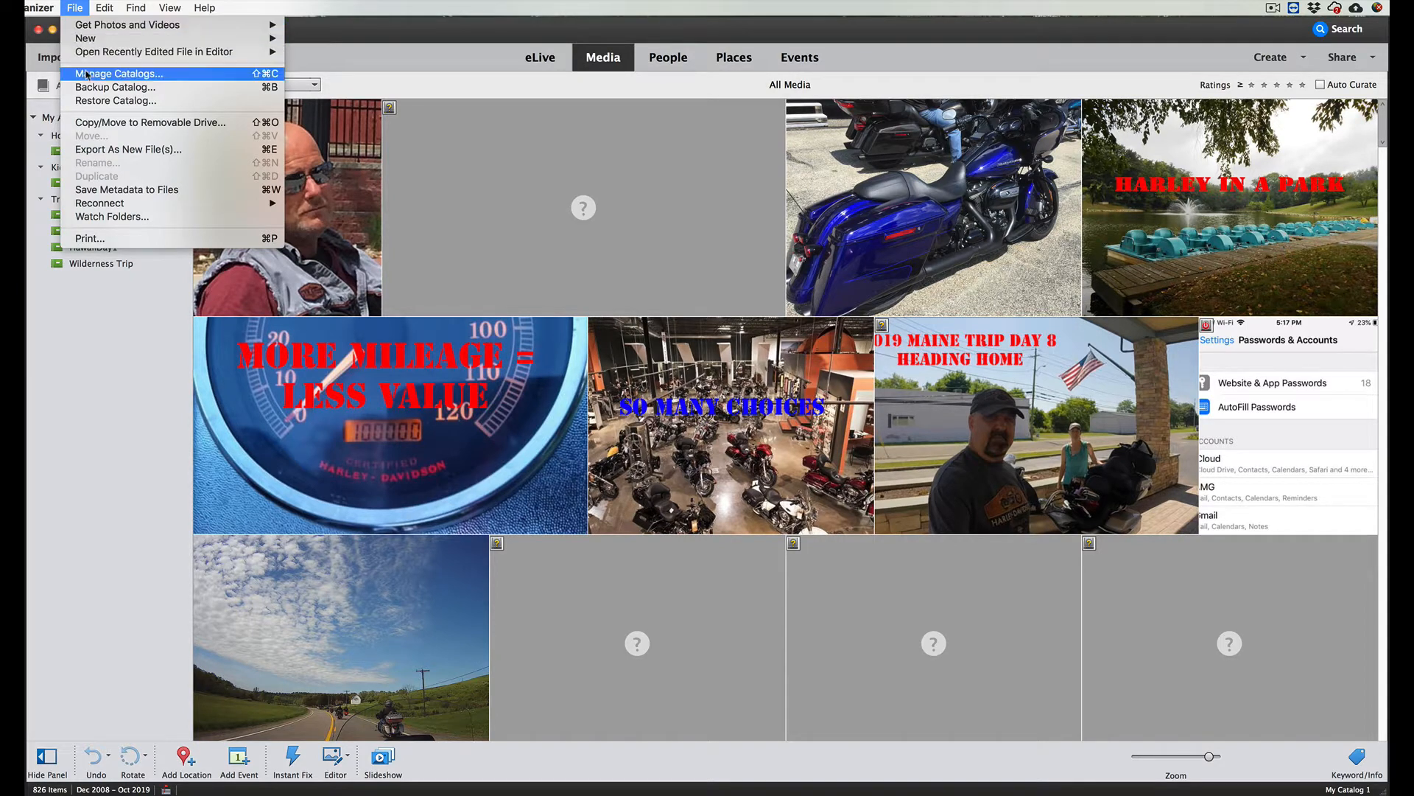
mouse_move(115, 87)
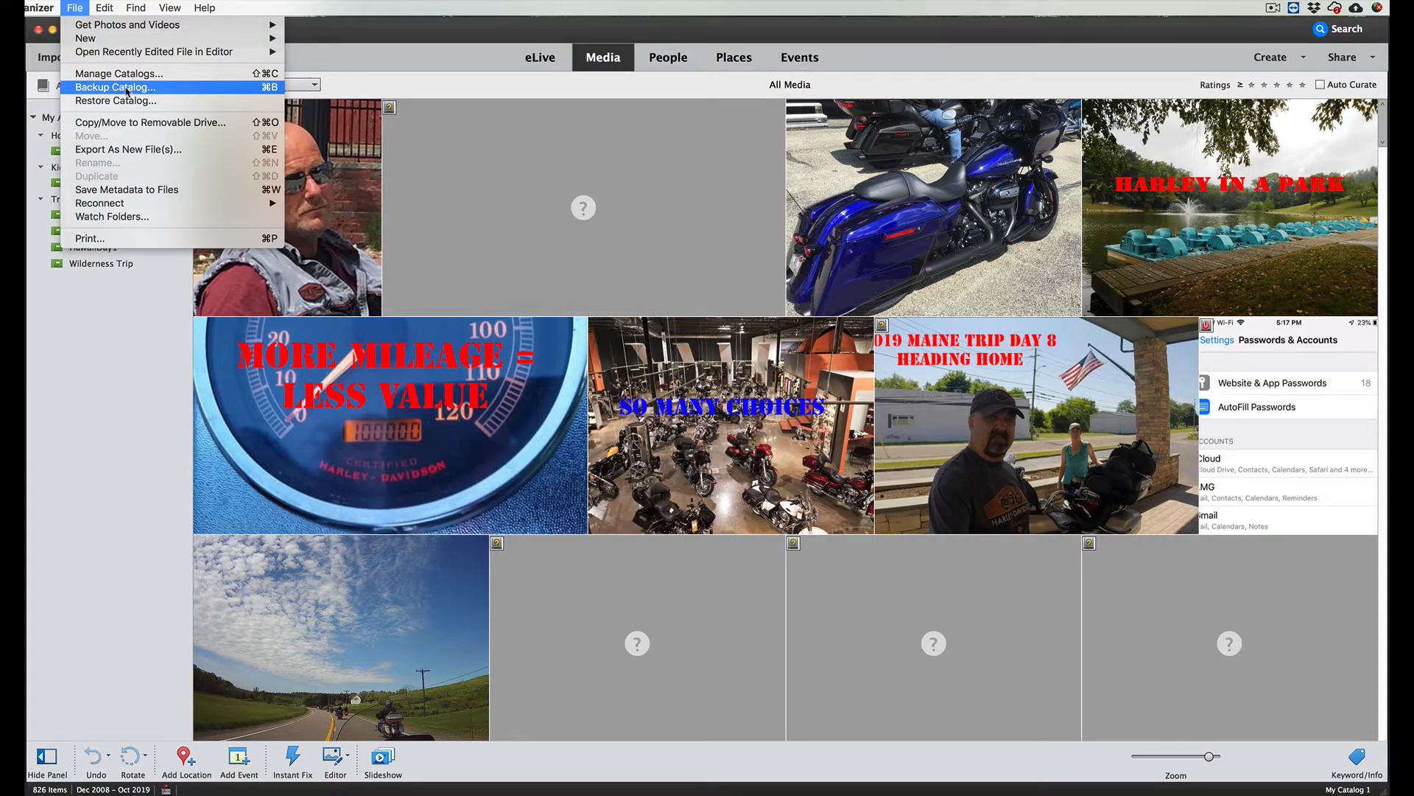
click(115, 86)
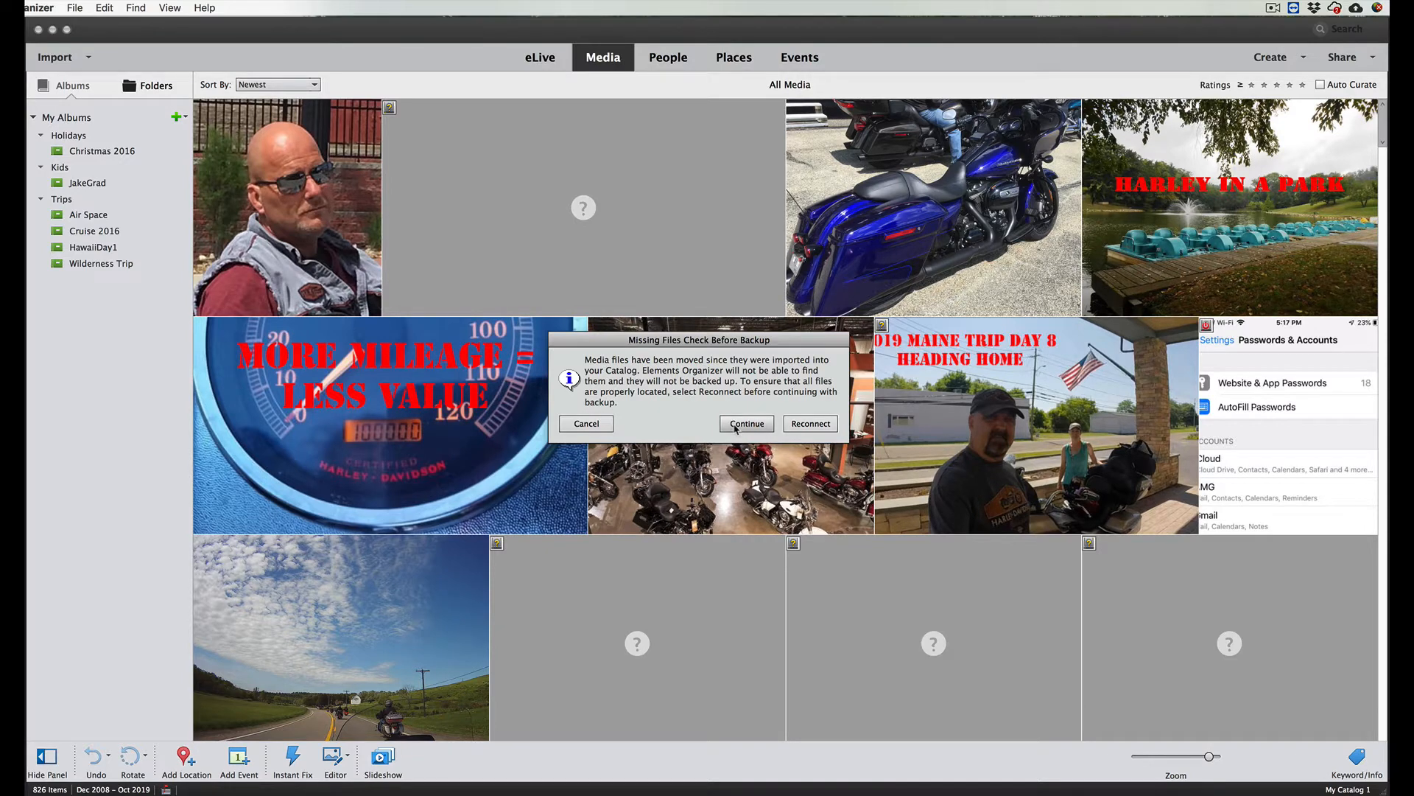
Step: Continue past the missing-files warning and choose a full backup to Macintosh HD, then browse for a path
click(747, 422)
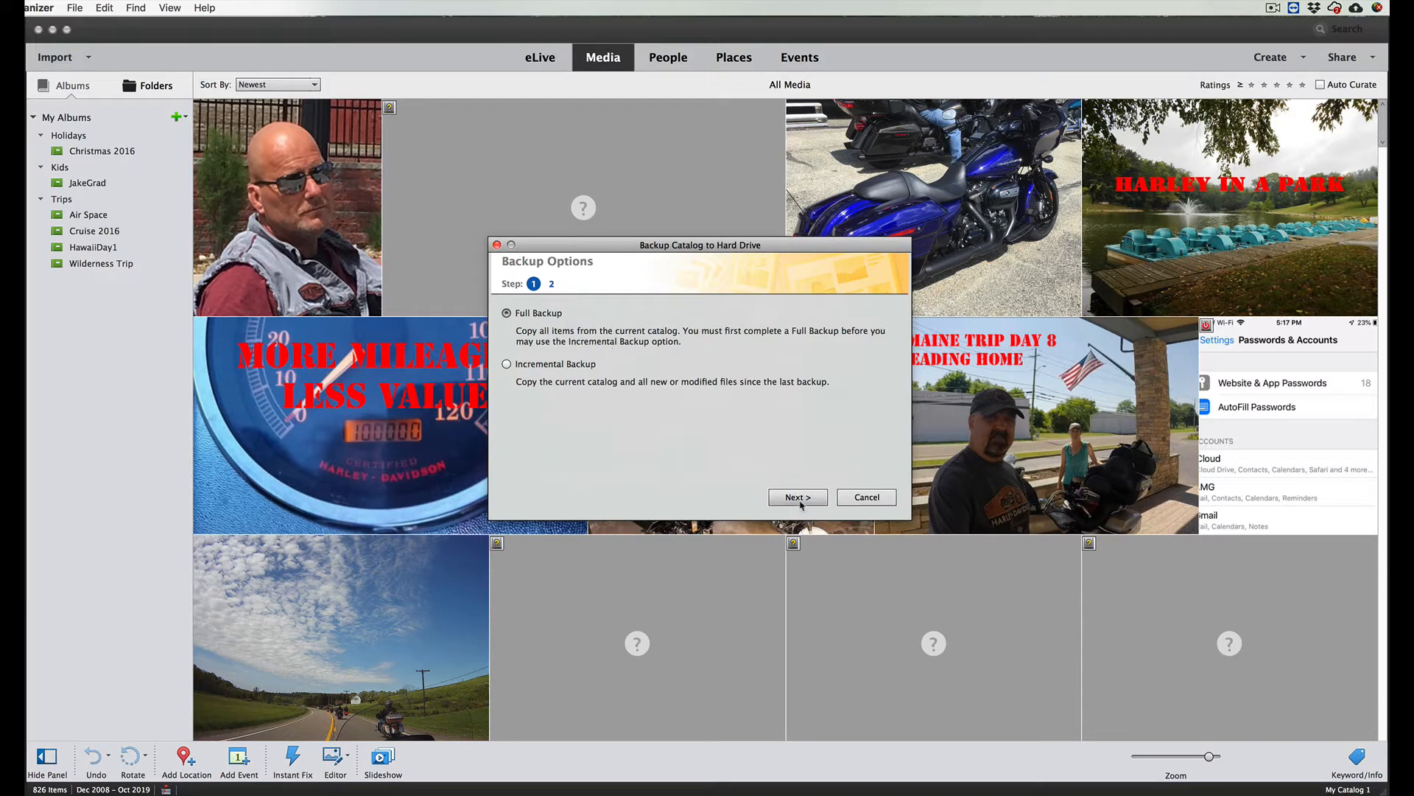
click(796, 497)
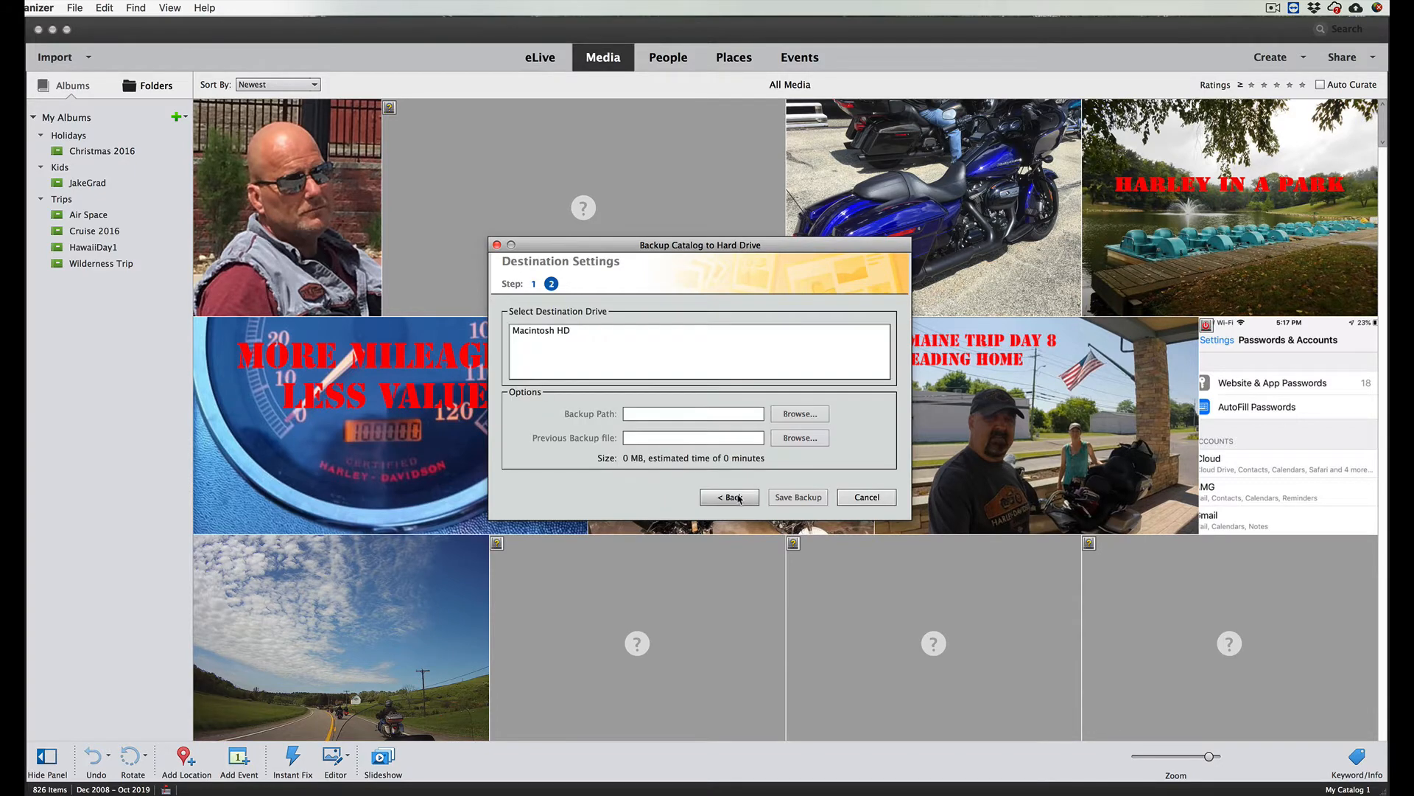
click(559, 330)
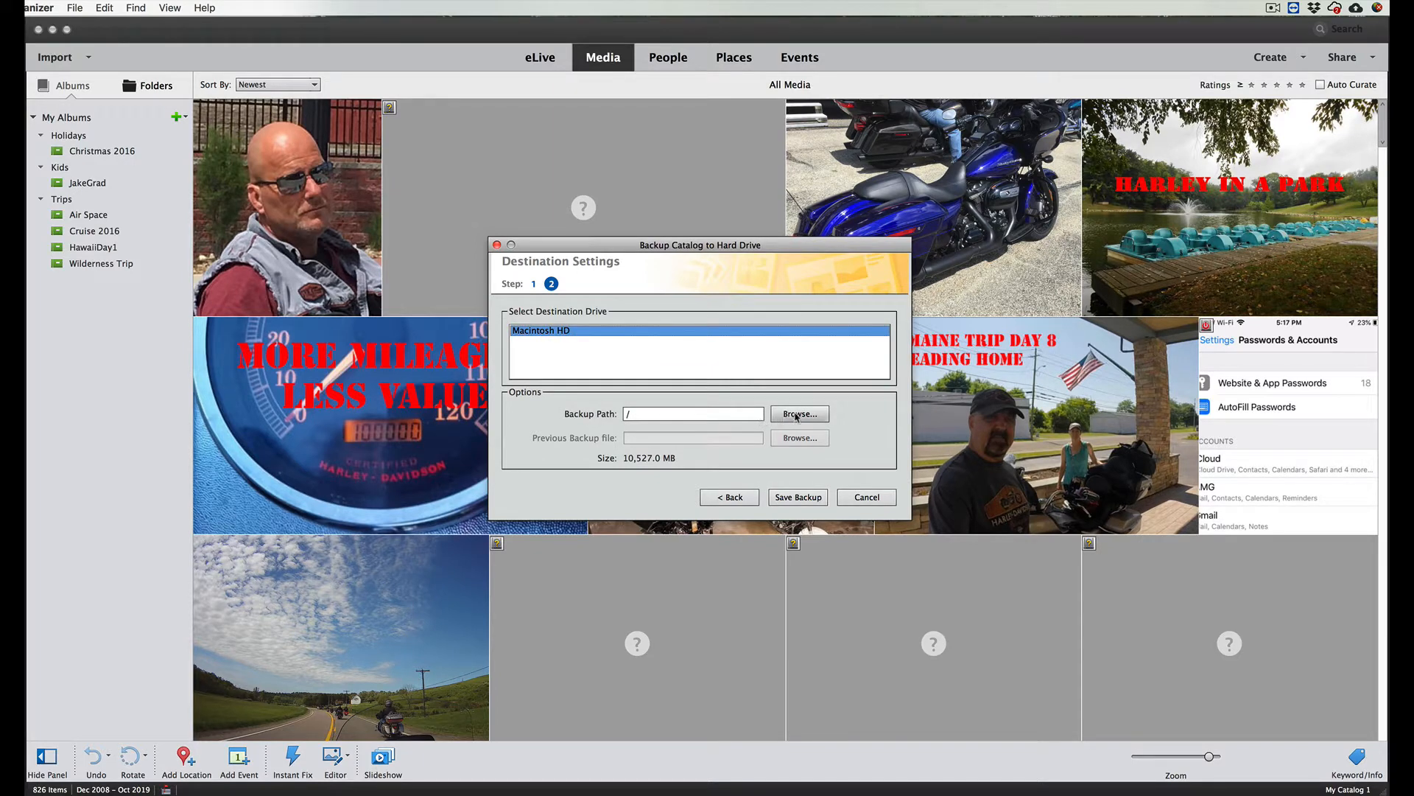
click(797, 413)
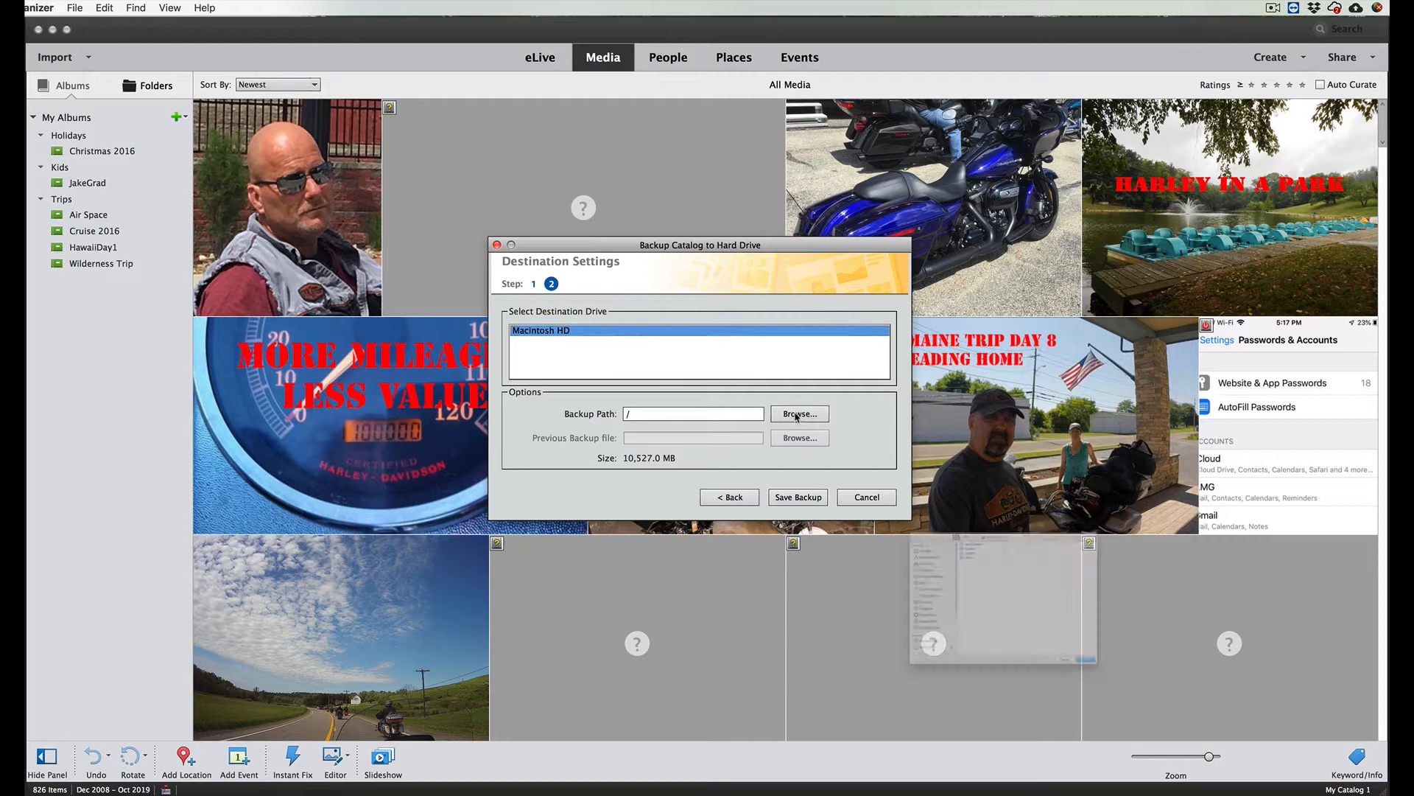
Step: In the folder picker, open HarleyDayRider's MyData folder and scroll down to Pictures
click(797, 413)
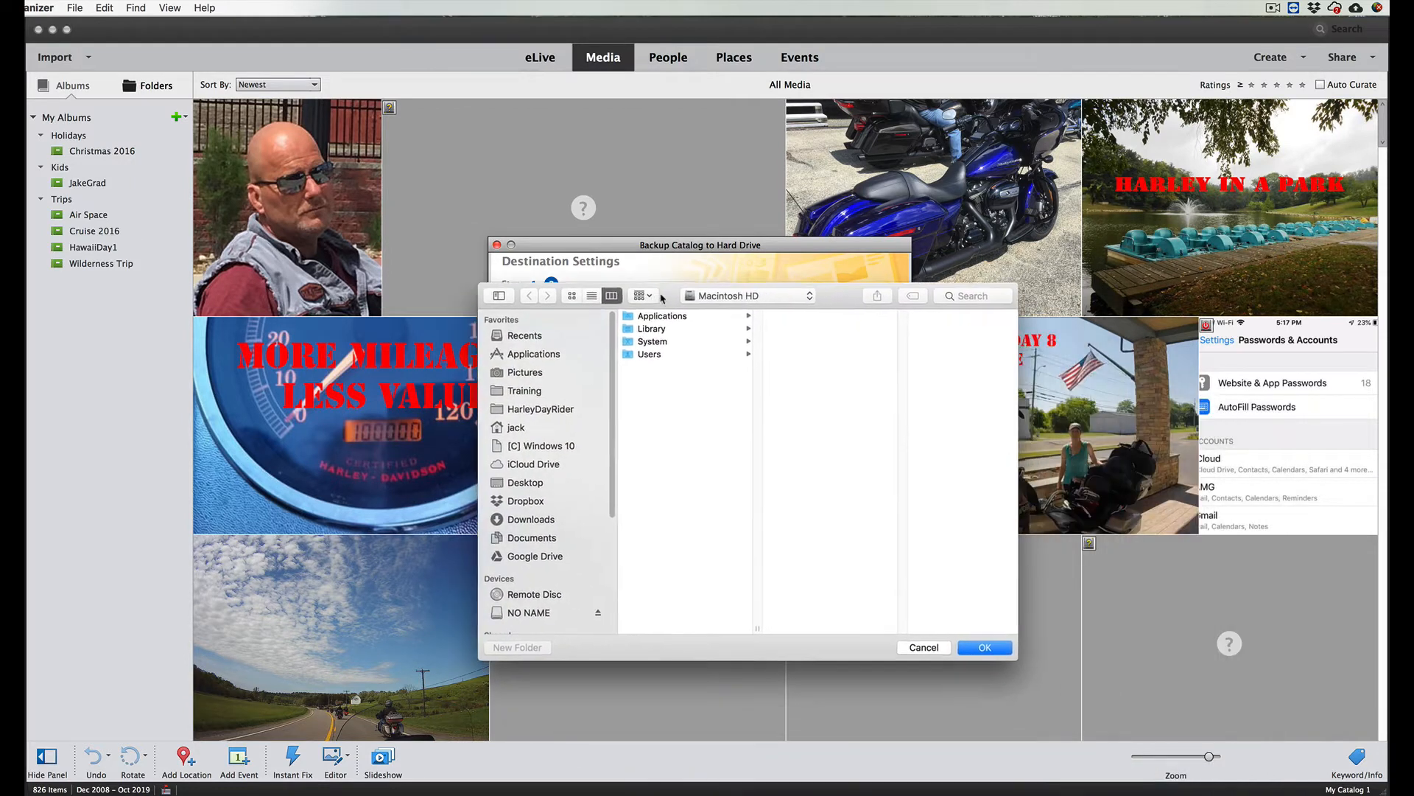
drag(700, 245, 659, 258)
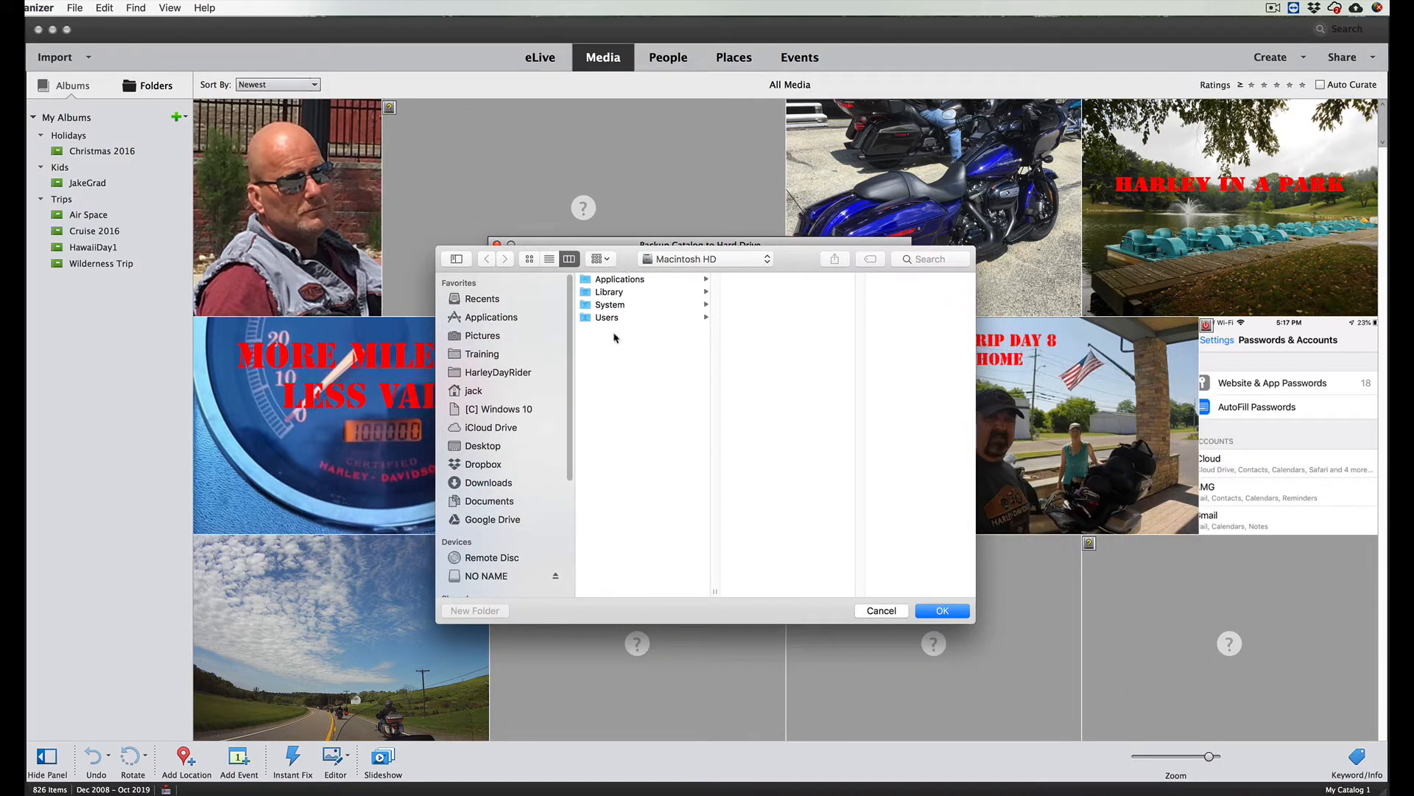
mouse_move(539, 496)
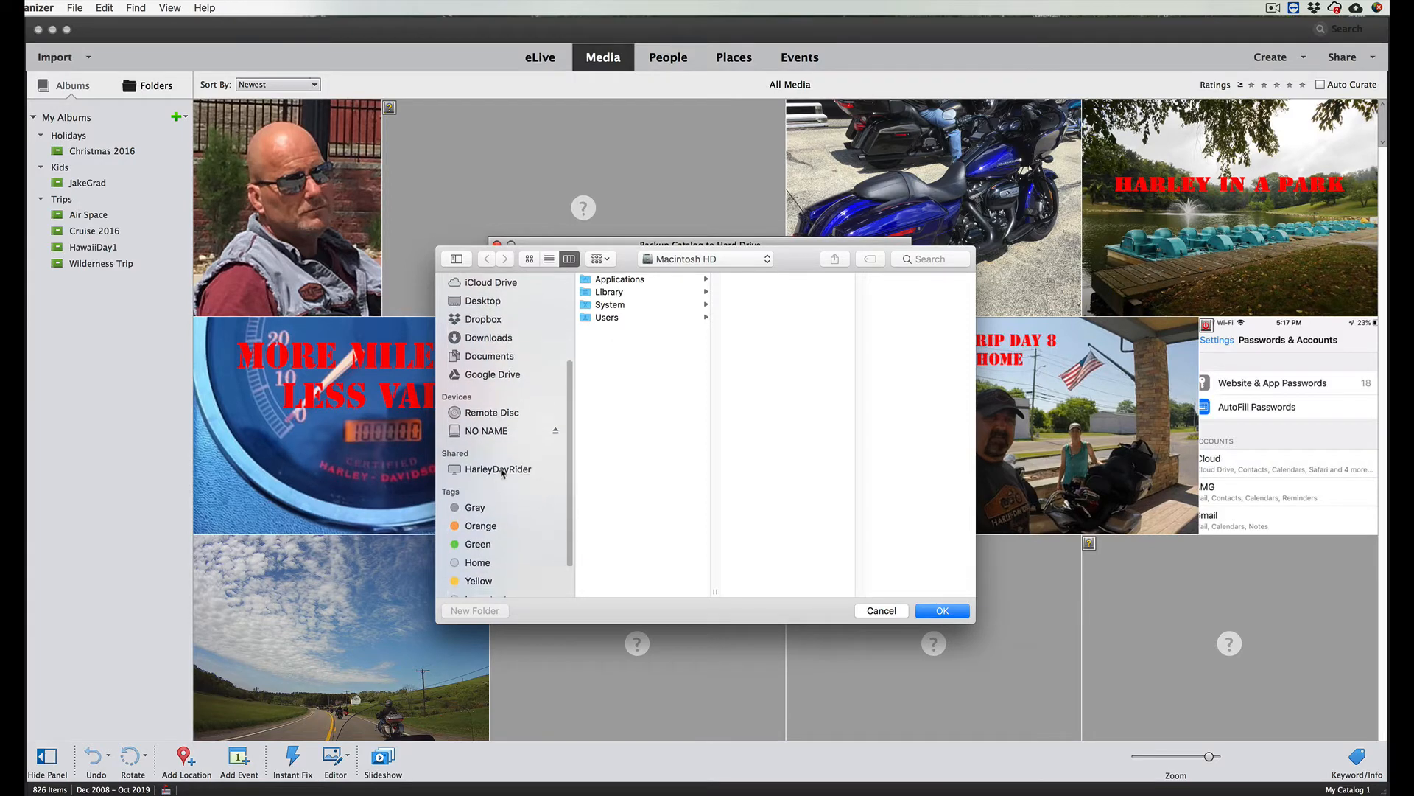
click(497, 468)
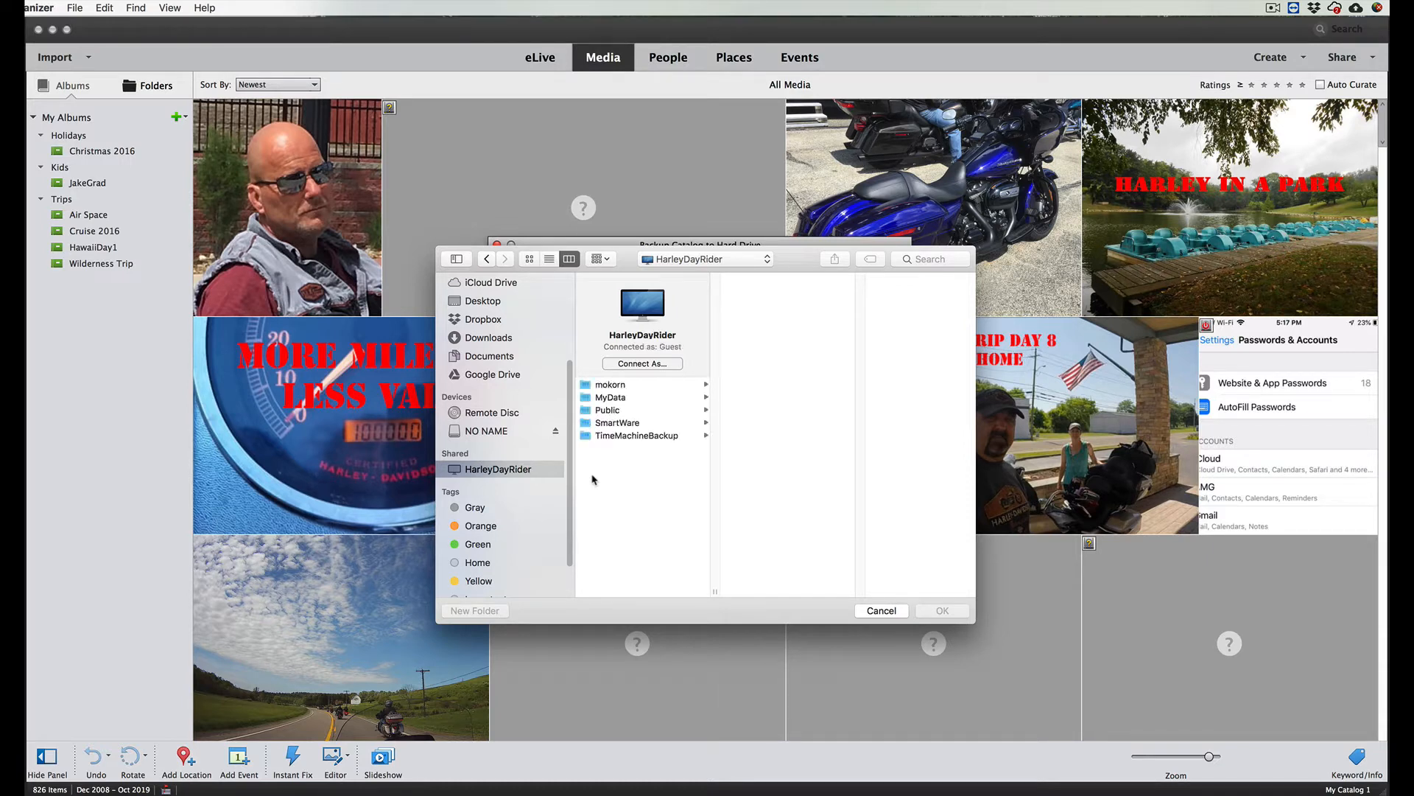
mouse_move(604, 398)
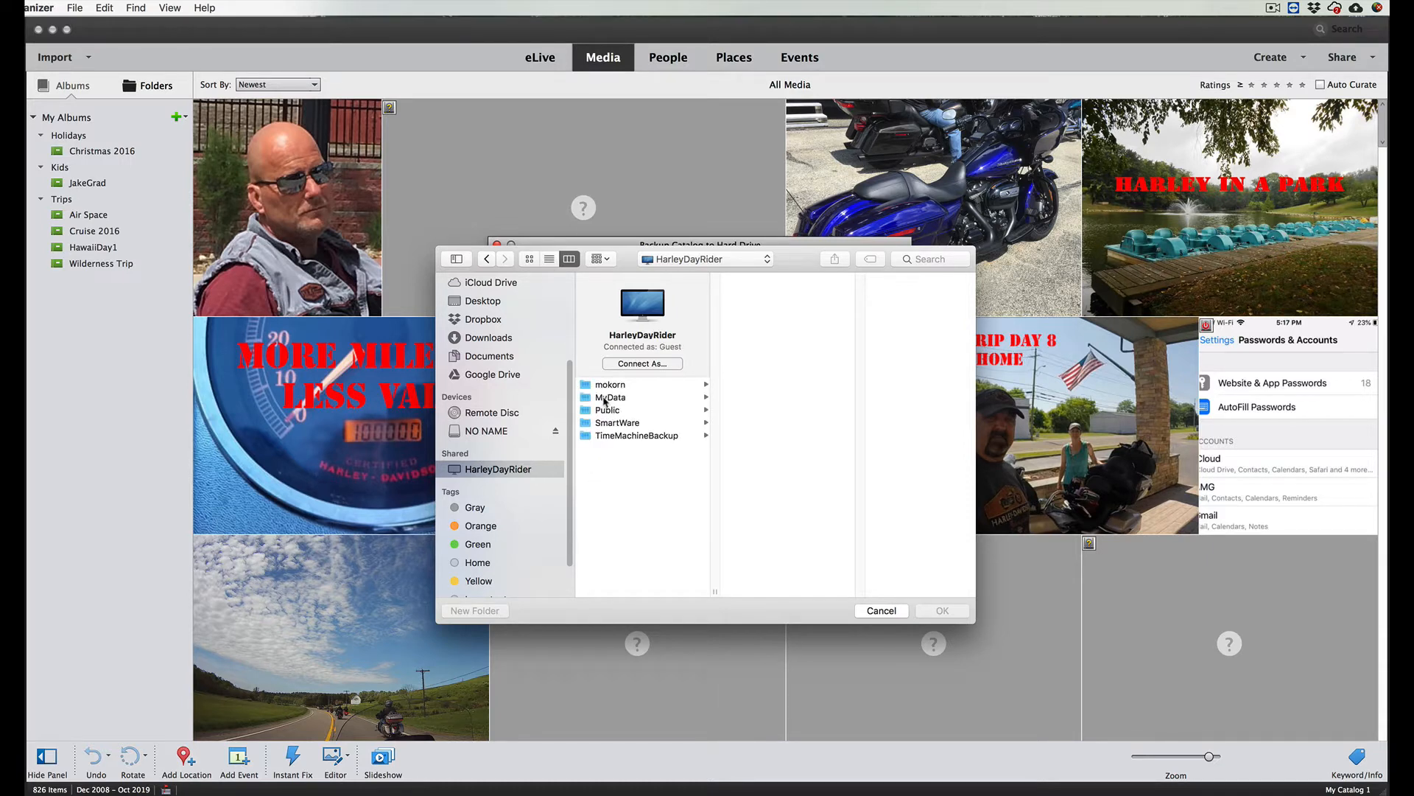
click(610, 397)
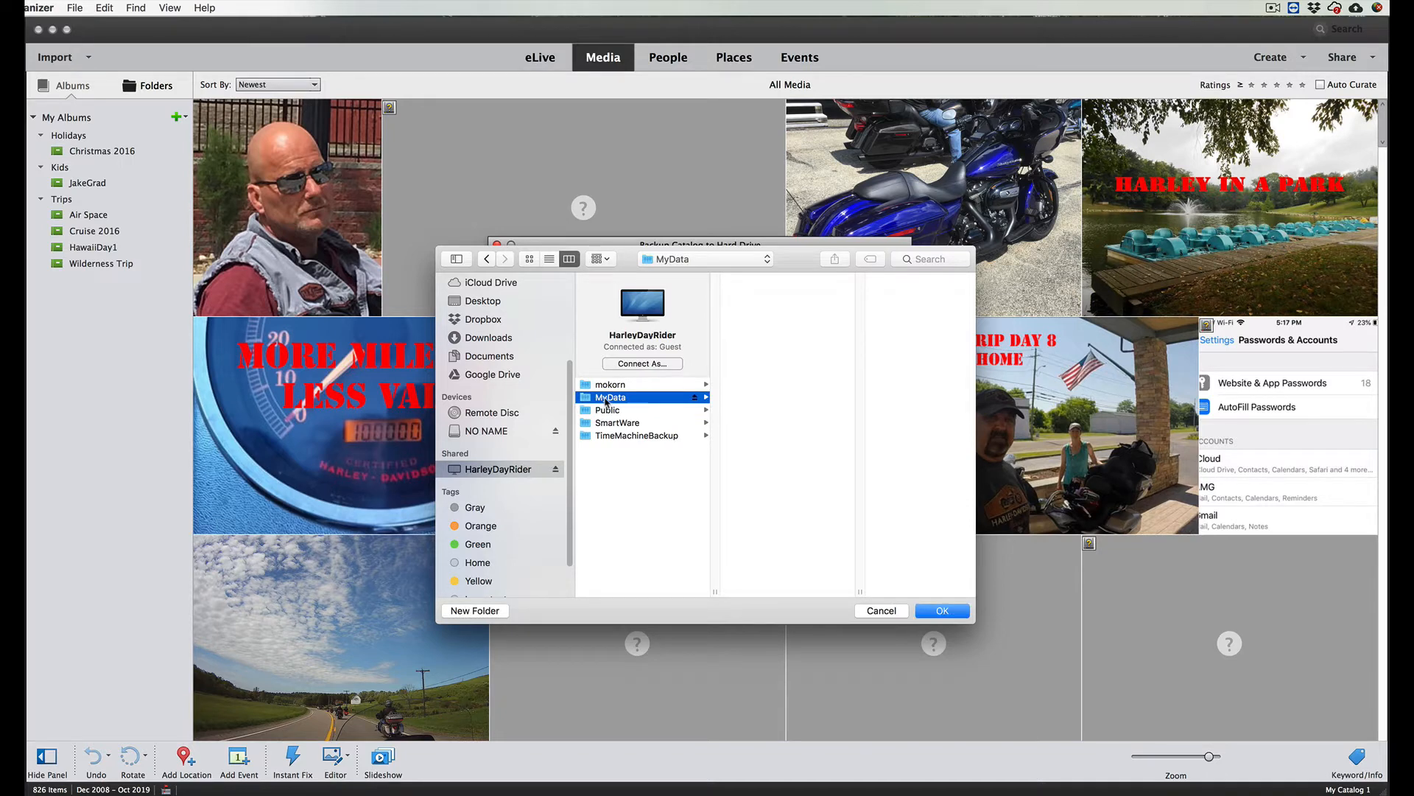
click(612, 397)
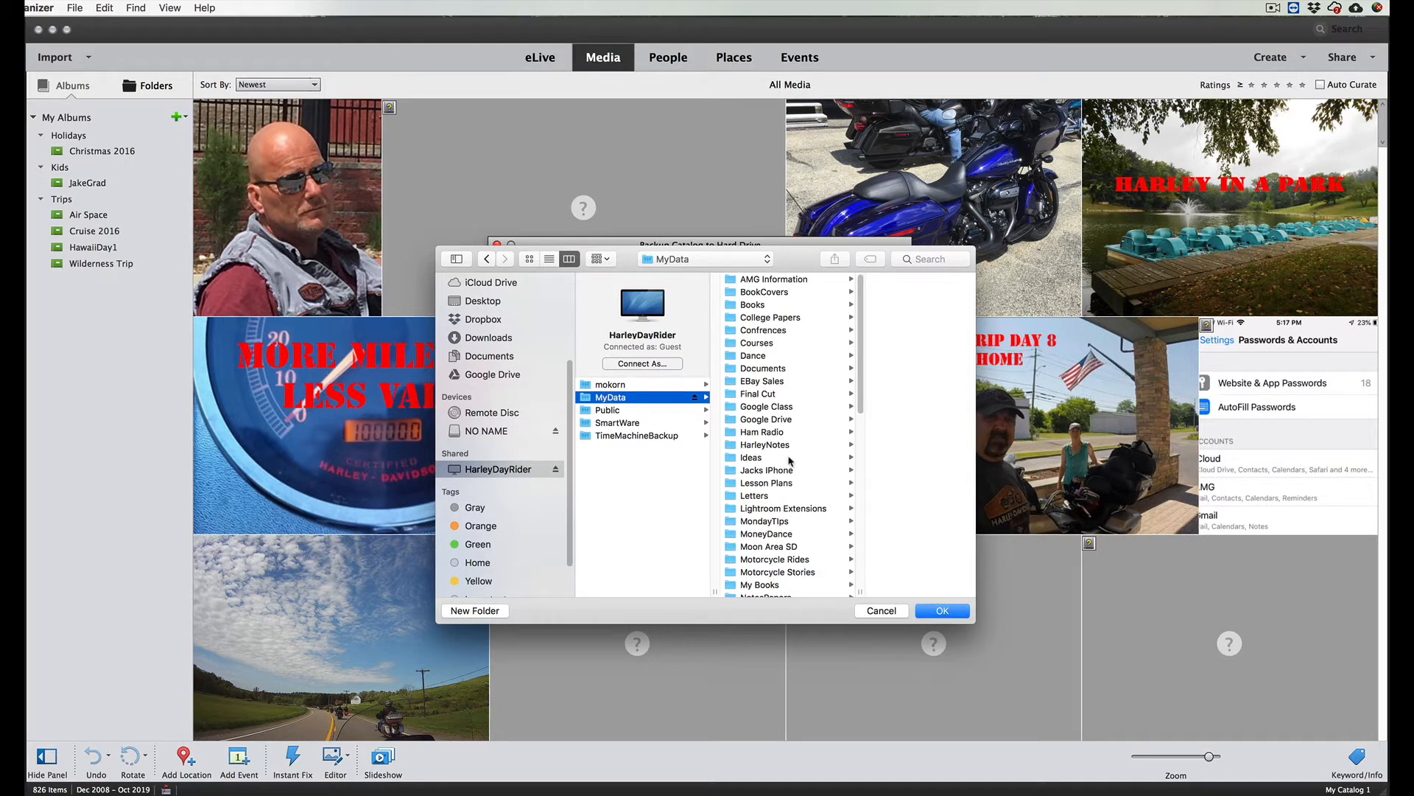
mouse_move(811, 461)
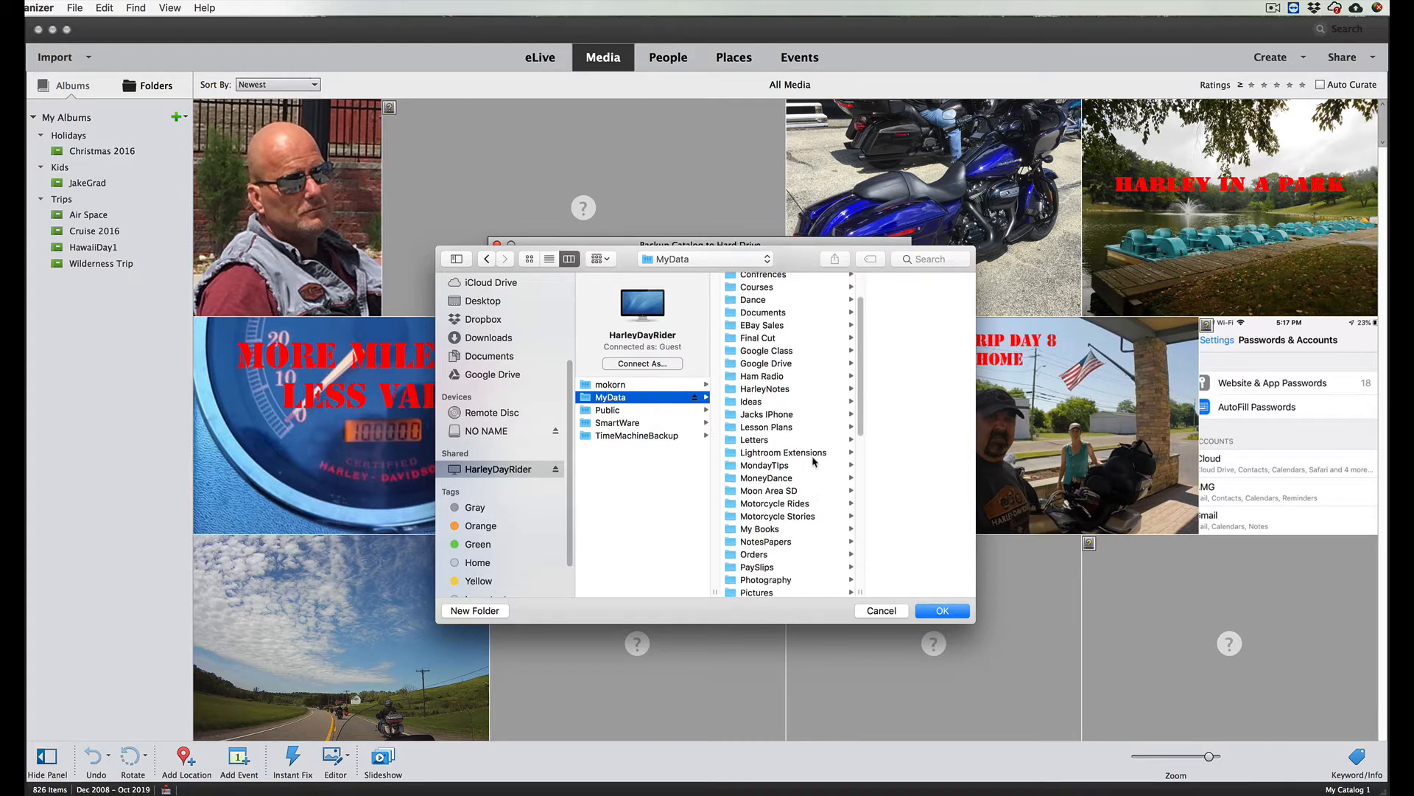
scroll(down, 3)
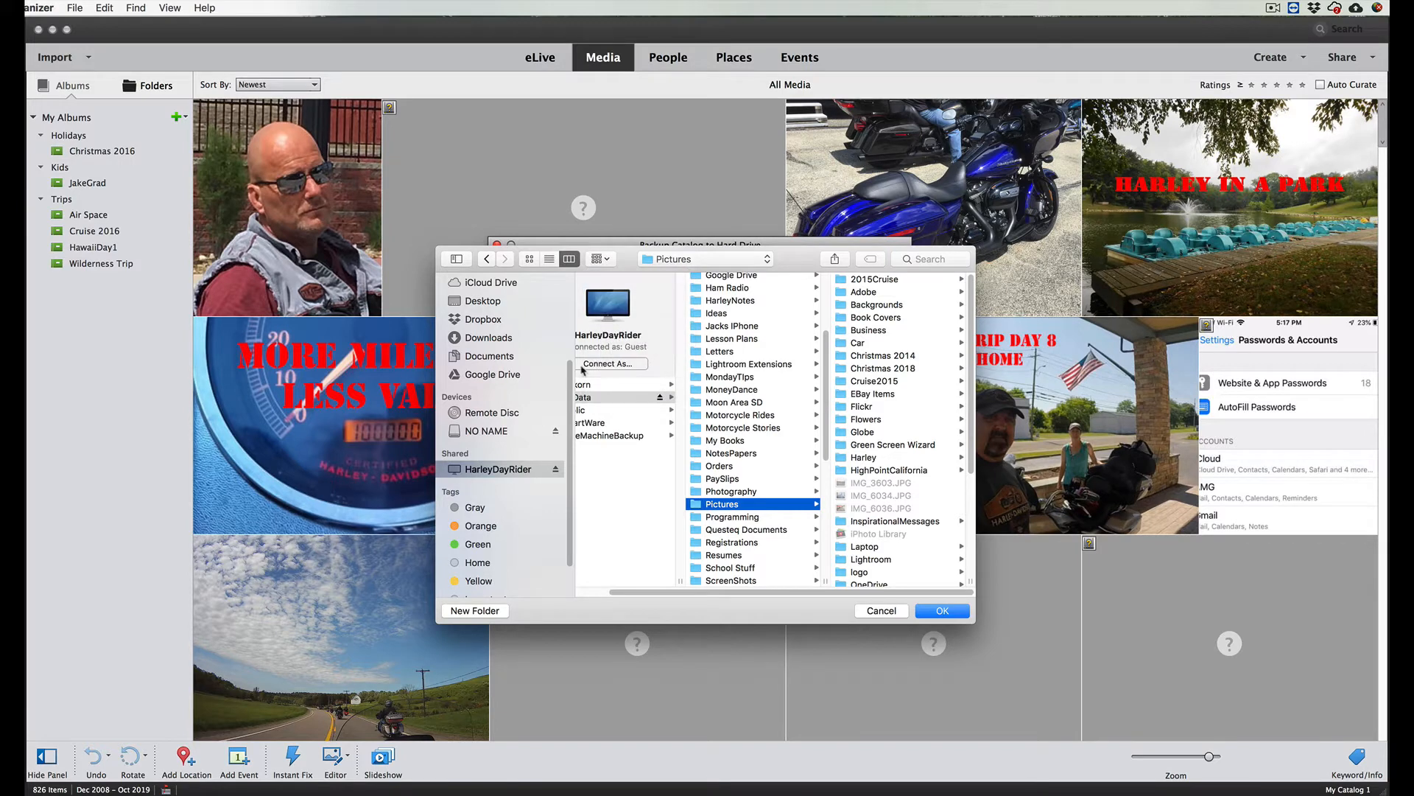
Step: Create a folder named Elements2018_Backup in Pictures and set it as the backup path
click(474, 610)
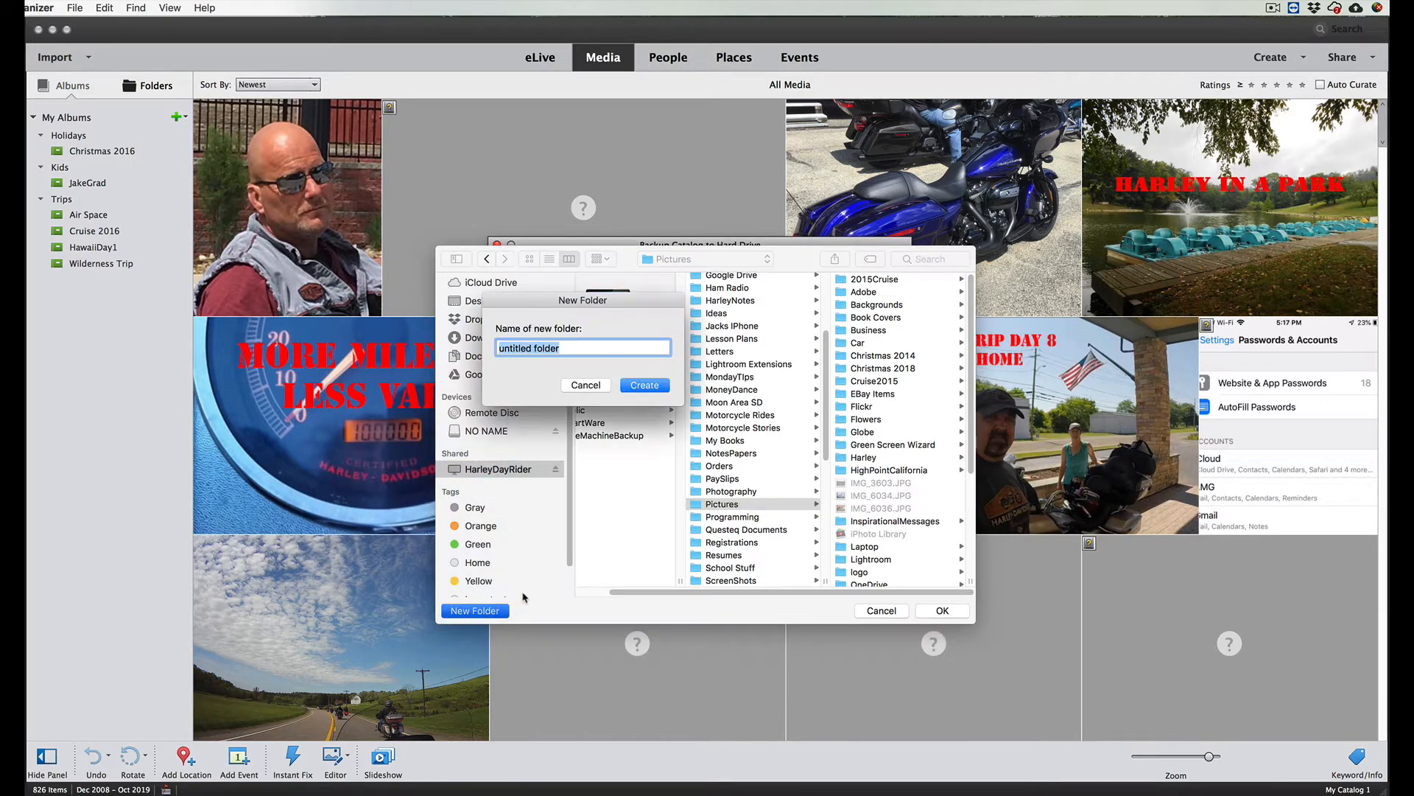
text(E)
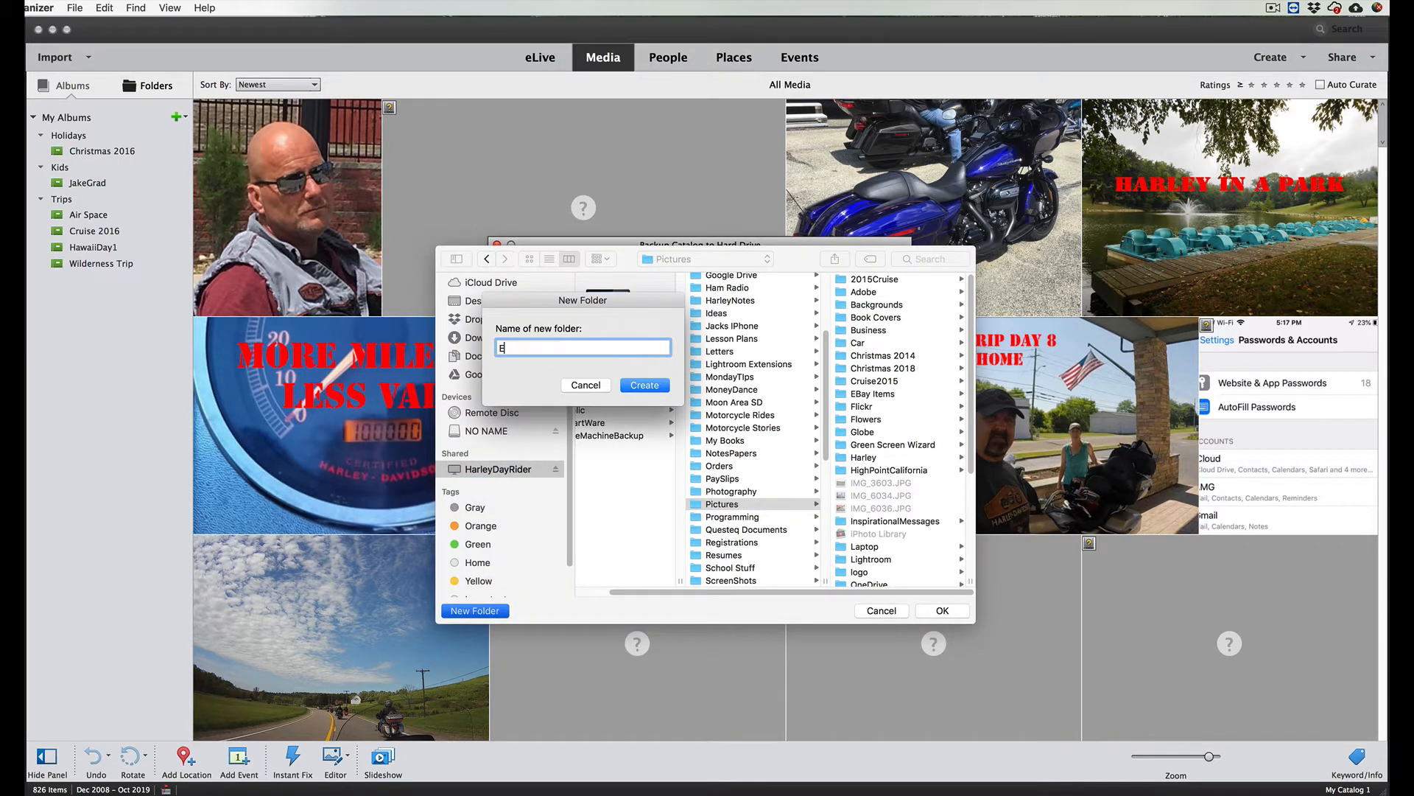
text(lements2018)
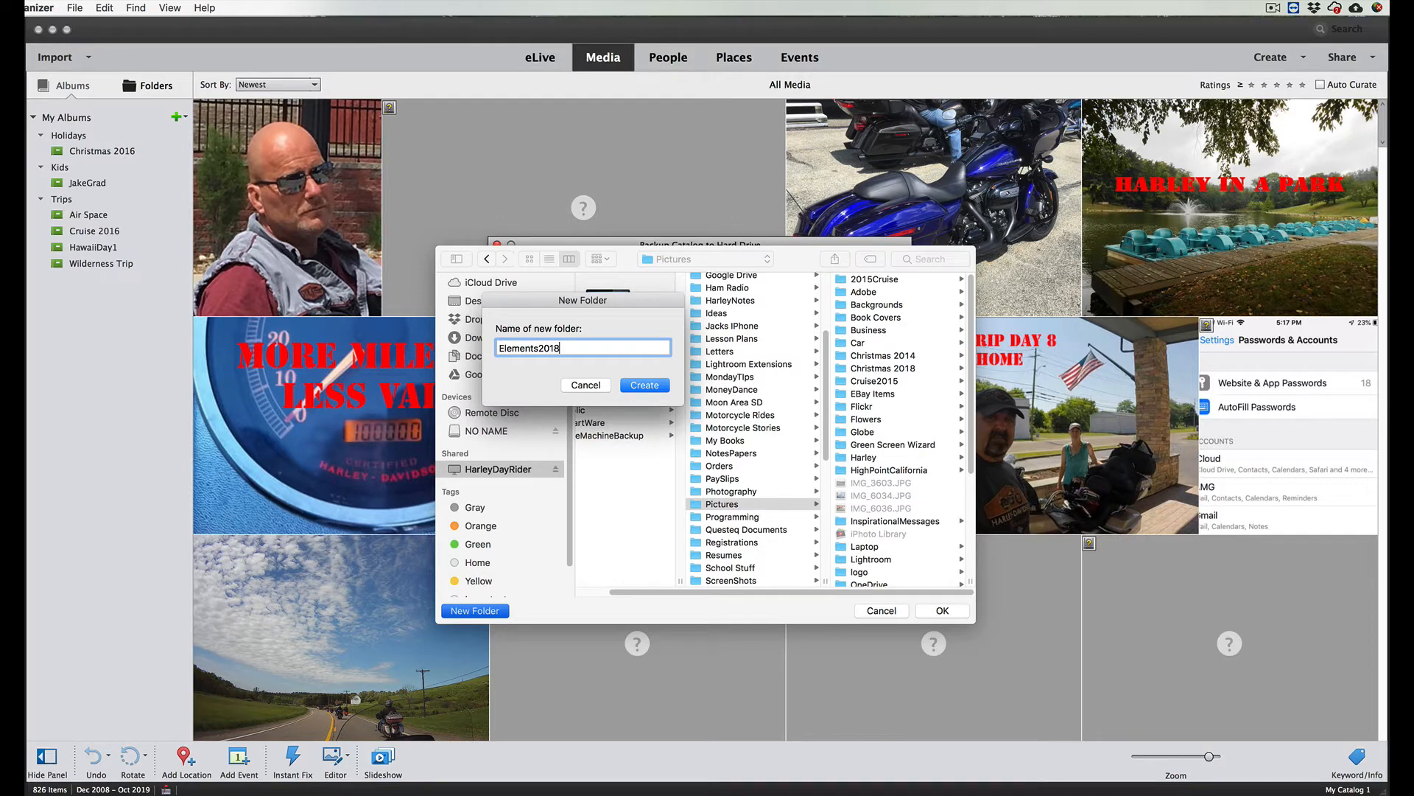
text(_B)
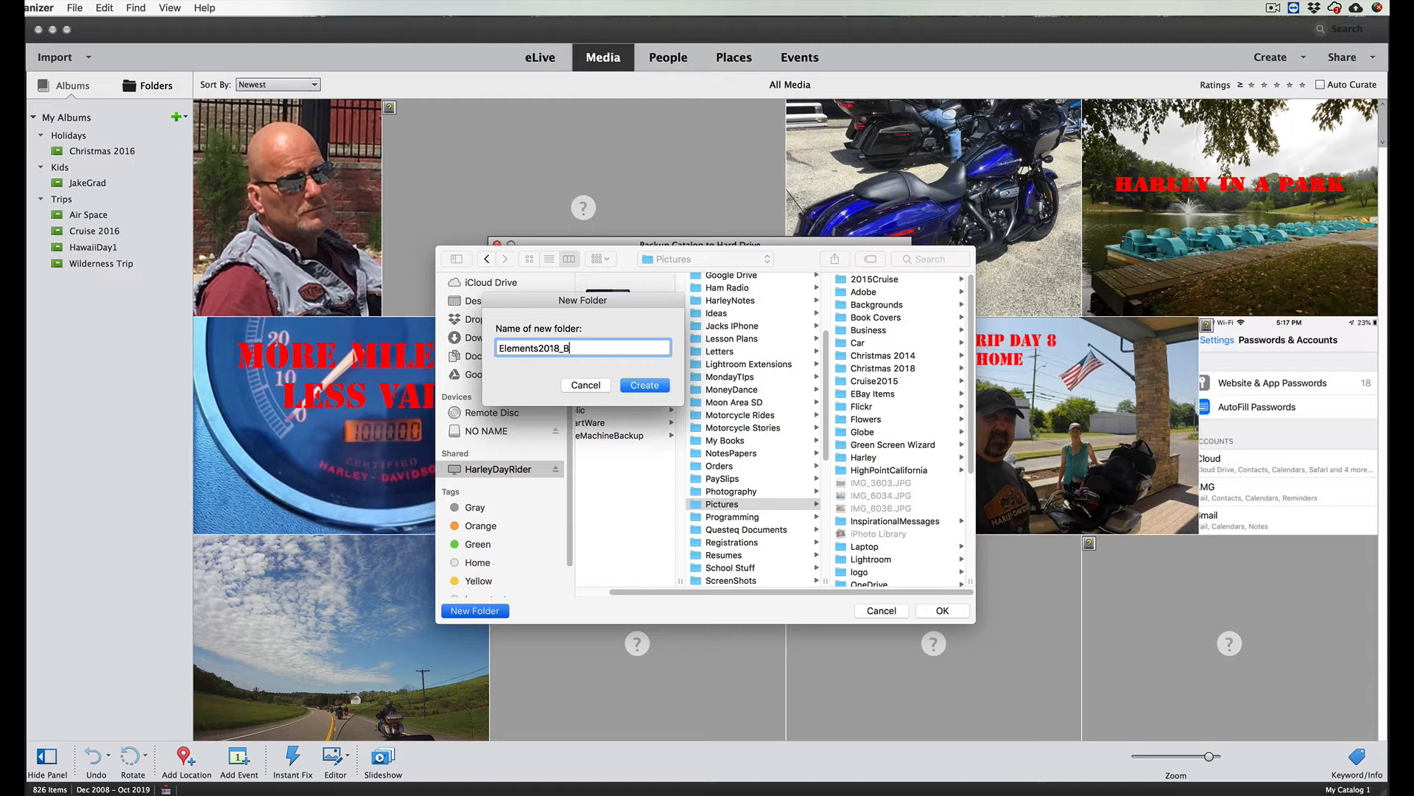
text(ackup)
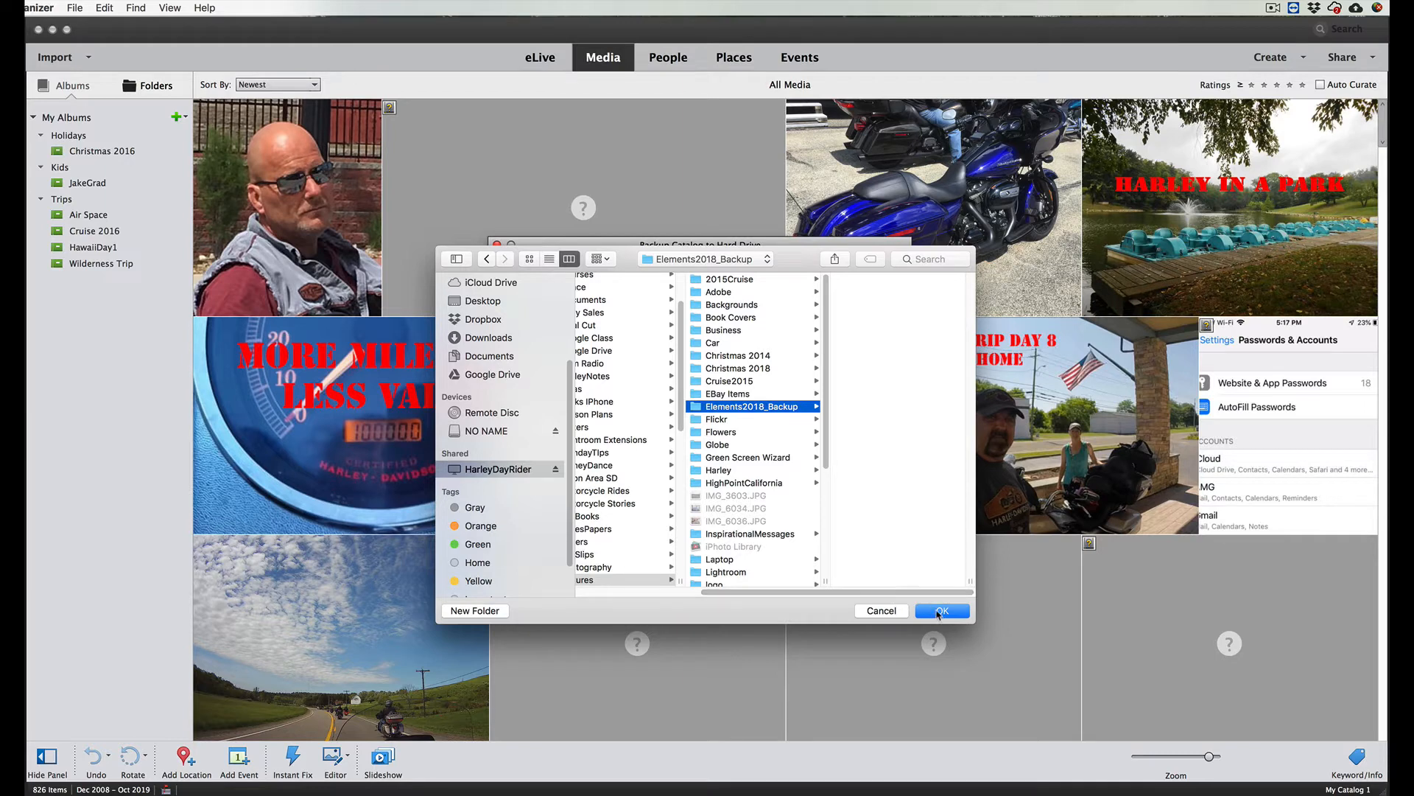
click(941, 610)
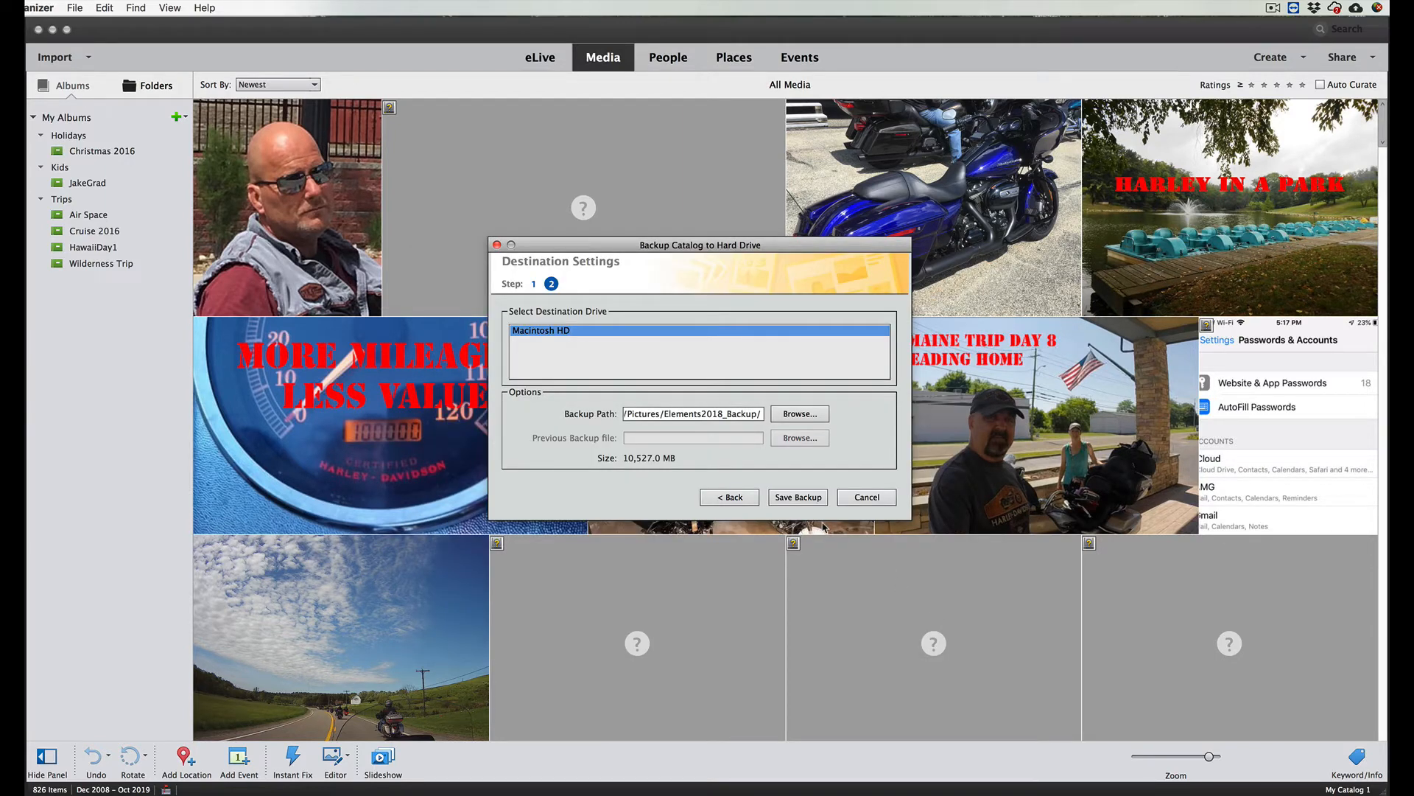
mouse_move(820, 514)
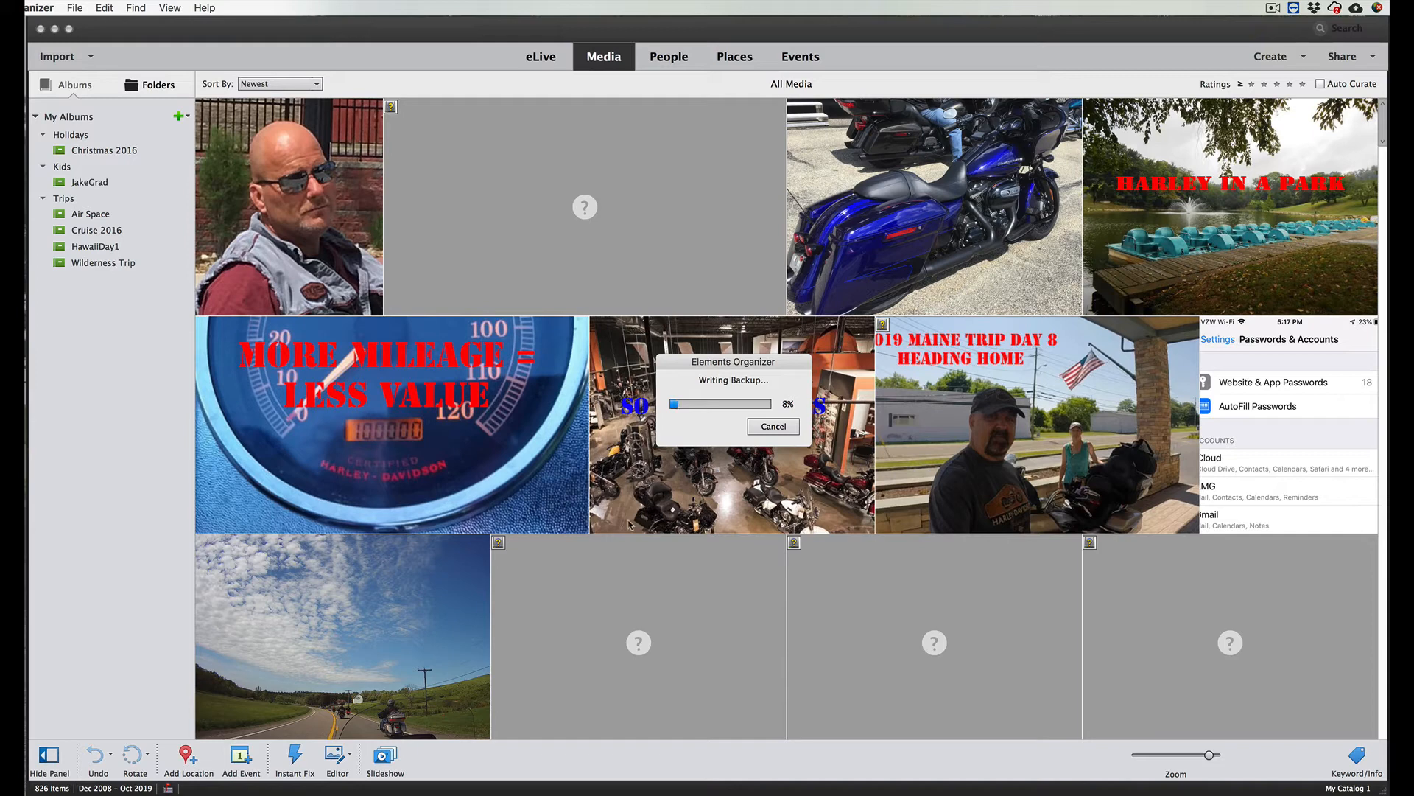
mouse_move(631, 545)
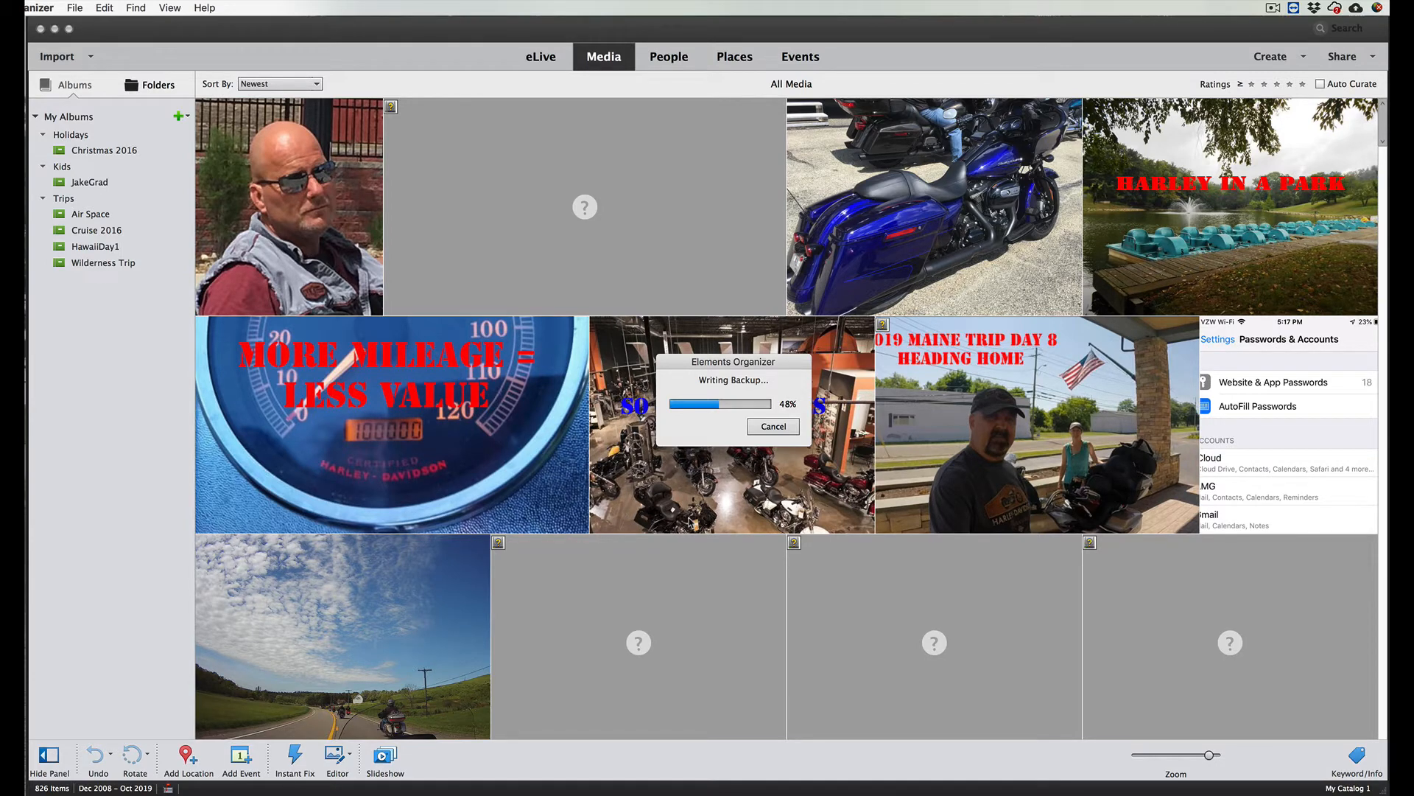
mouse_move(731, 428)
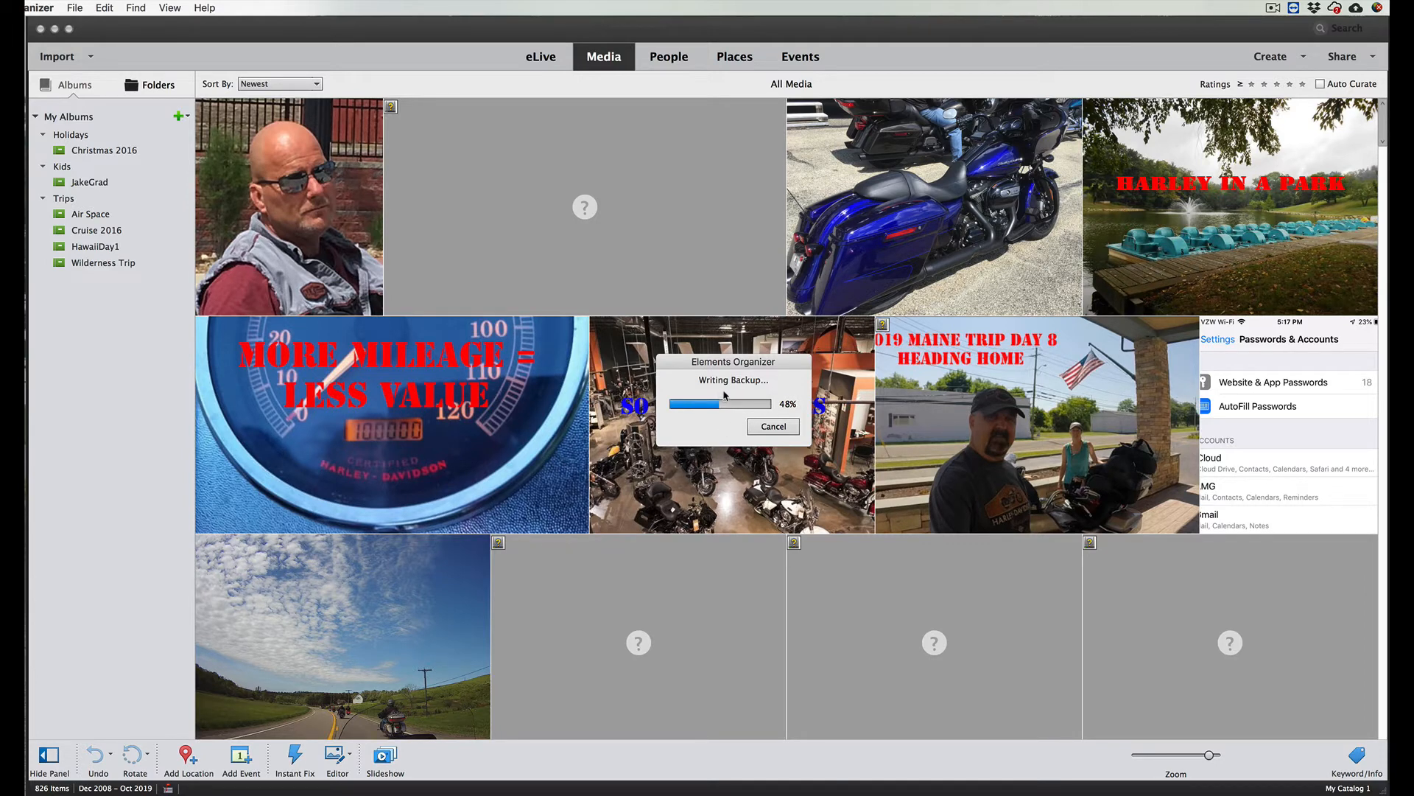
Step: Dismiss the backup confirmation and quit the Elements 2018 Organizer
click(1272, 8)
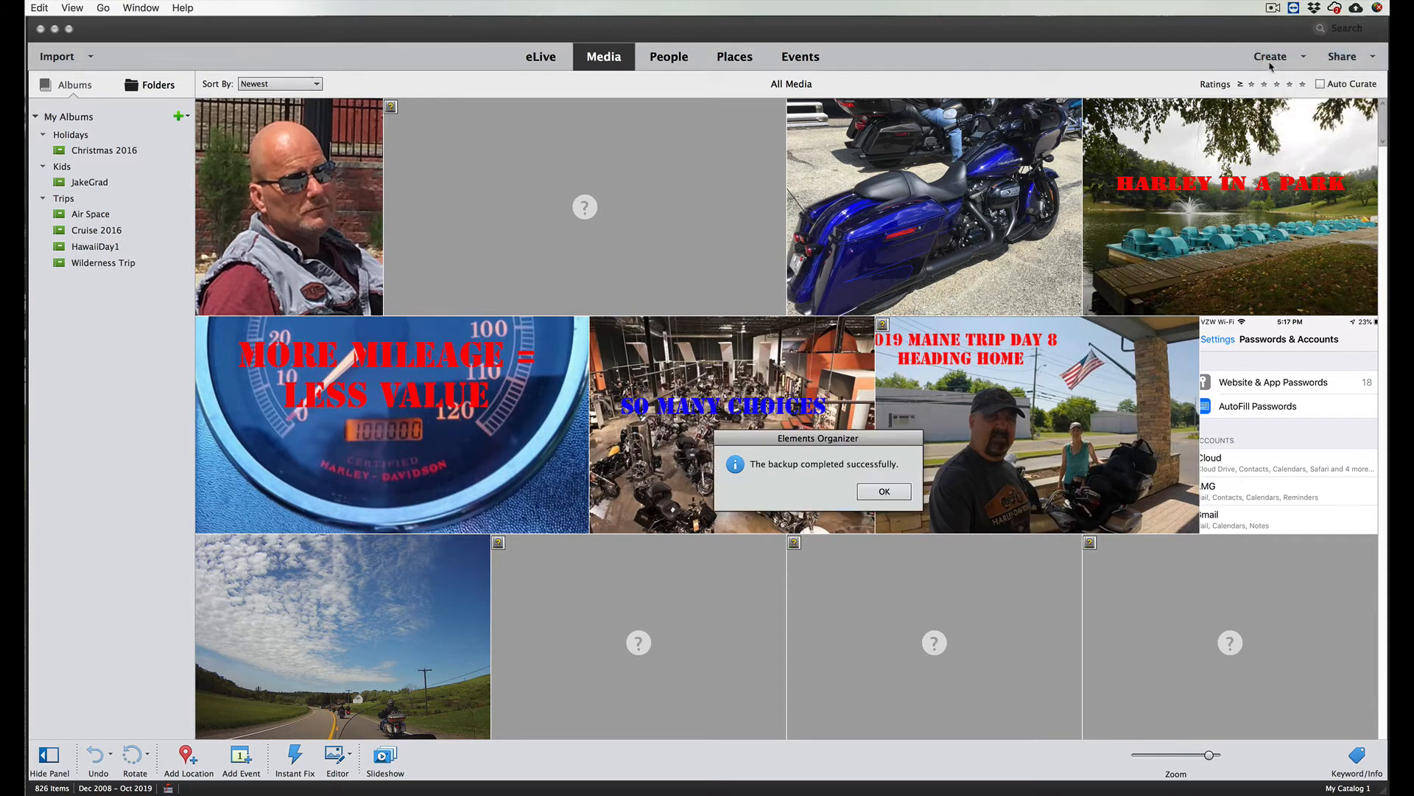
mouse_move(1094, 404)
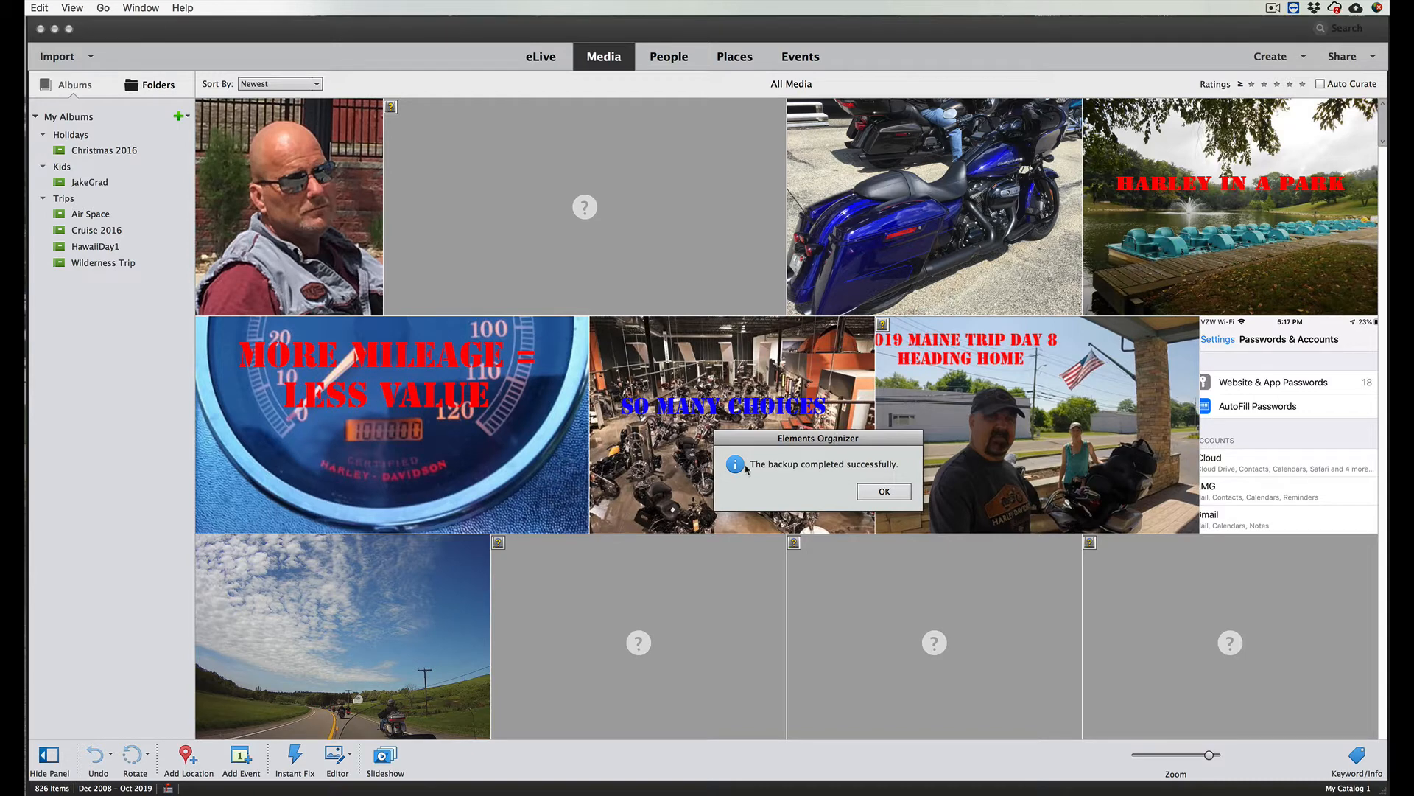
mouse_move(861, 481)
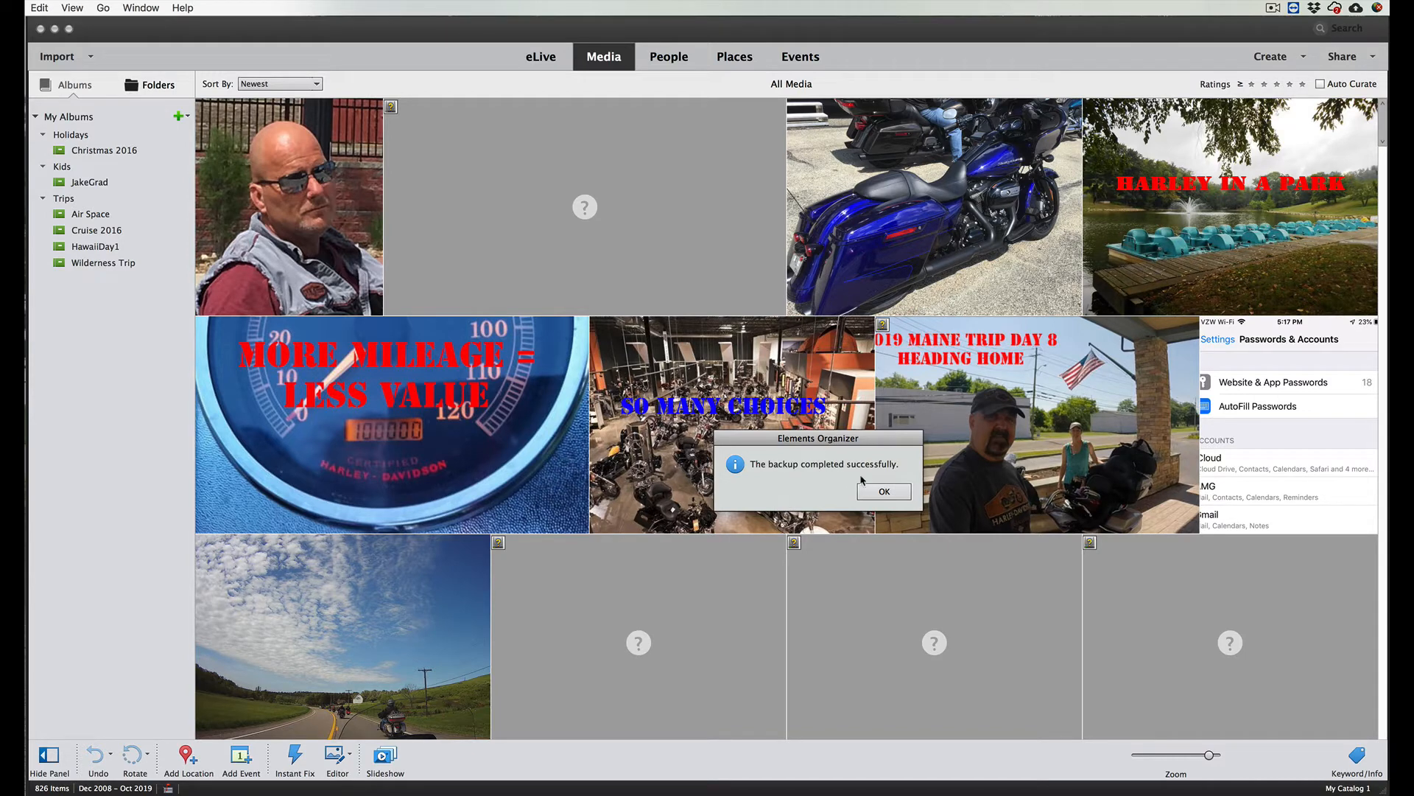
click(883, 491)
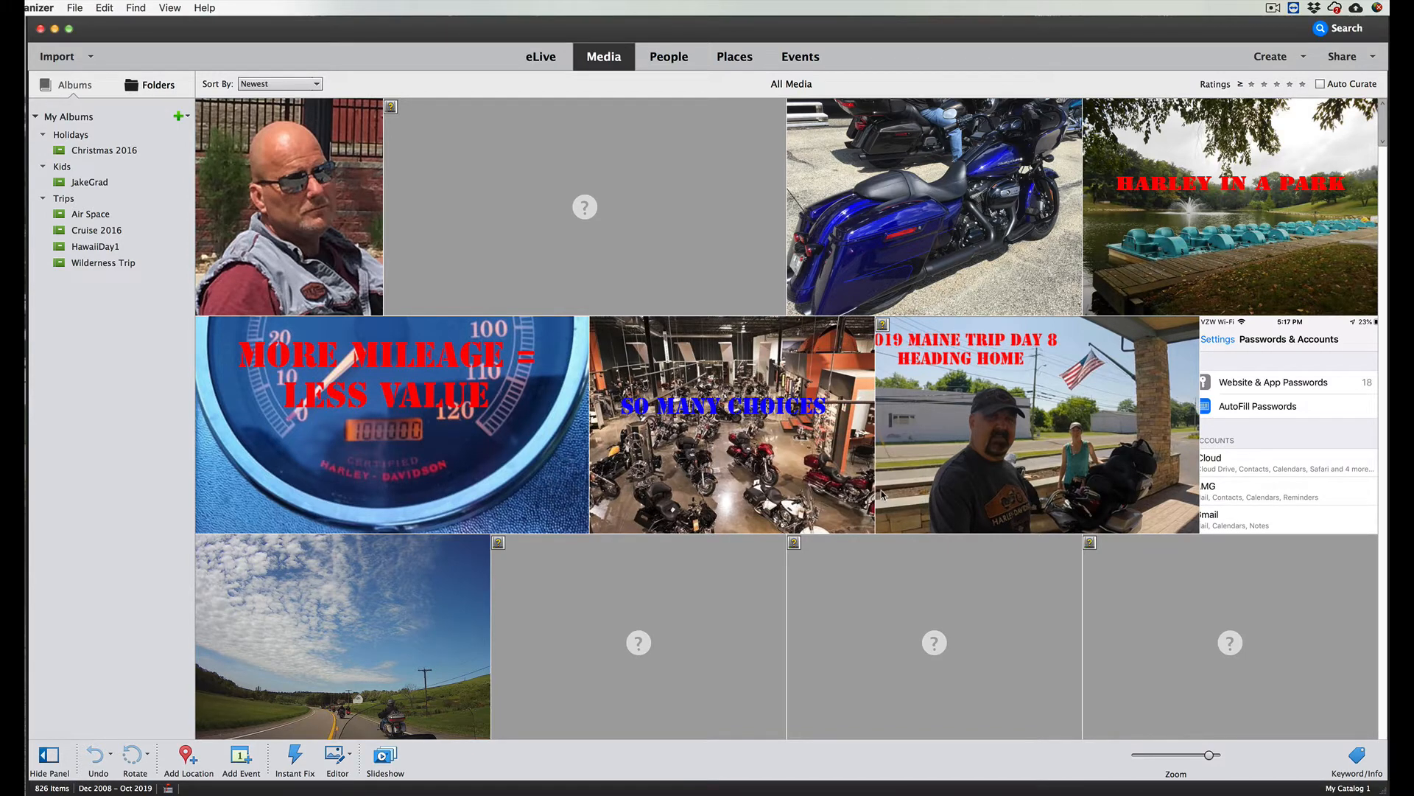
mouse_move(207, 63)
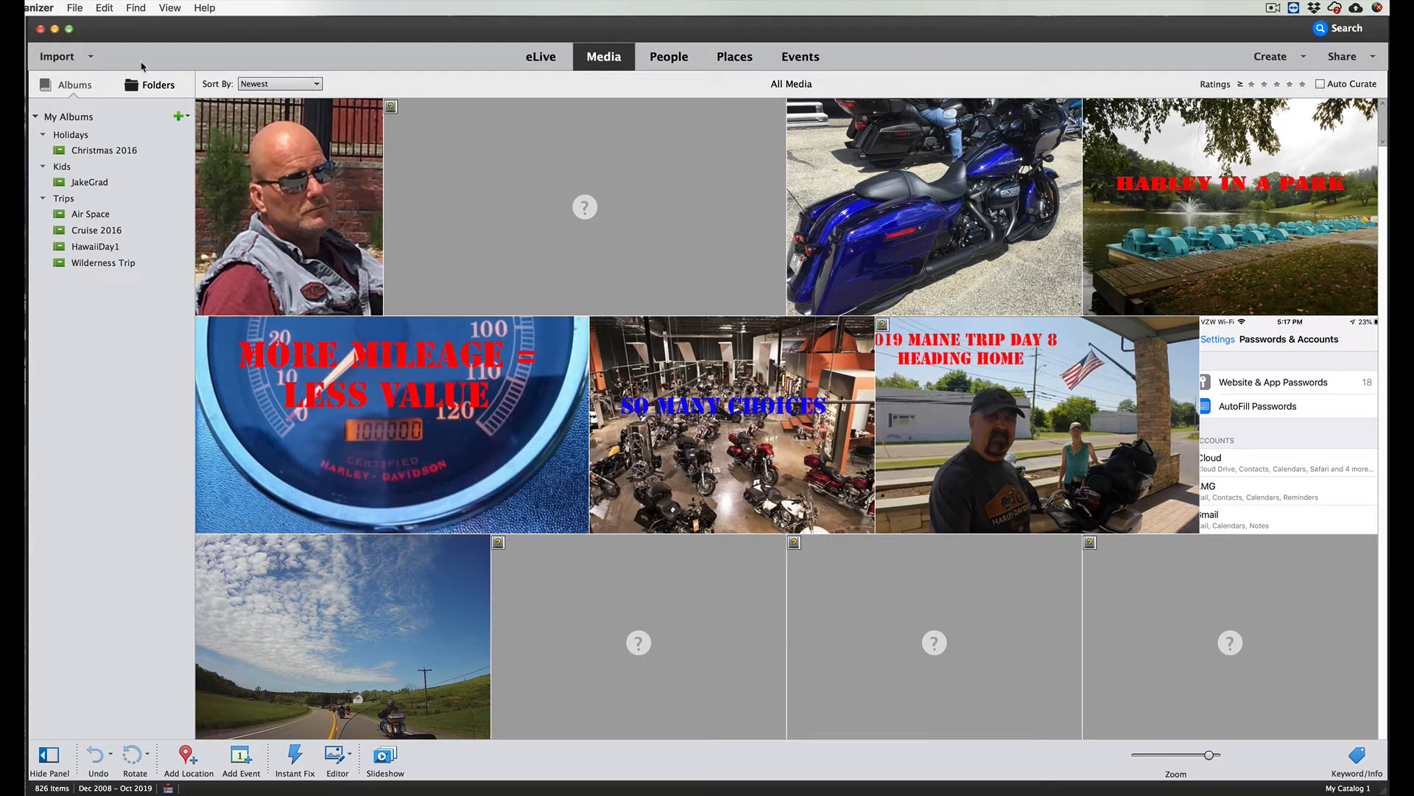
mouse_move(99, 31)
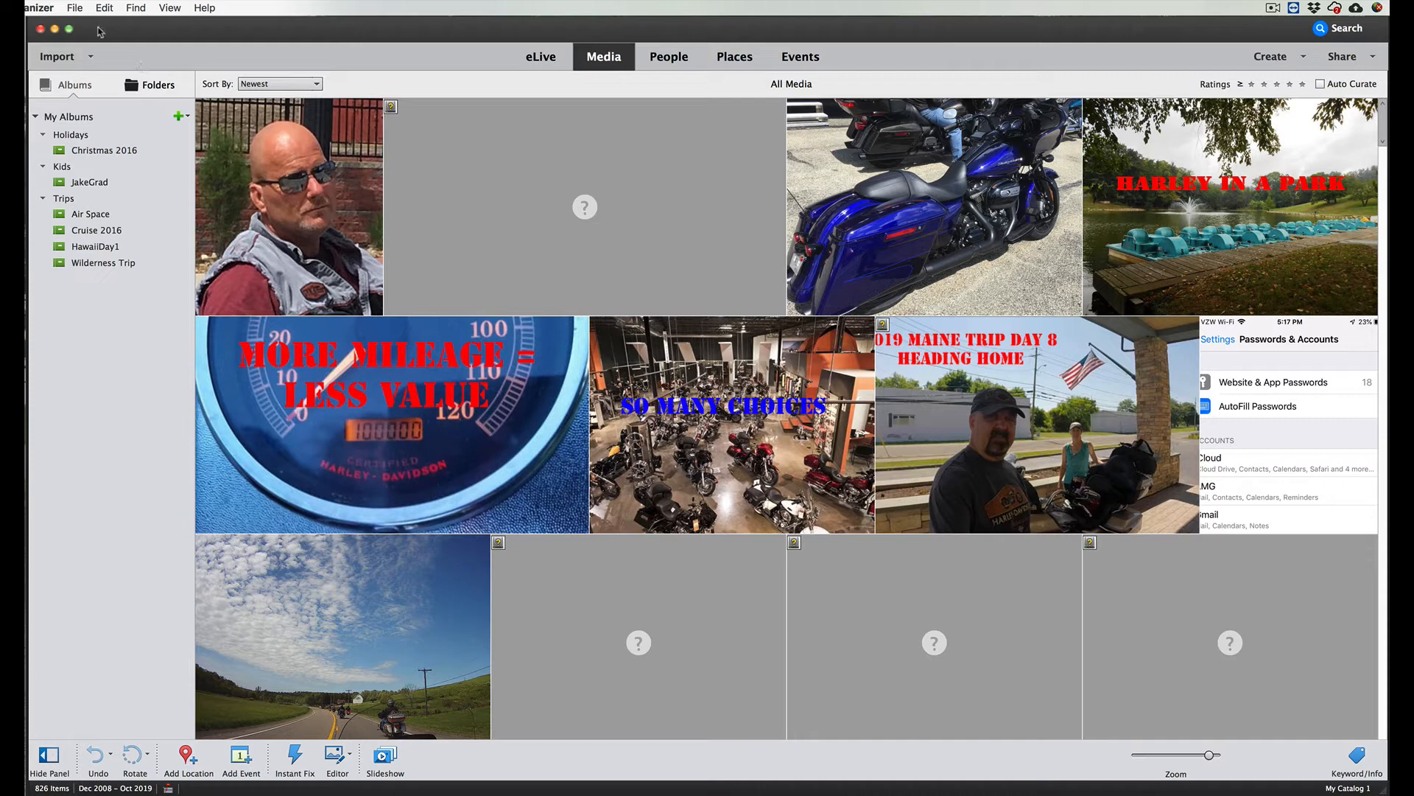
click(37, 8)
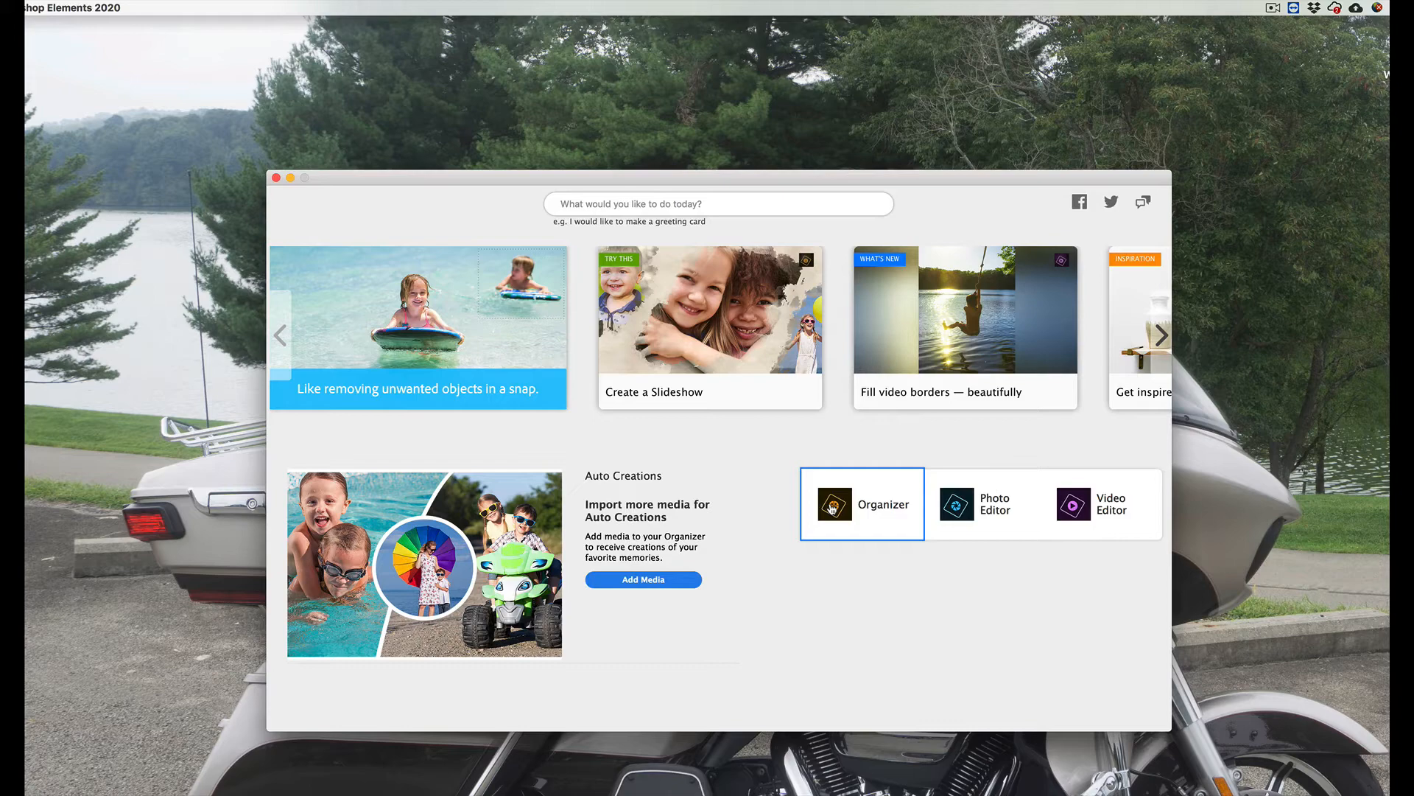
Step: Launch Organizer from the Photoshop Elements 2020 Home Screen
click(860, 504)
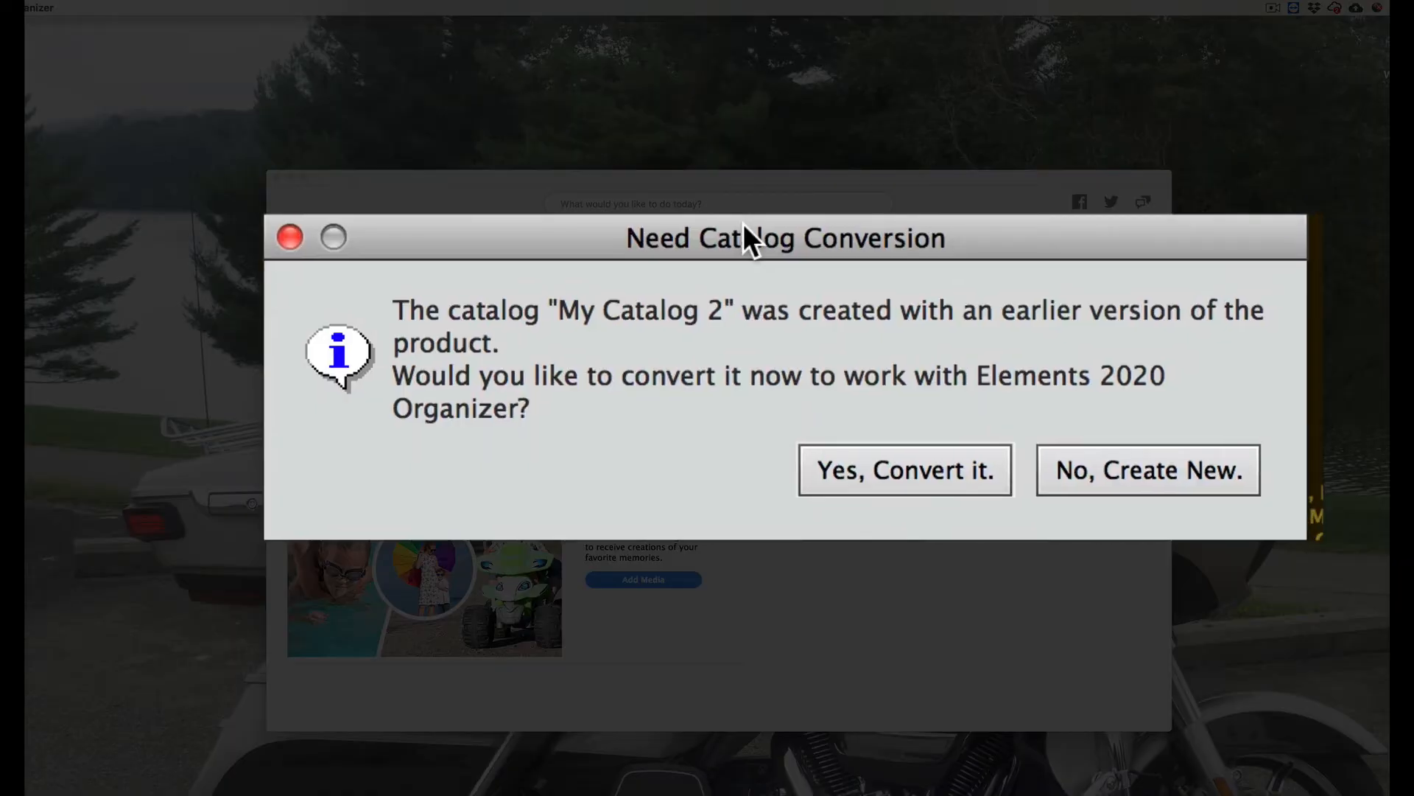
mouse_move(753, 243)
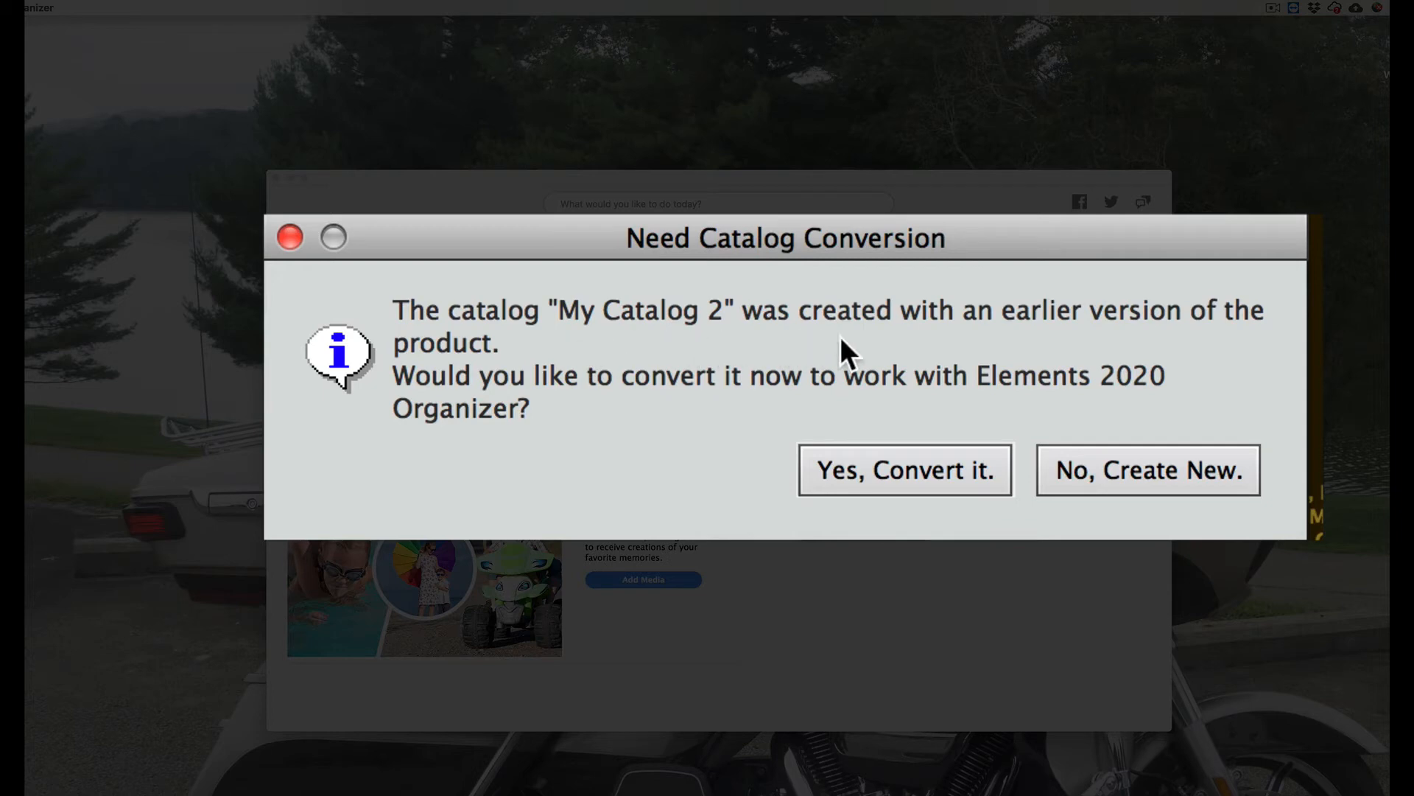
mouse_move(481, 363)
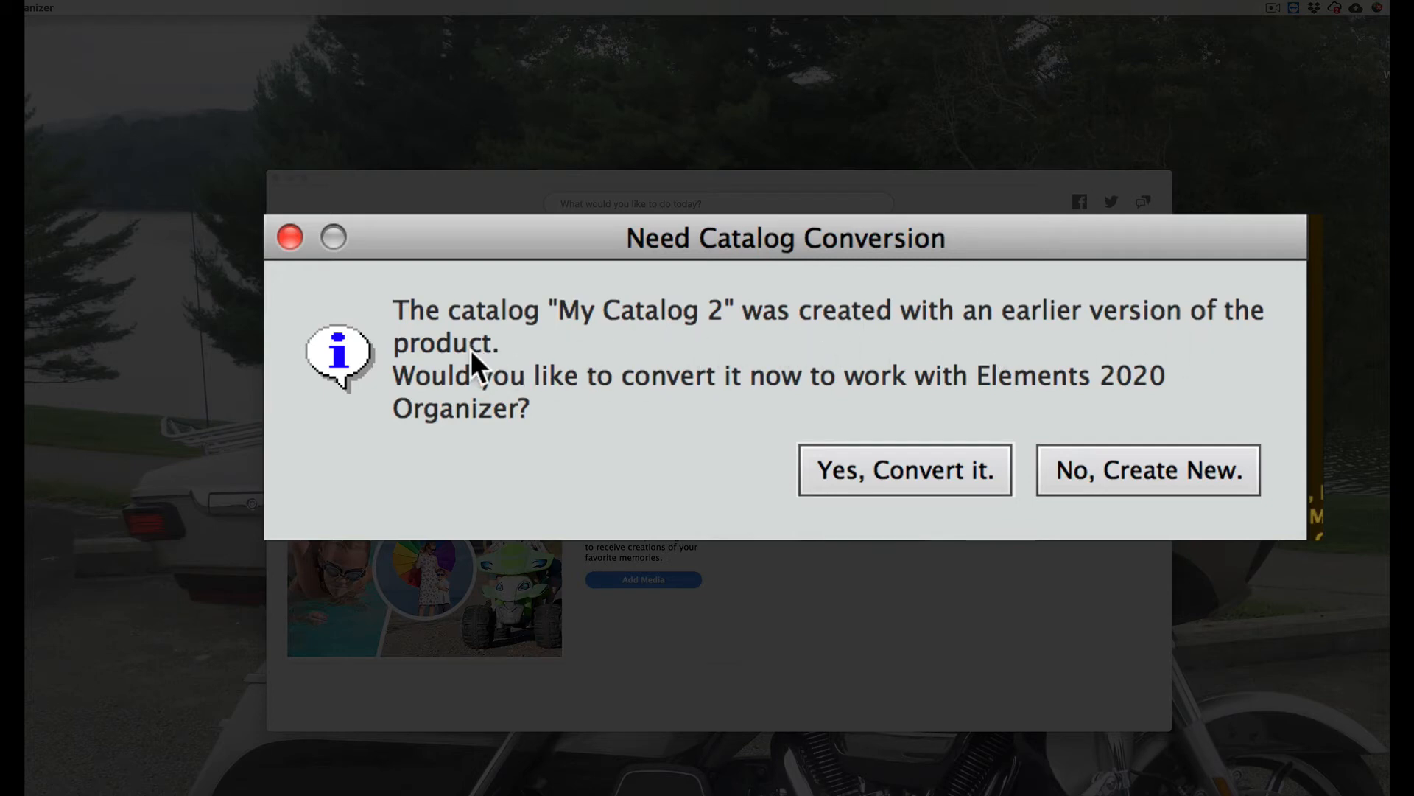
mouse_move(778, 455)
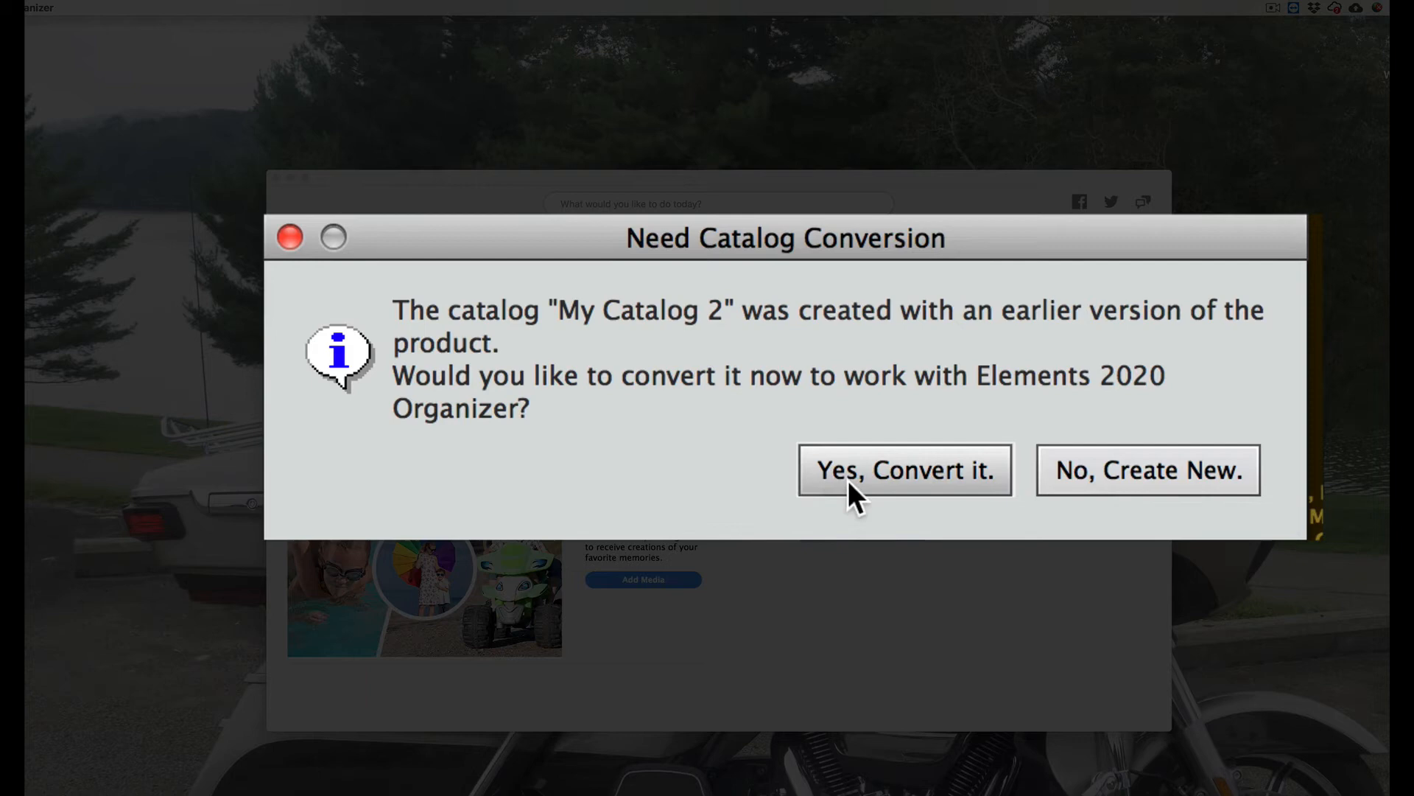
Step: Convert My Catalog 2 for Elements 2020 and accept the conversion notice
click(903, 469)
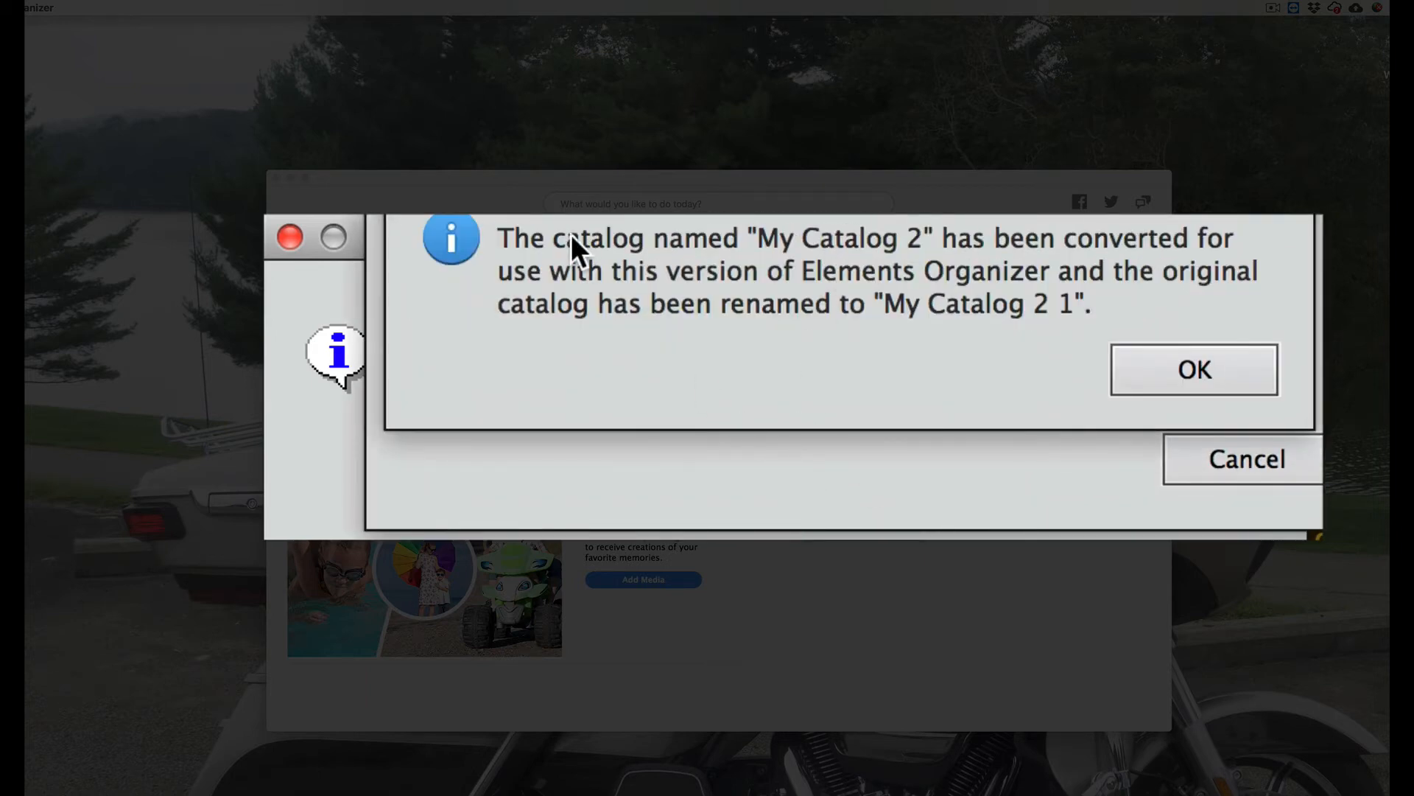
click(1192, 369)
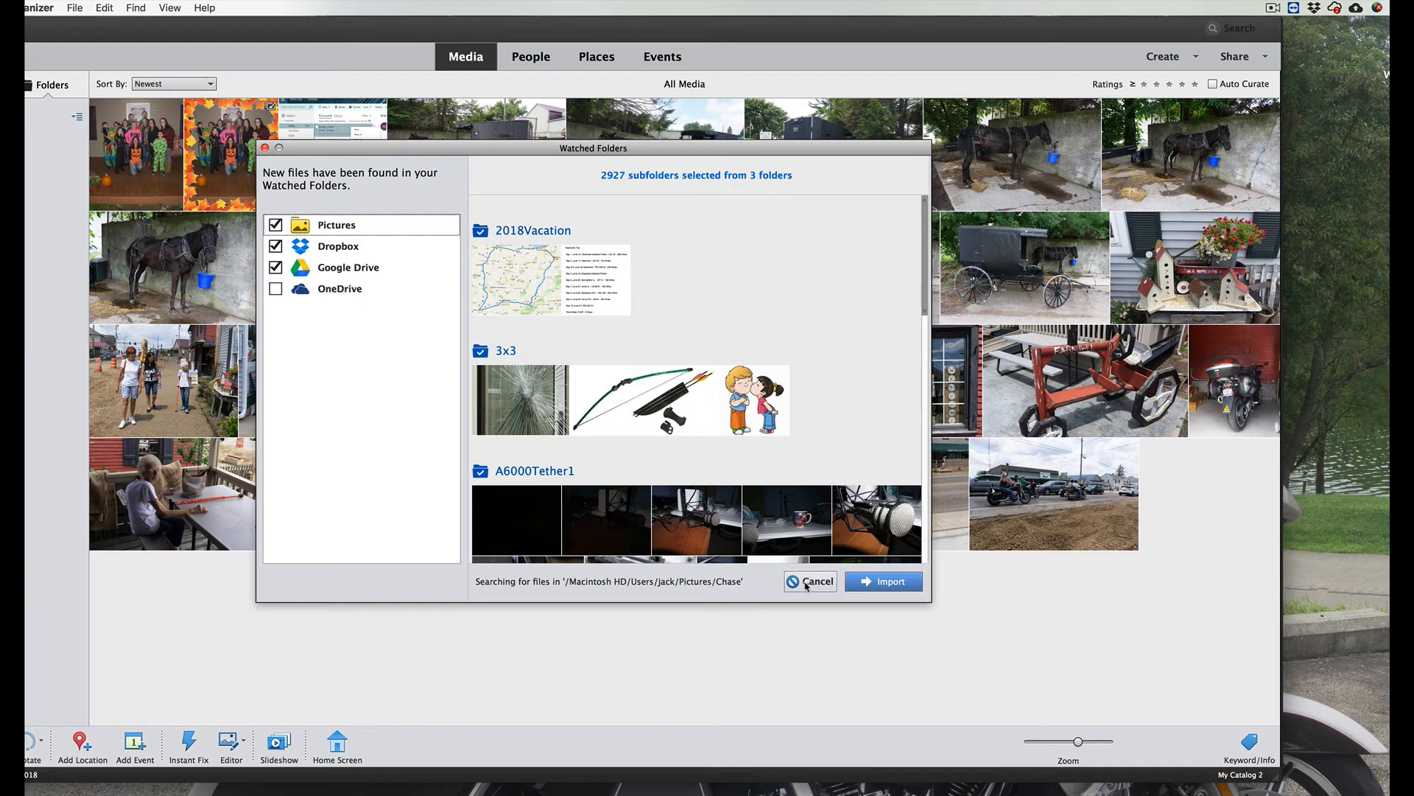
Step: Cancel the Watched Folders import to show My Catalog 2's photos in All Media
click(809, 581)
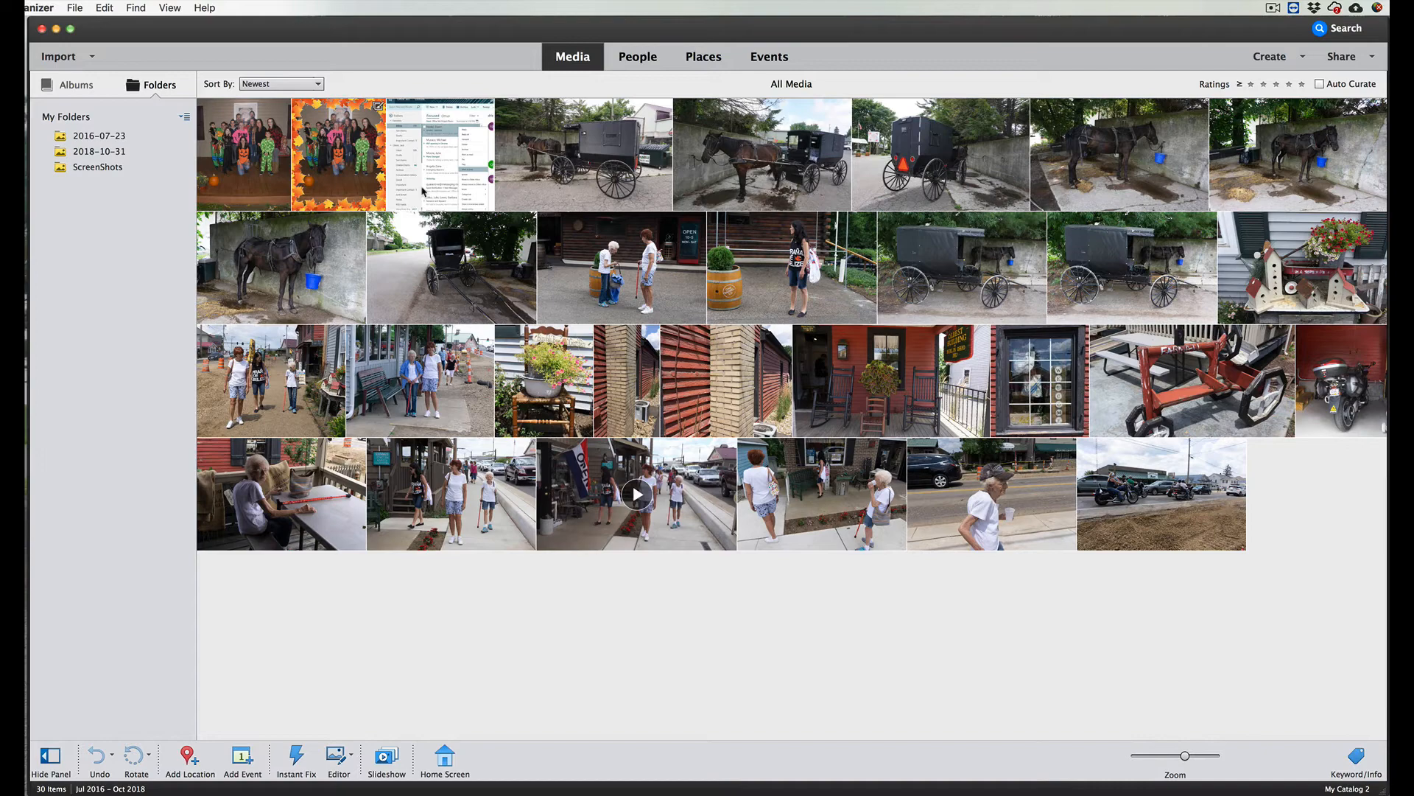
click(38, 7)
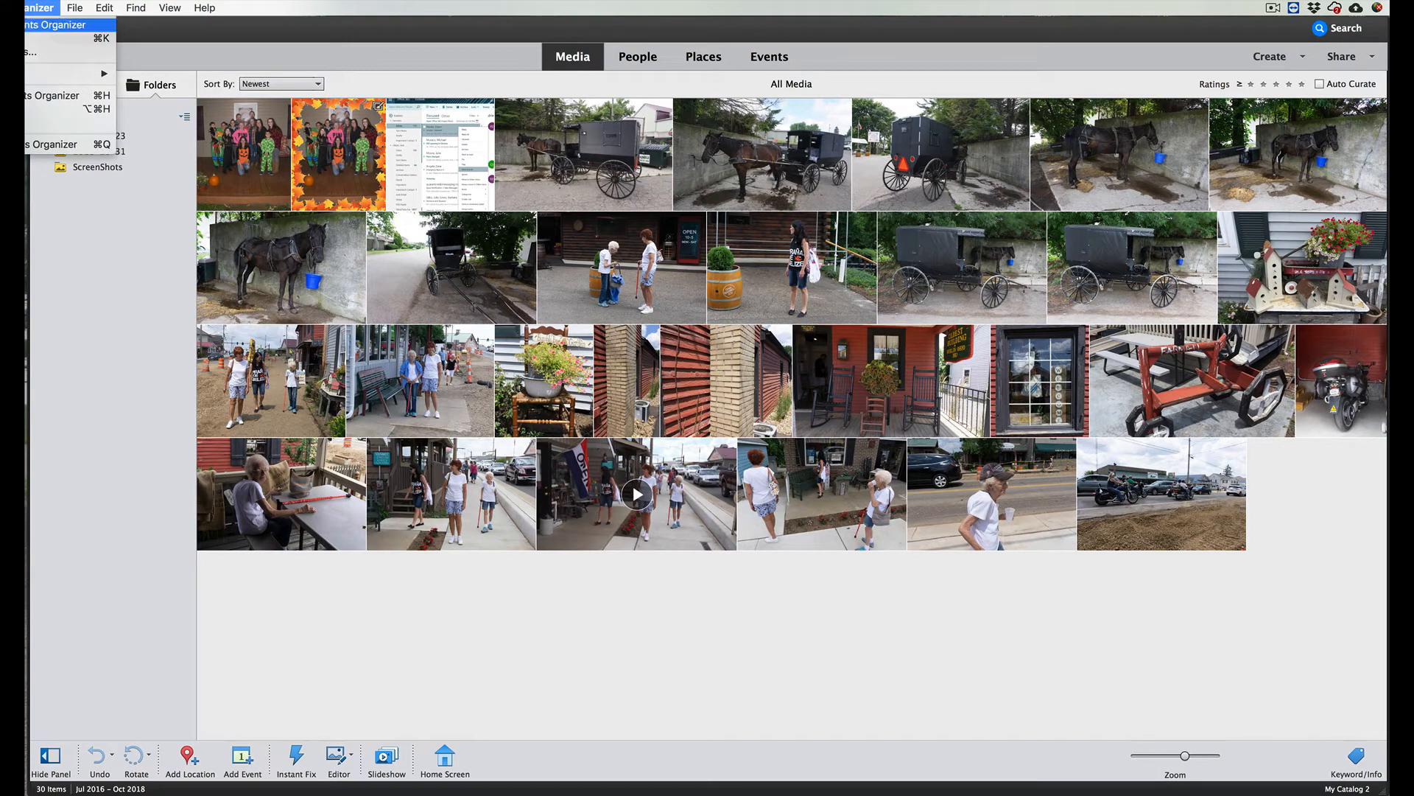
click(54, 24)
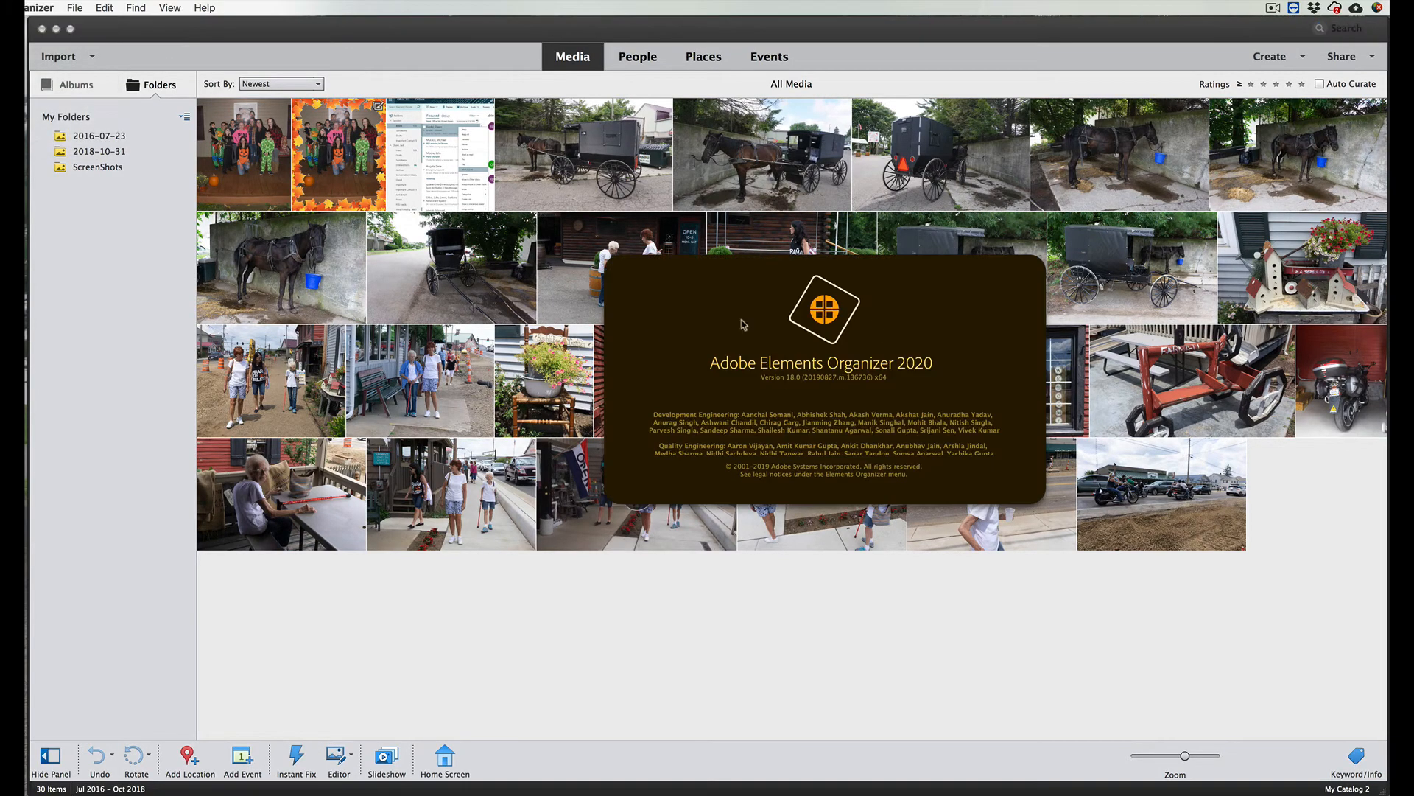
mouse_move(830, 377)
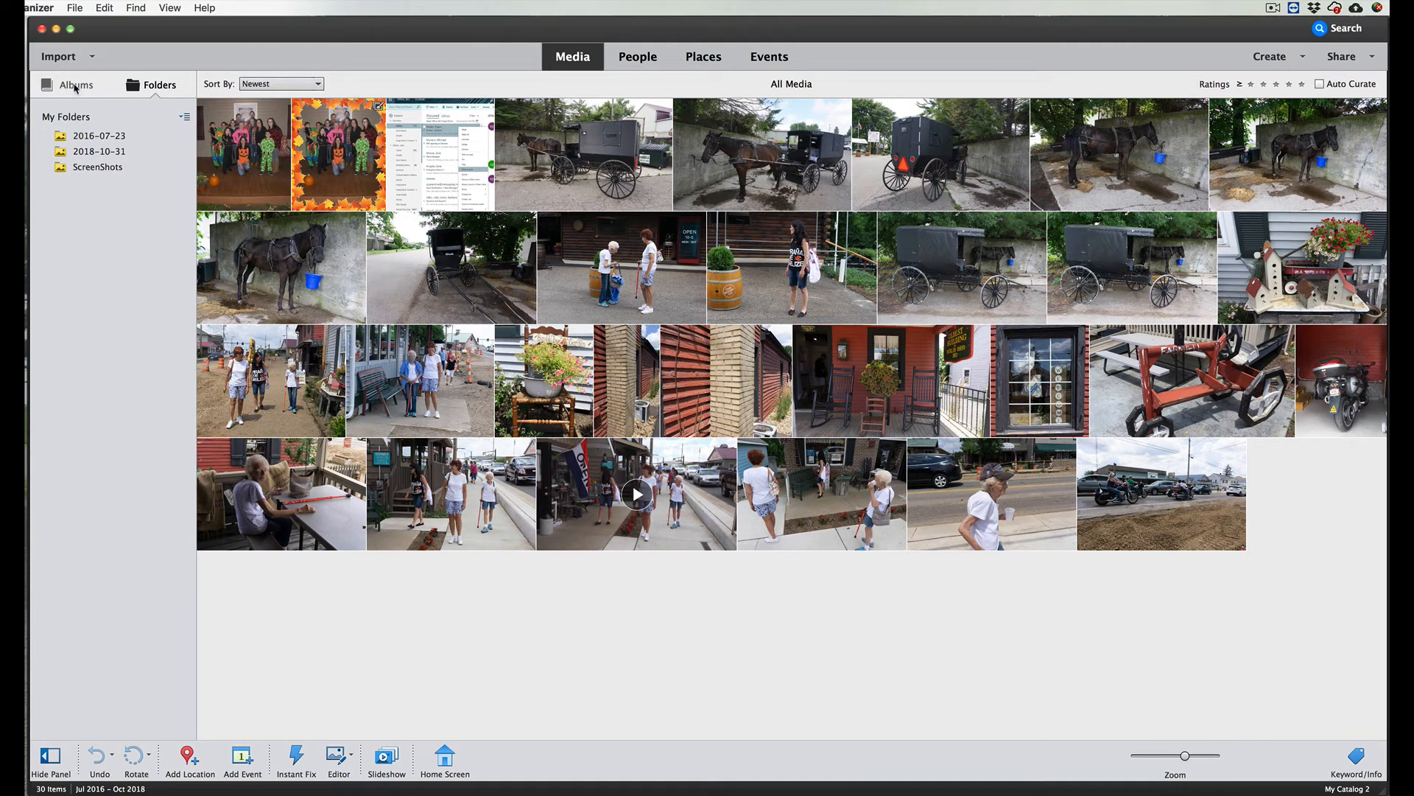
Step: Switch between Albums and Folders, viewing 2016-07-23 and ScreenShots, then back to 2016-07-23
click(76, 84)
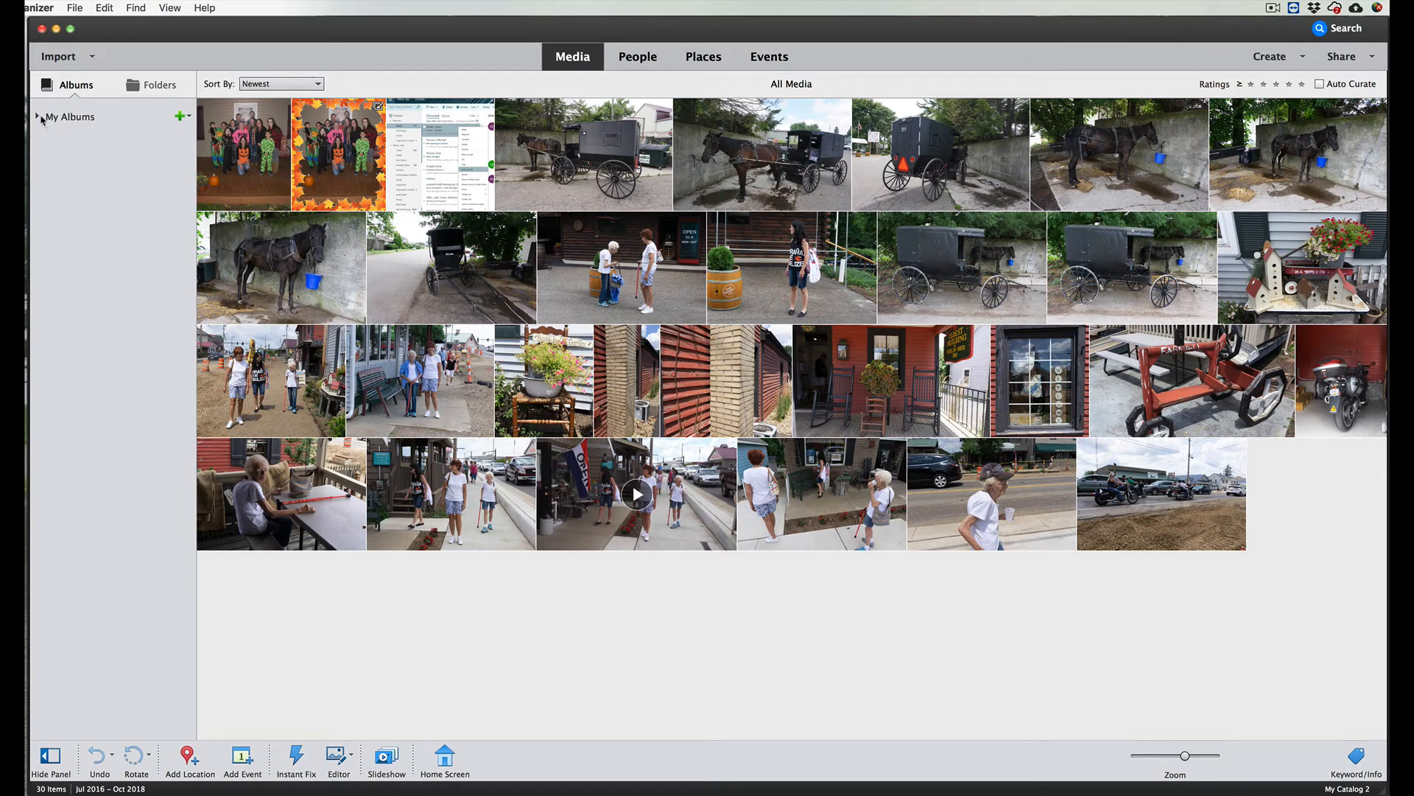
click(159, 84)
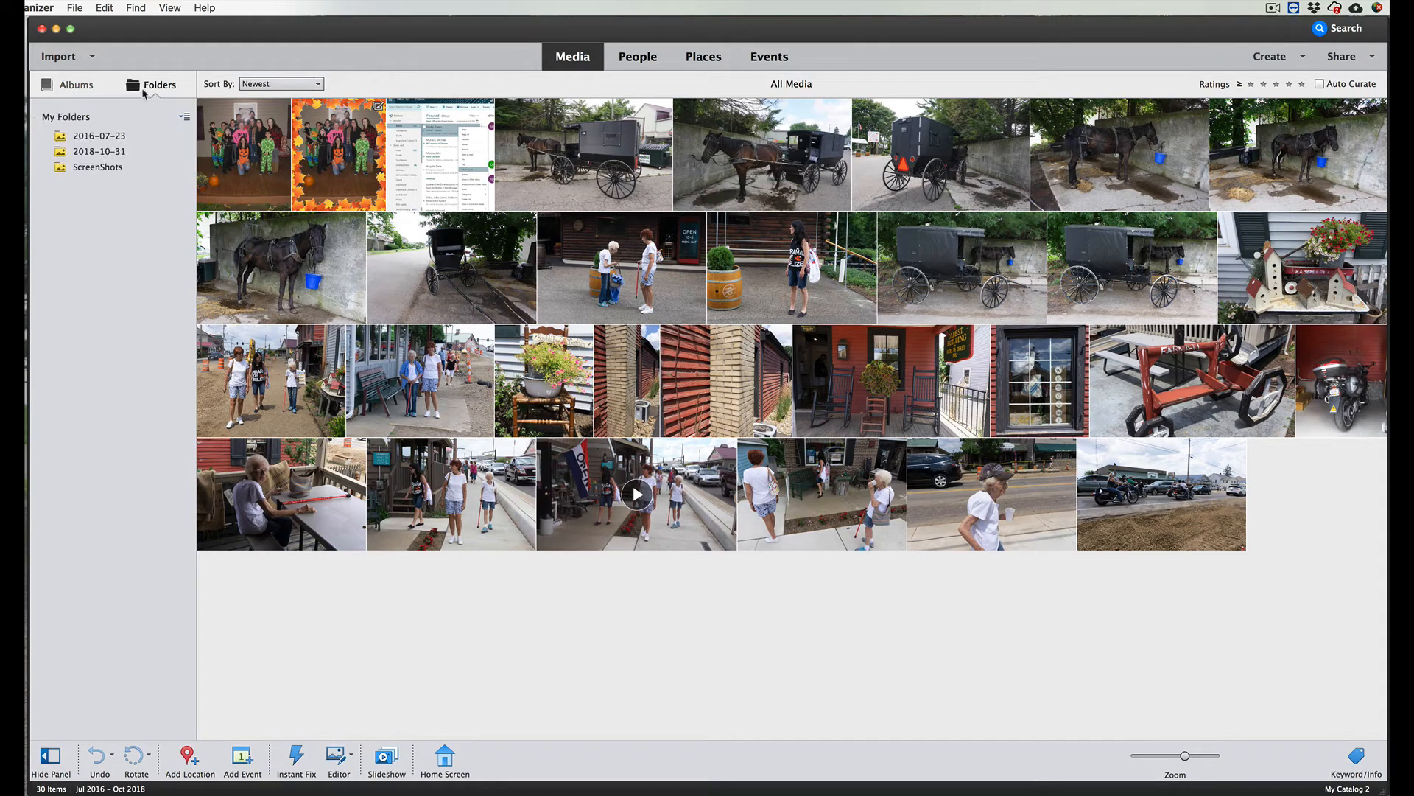
click(99, 135)
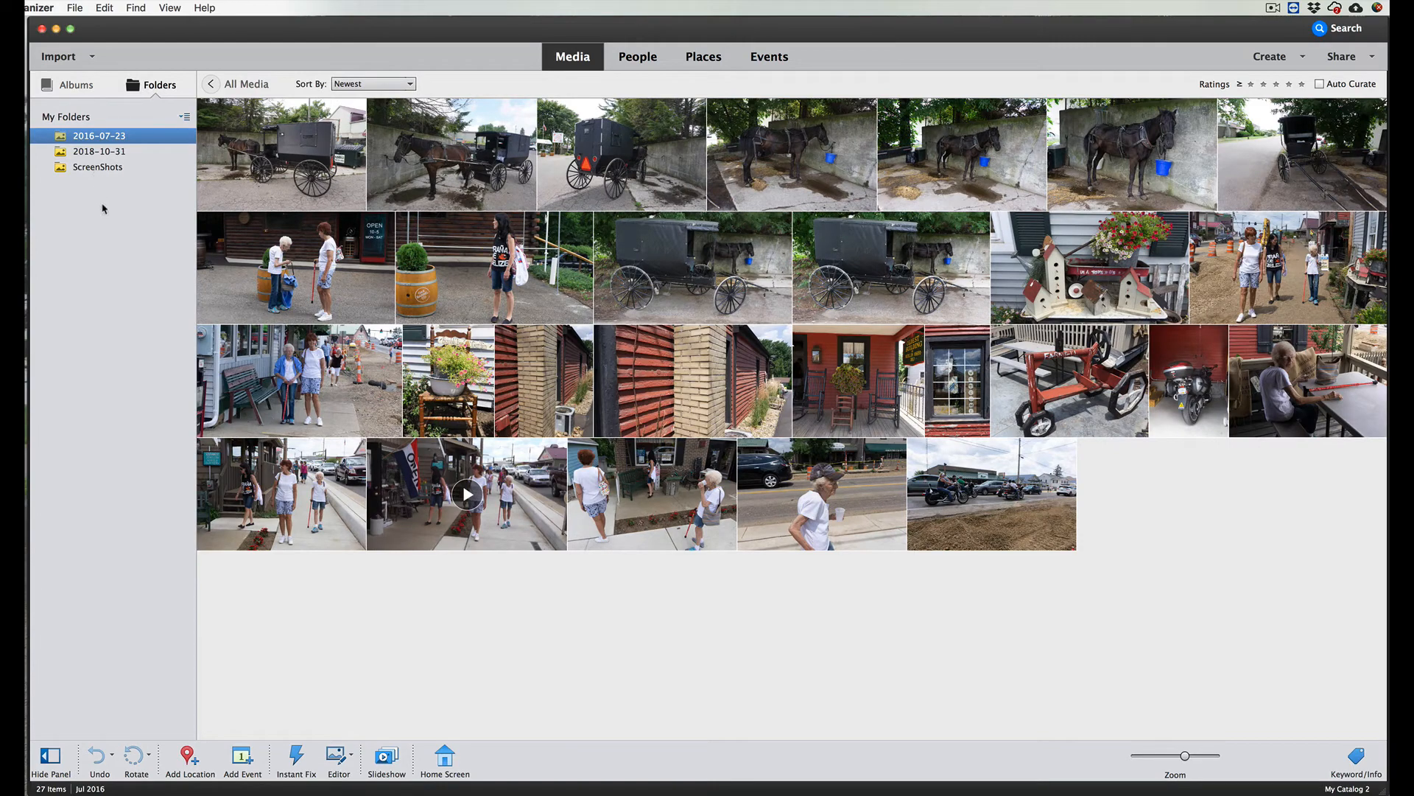
click(97, 167)
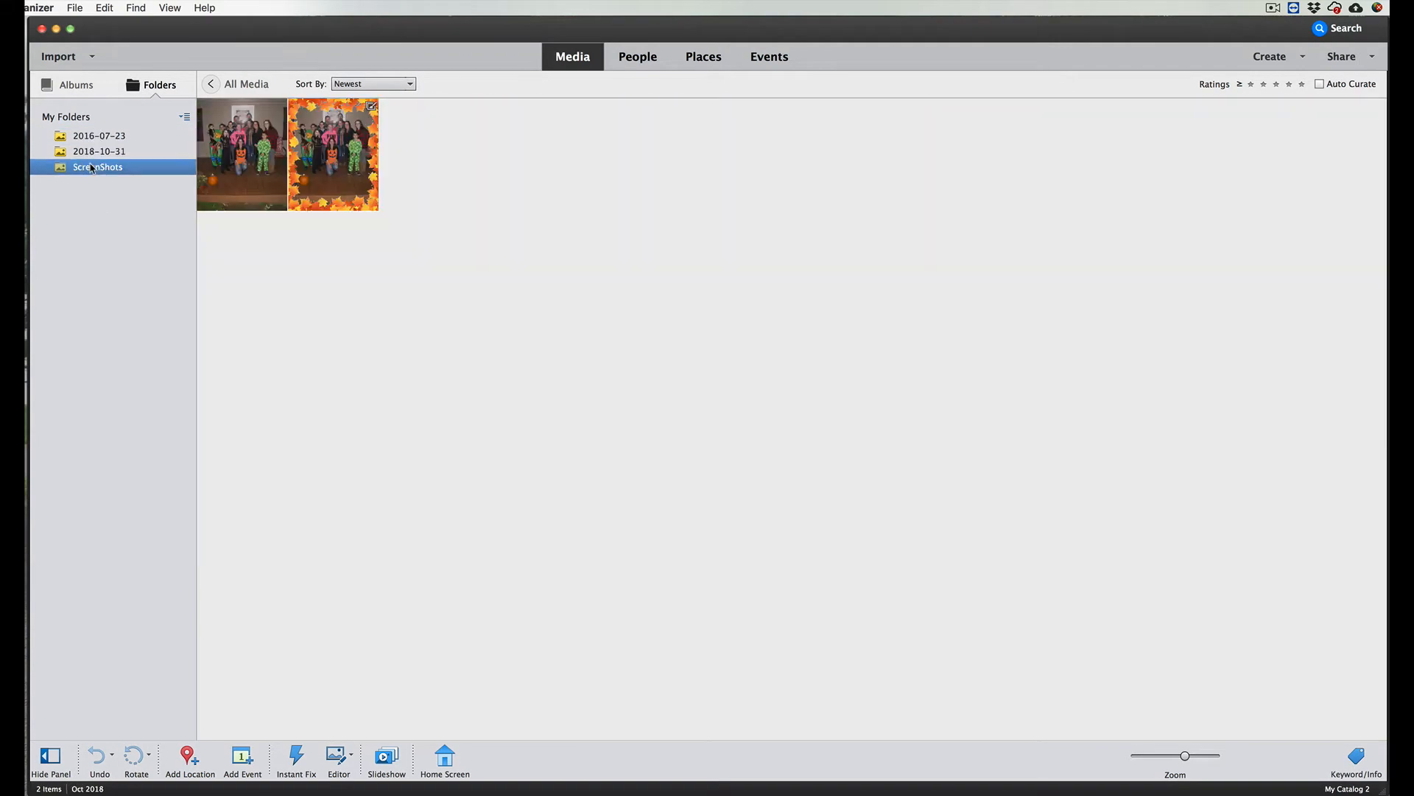
click(98, 136)
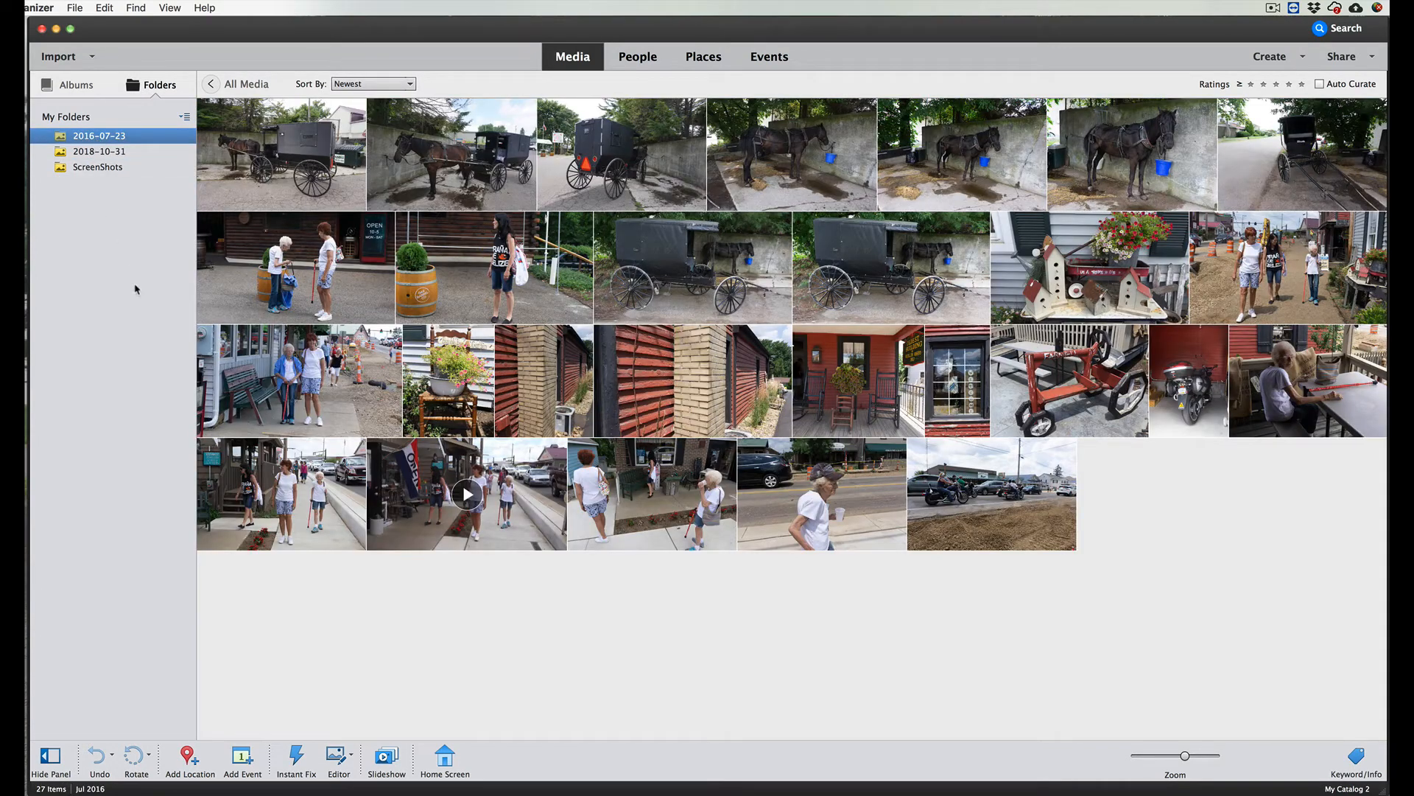
mouse_move(142, 293)
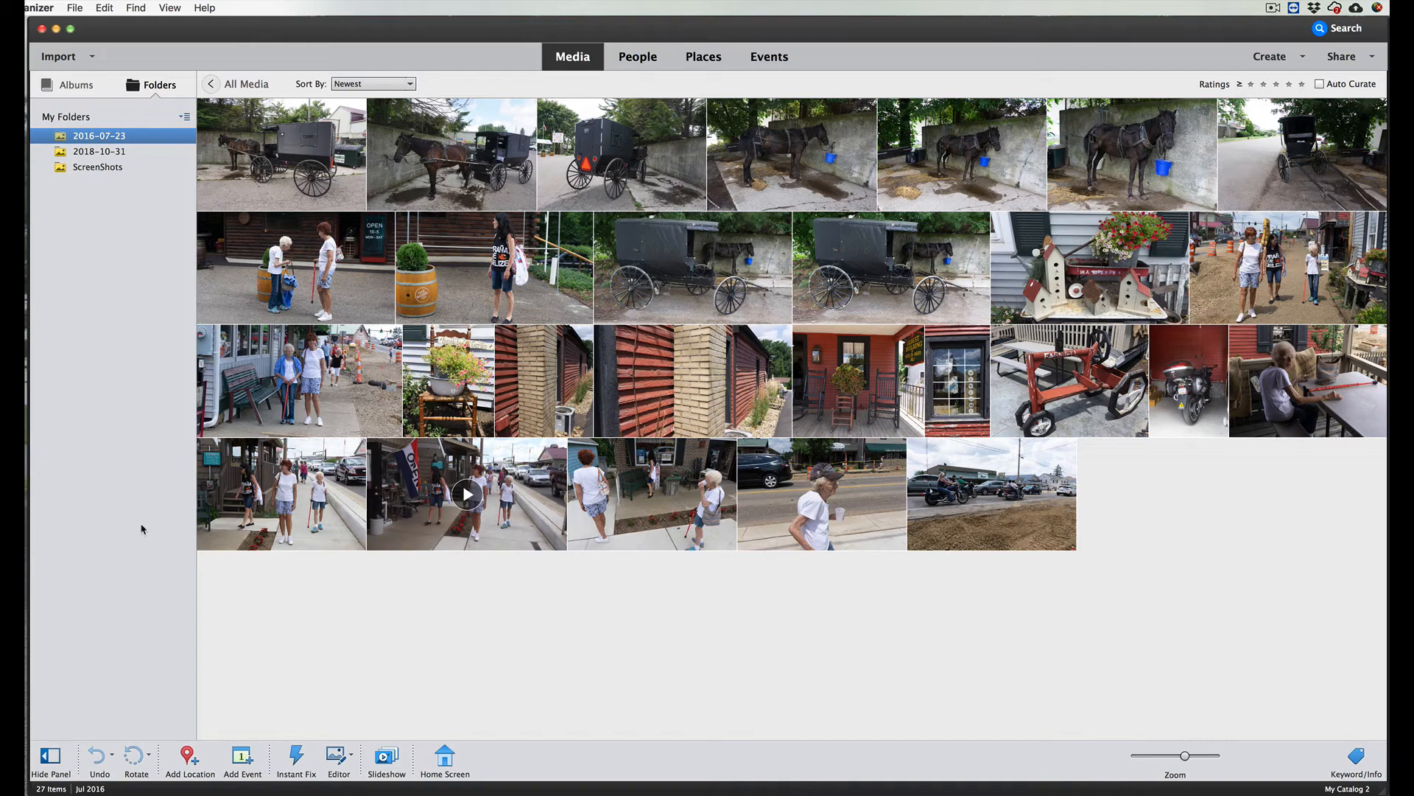
click(76, 84)
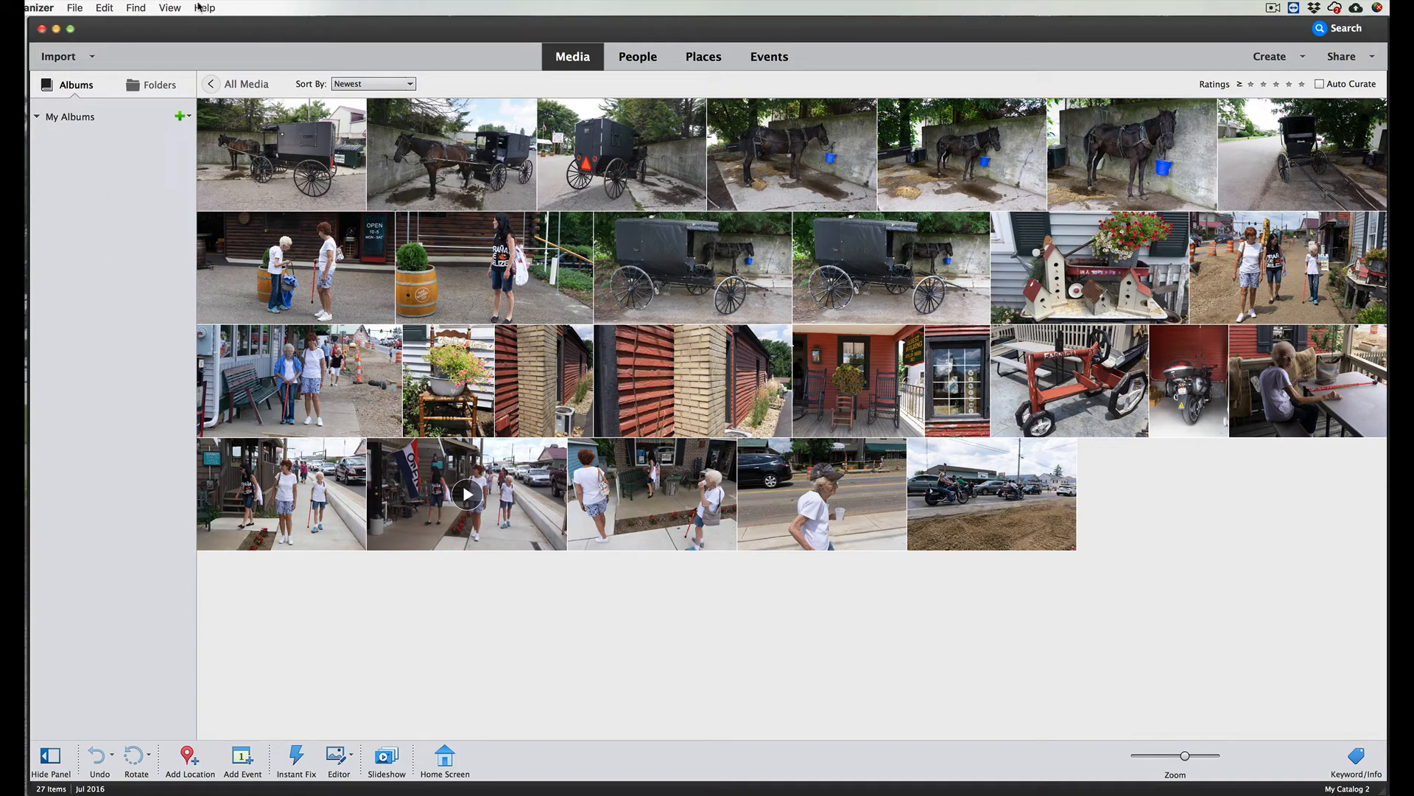
click(205, 7)
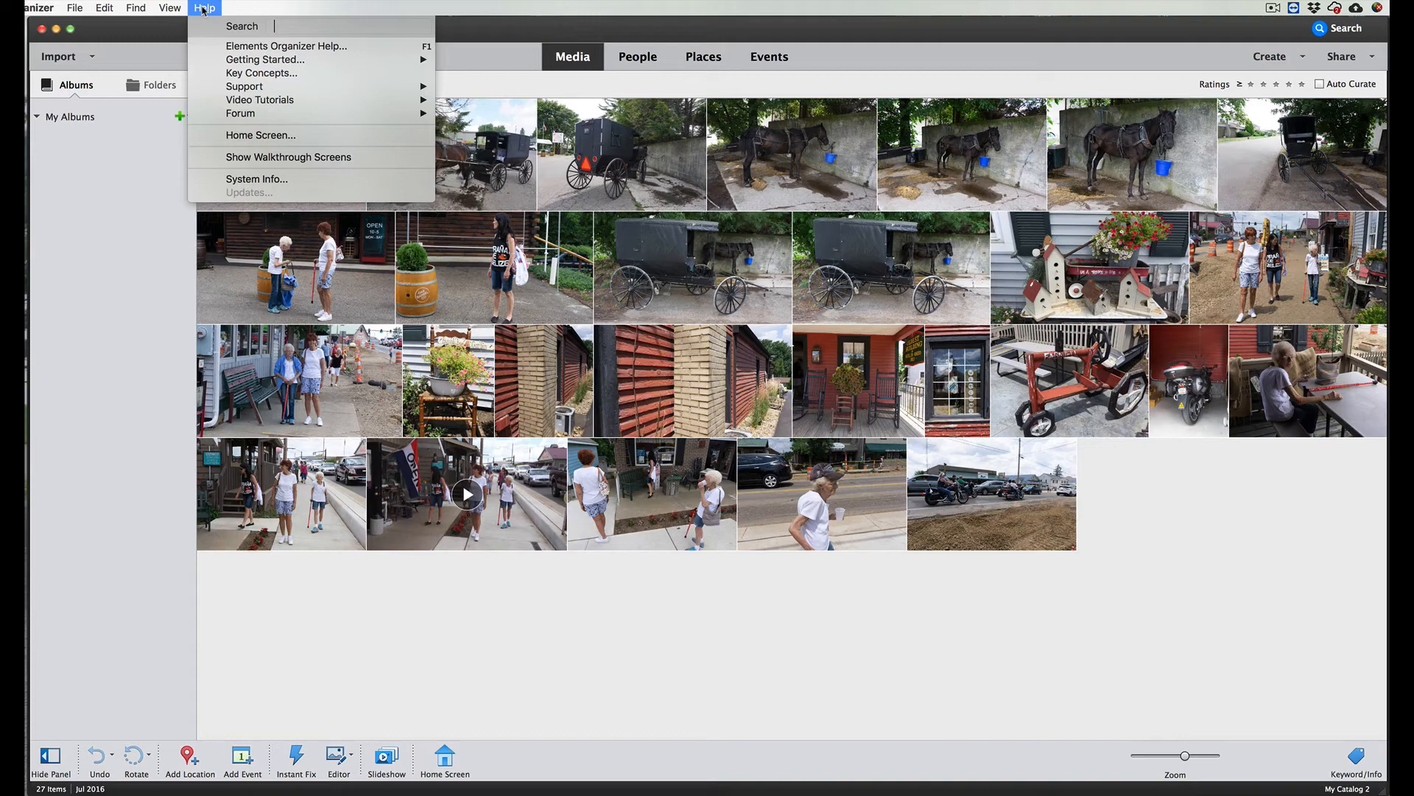
click(104, 8)
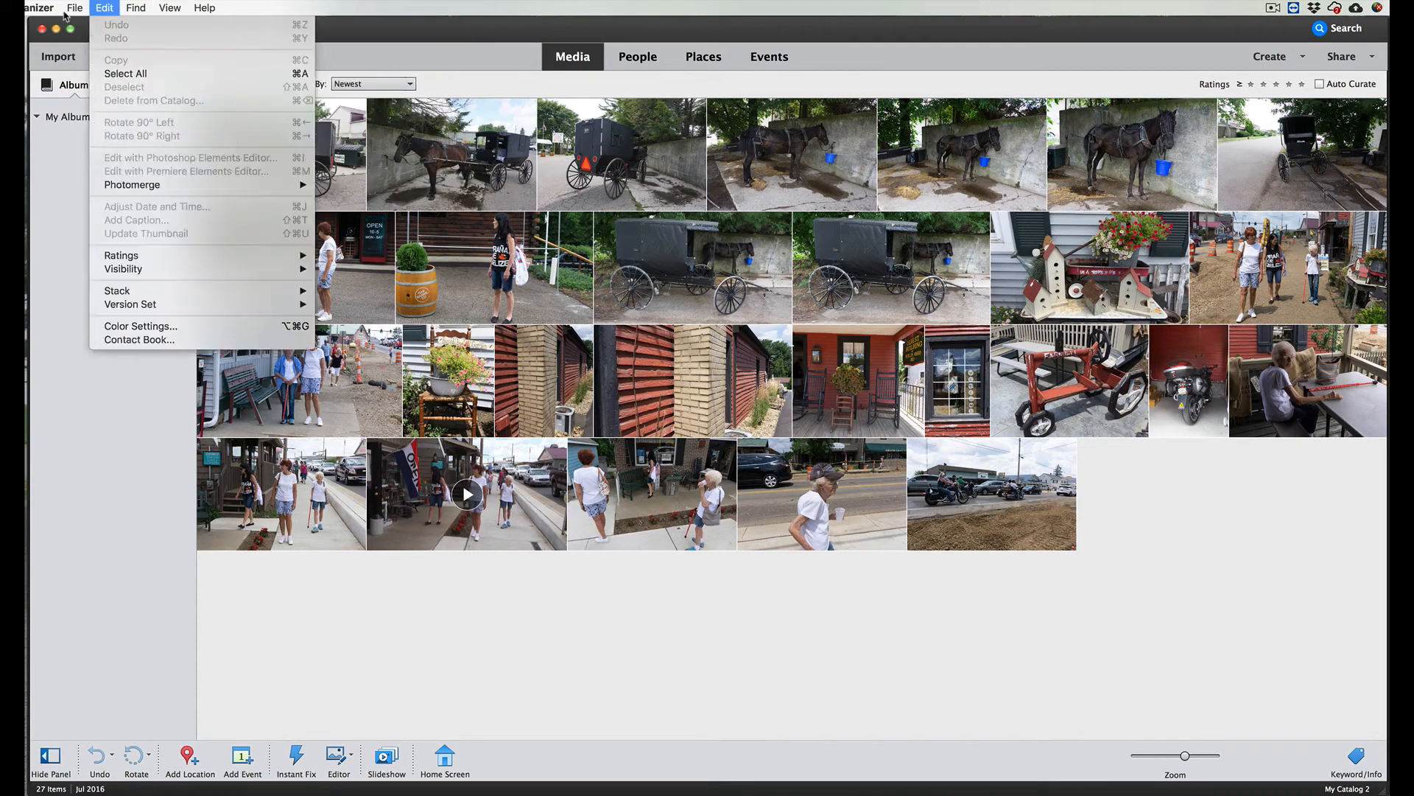
click(74, 8)
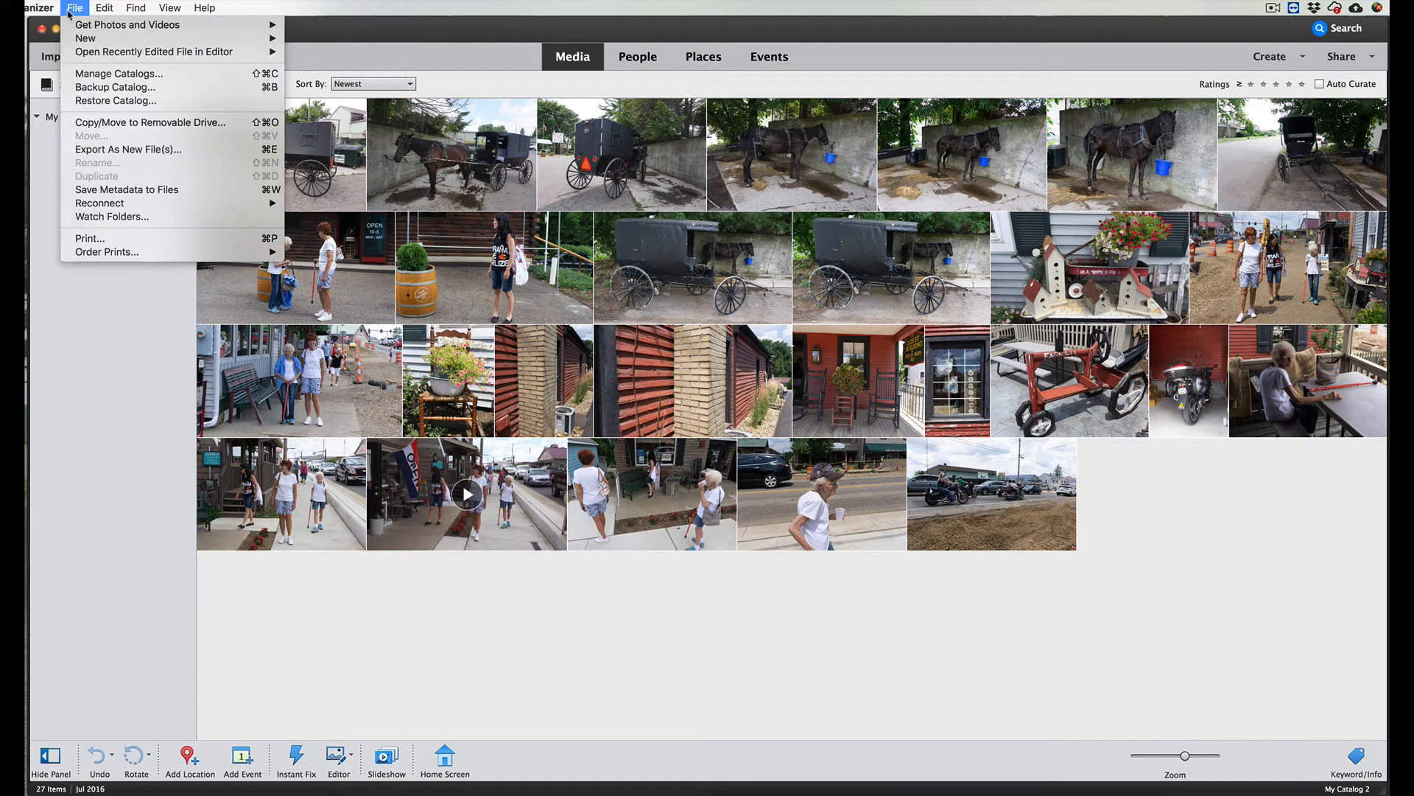
click(104, 8)
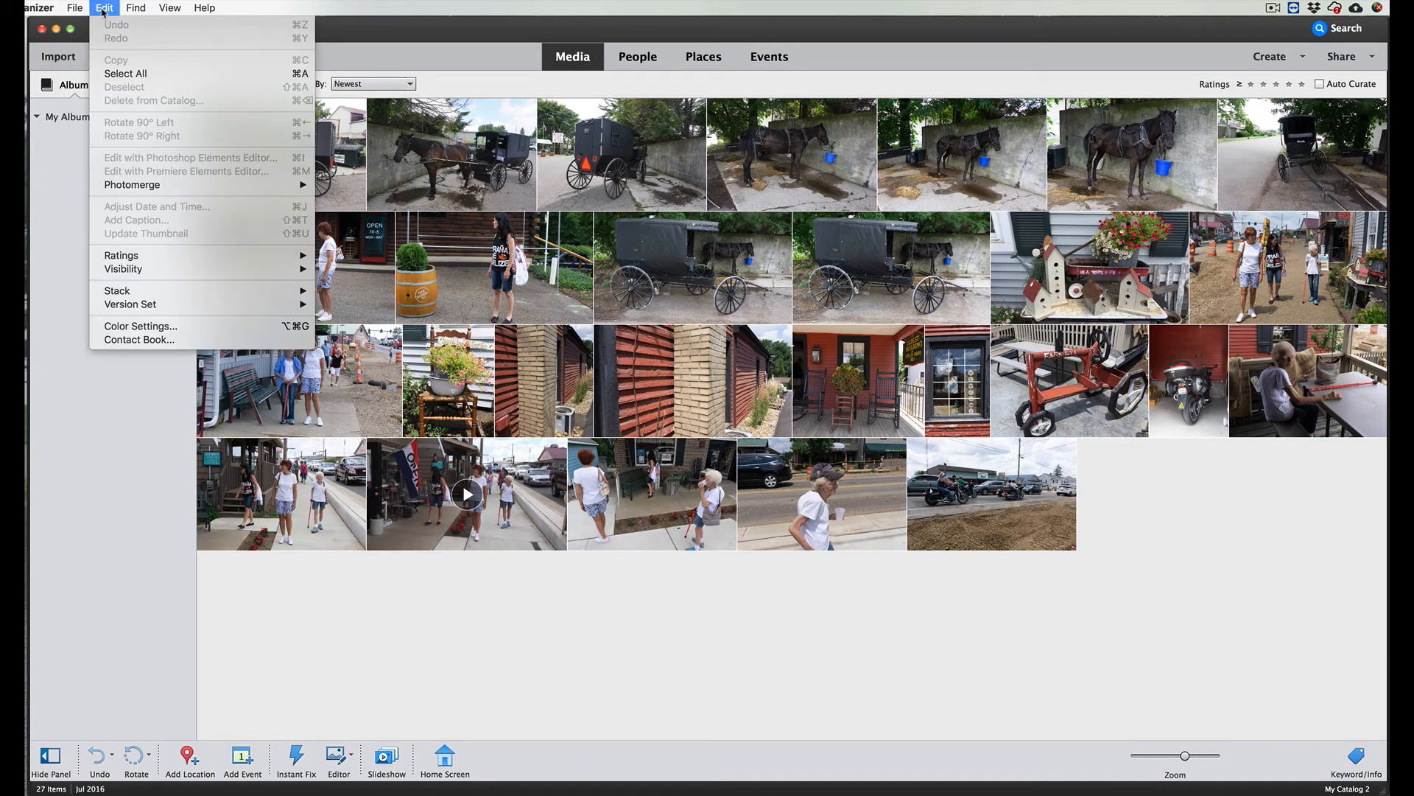
click(136, 7)
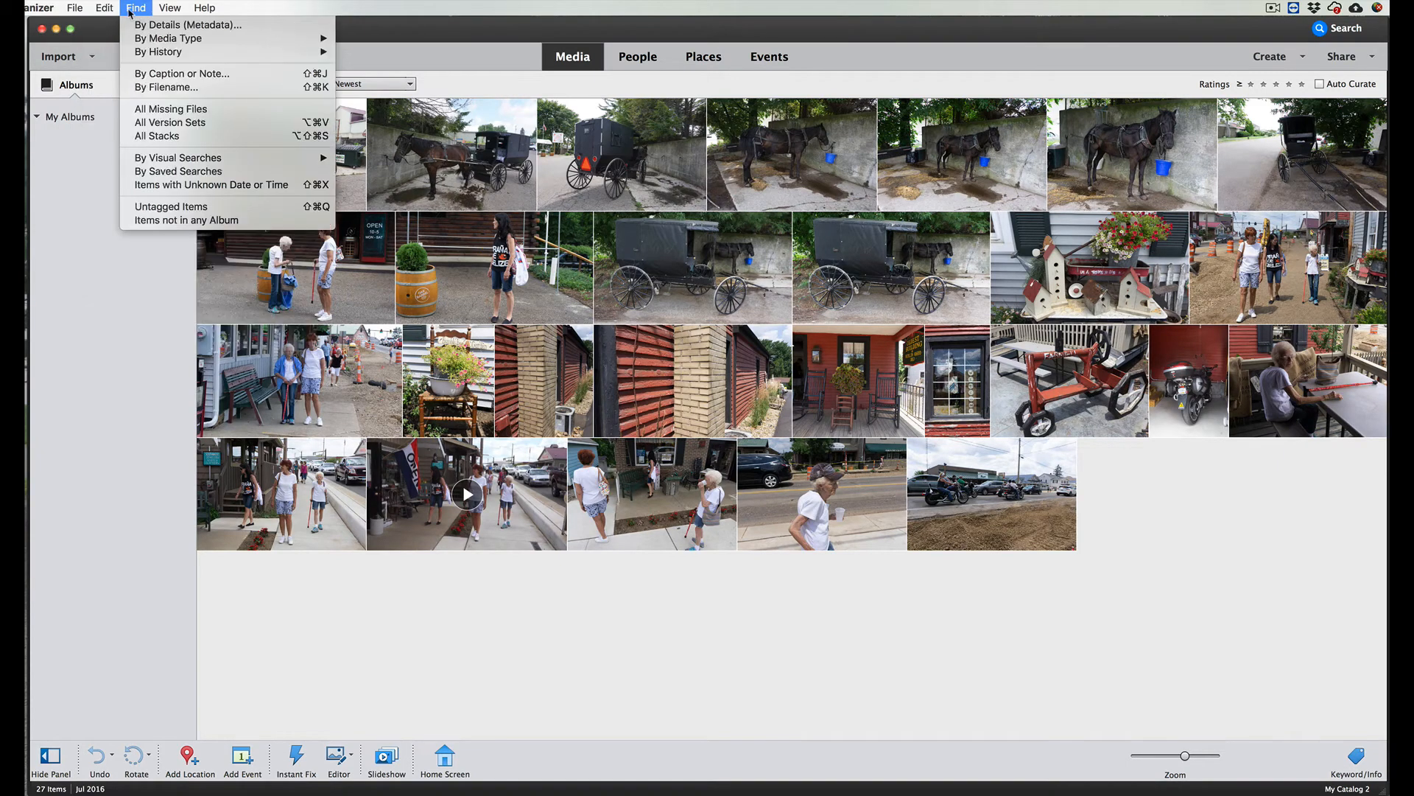
click(170, 7)
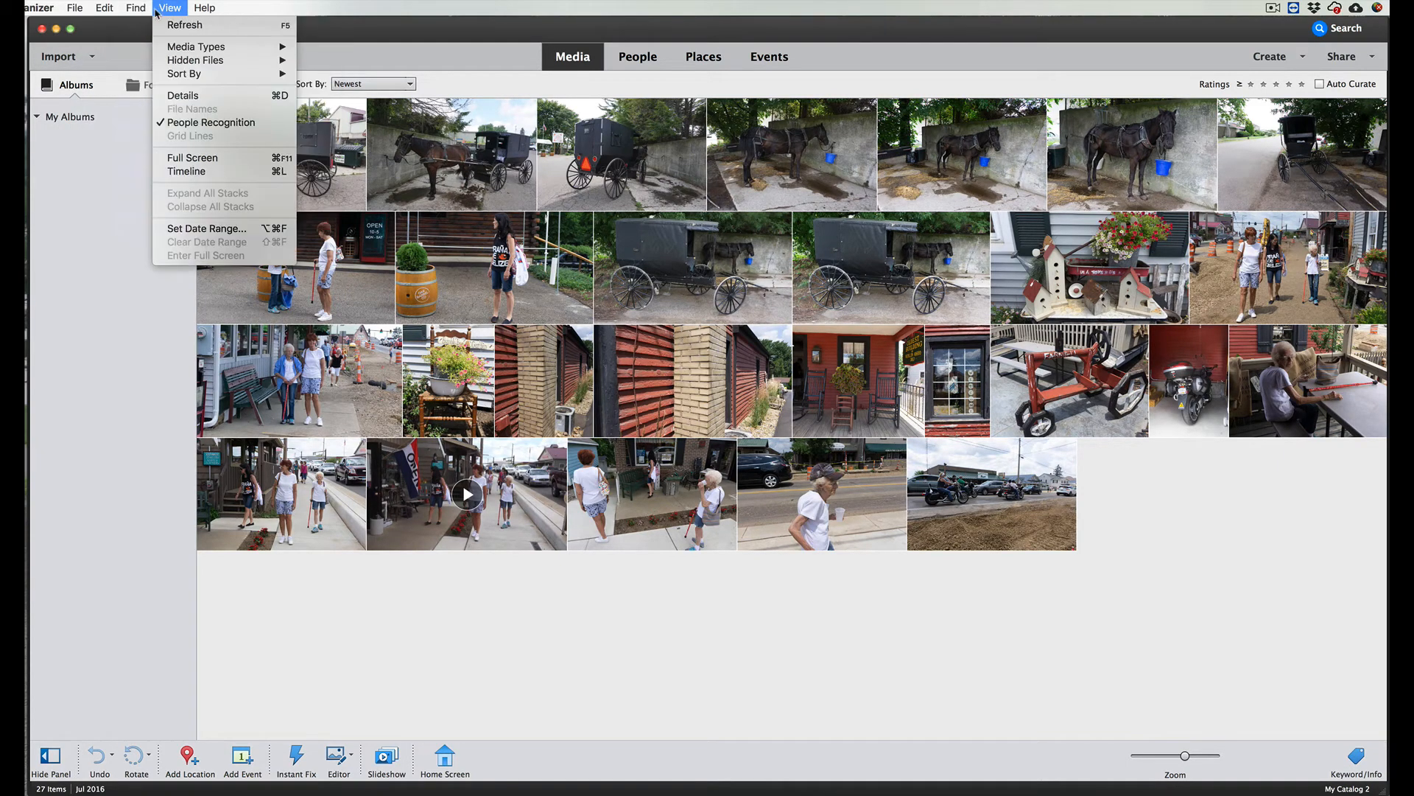
click(169, 7)
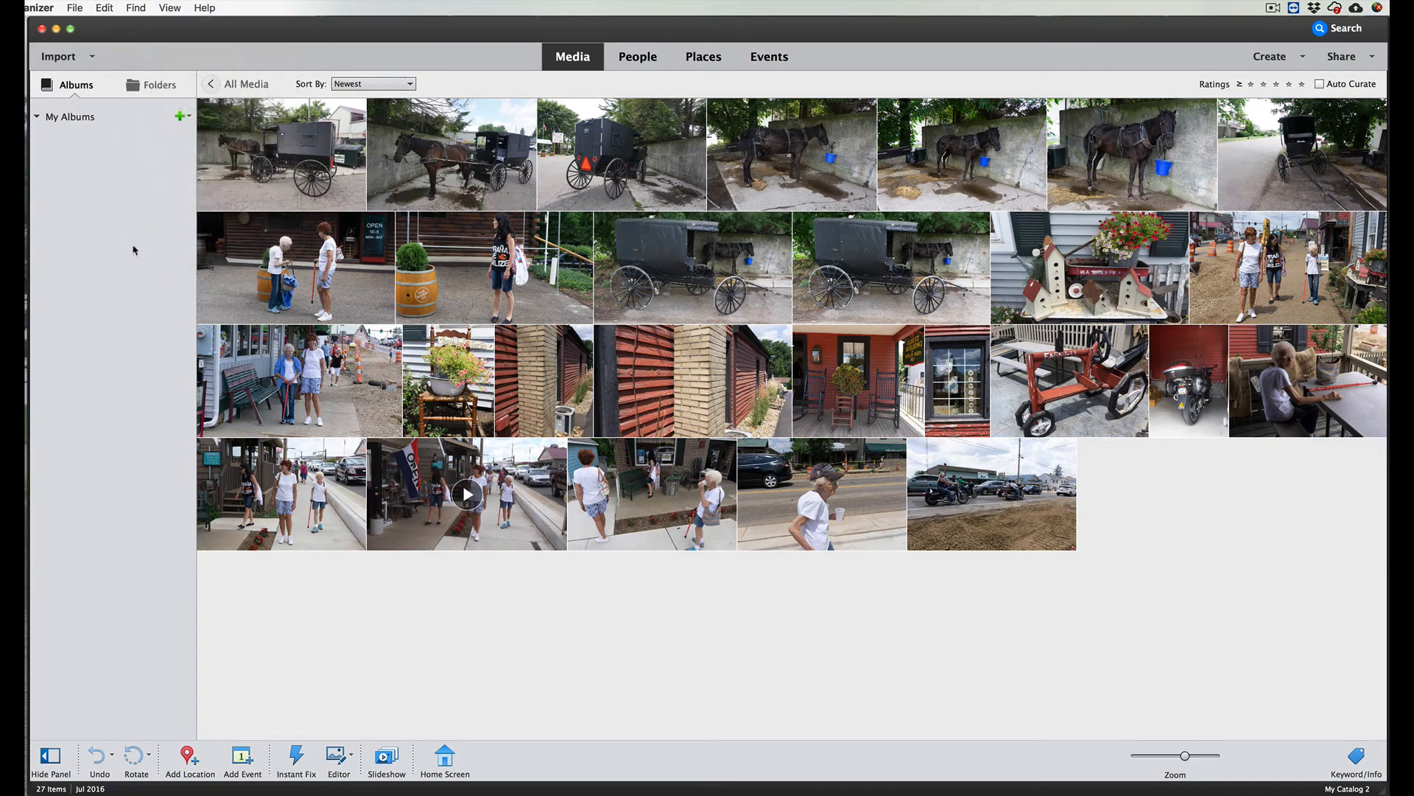
mouse_move(181, 410)
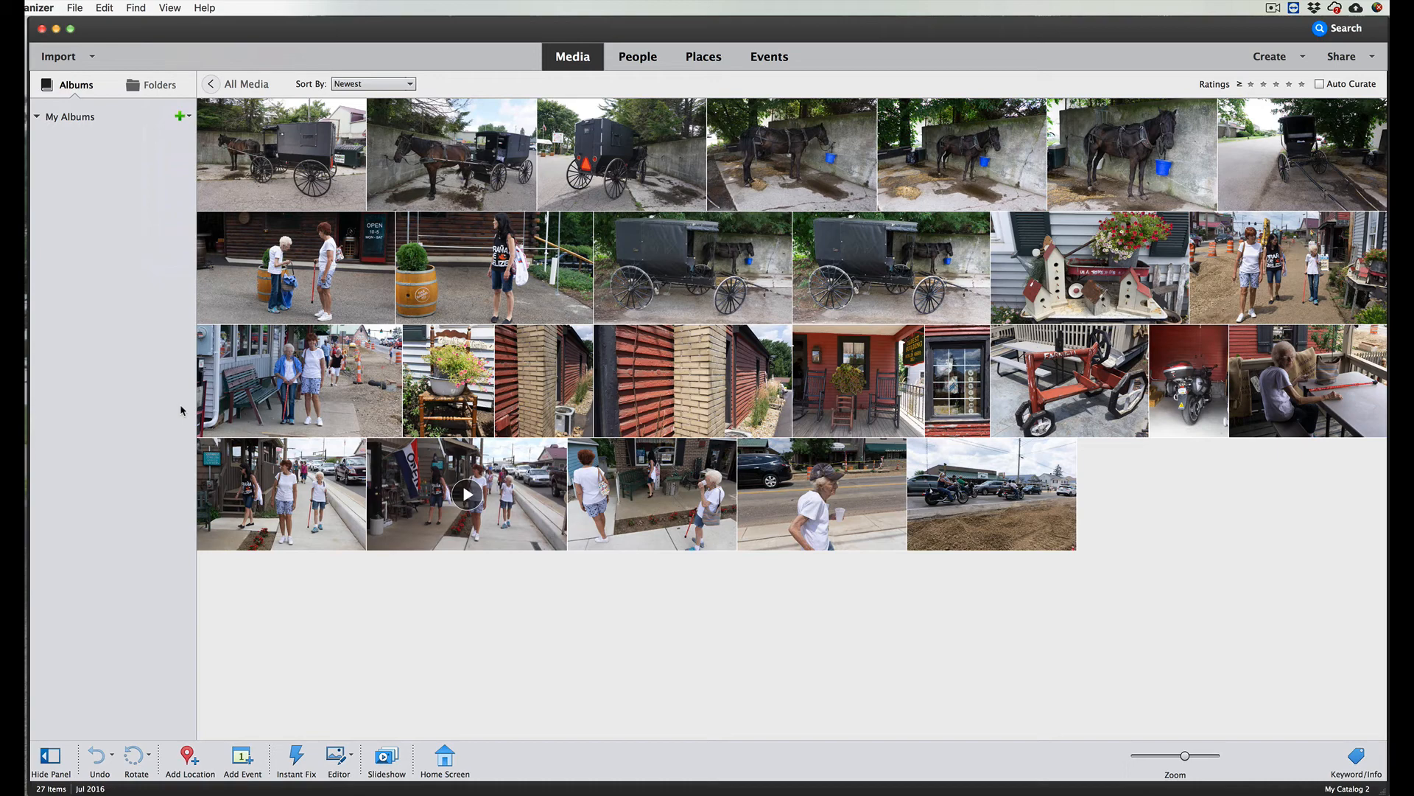
mouse_move(439, 595)
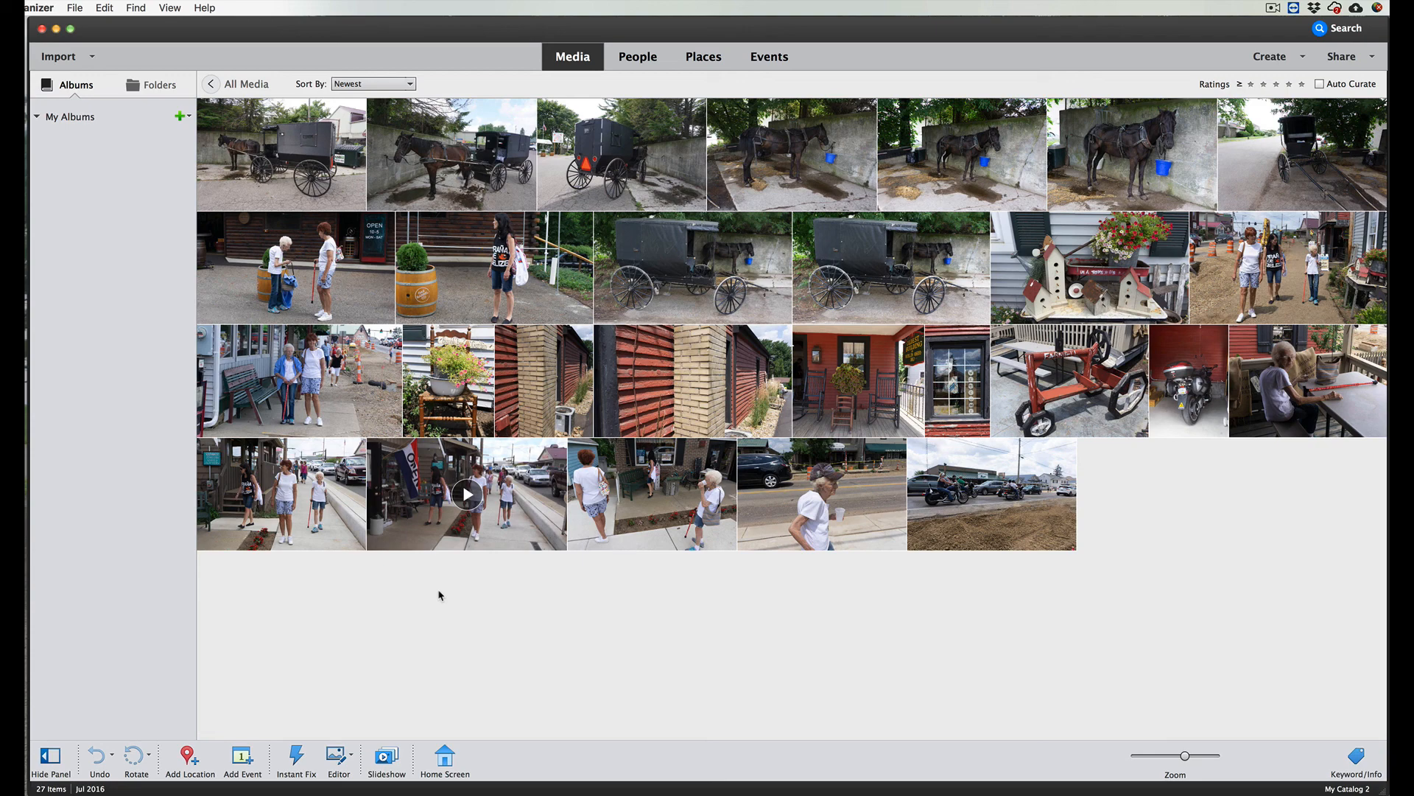
mouse_move(501, 624)
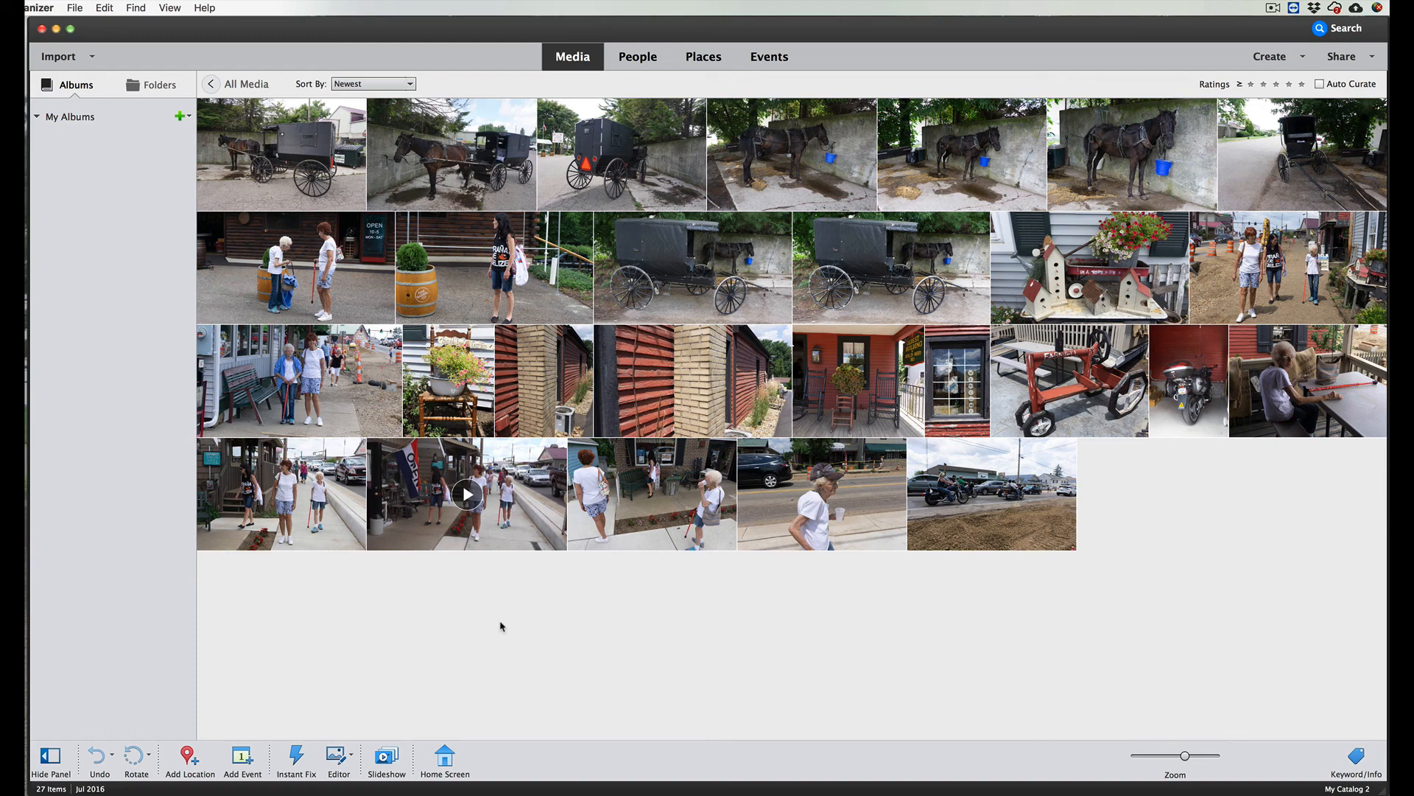
mouse_move(499, 631)
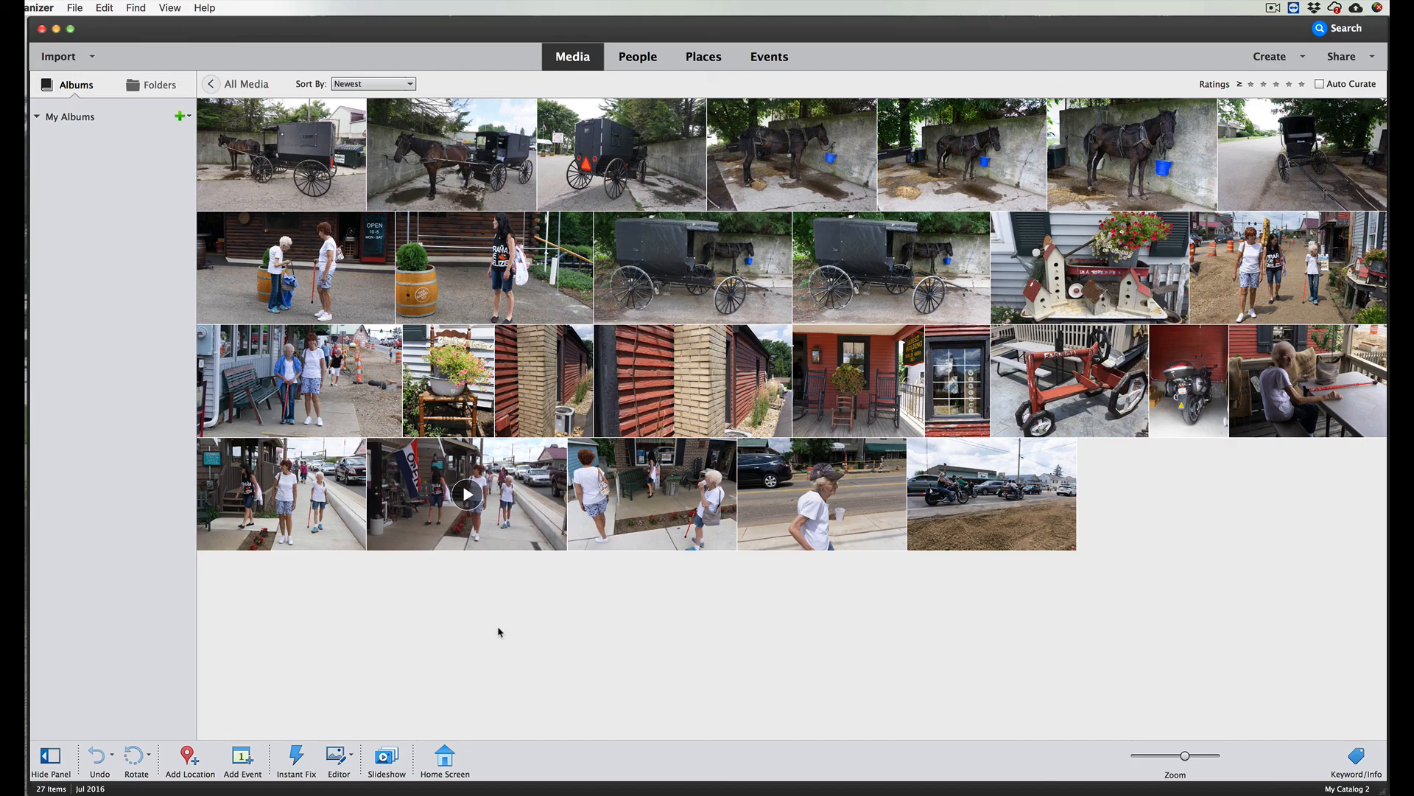